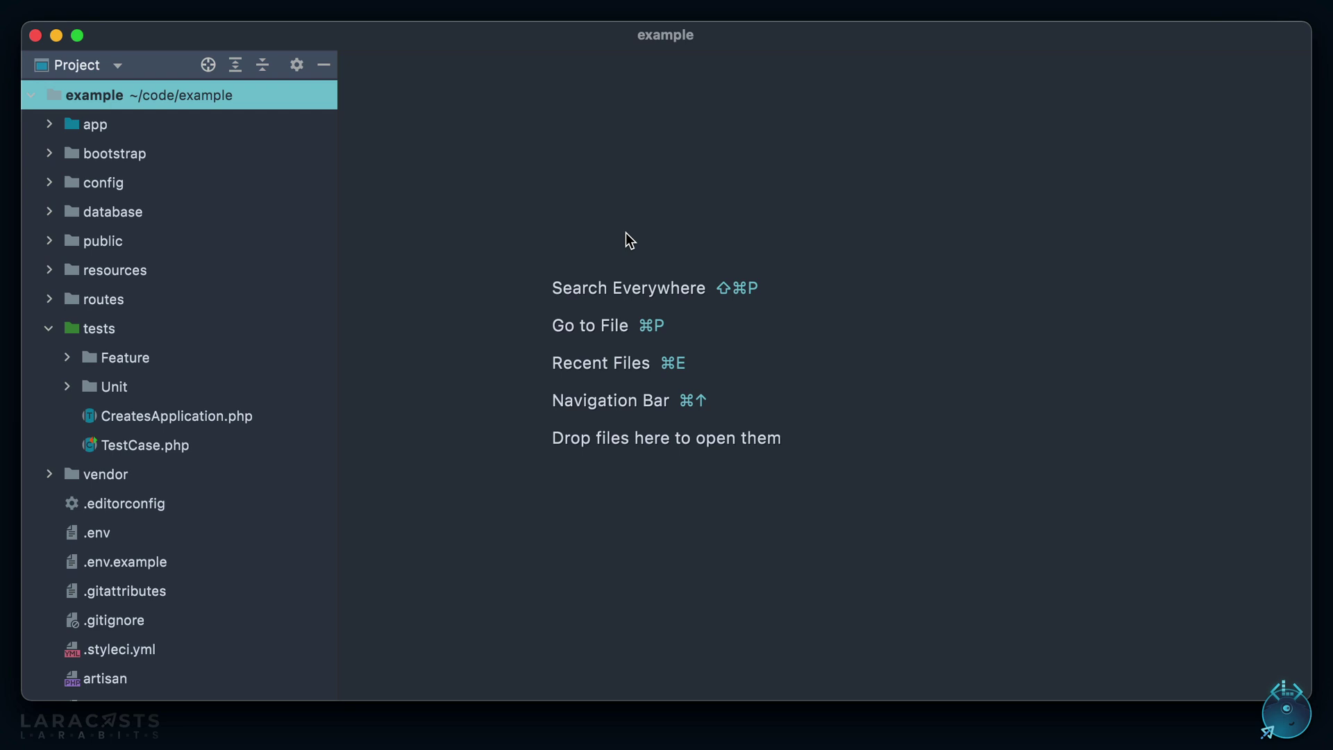
{"action": "mouse_move", "coordinate": [622, 258]}
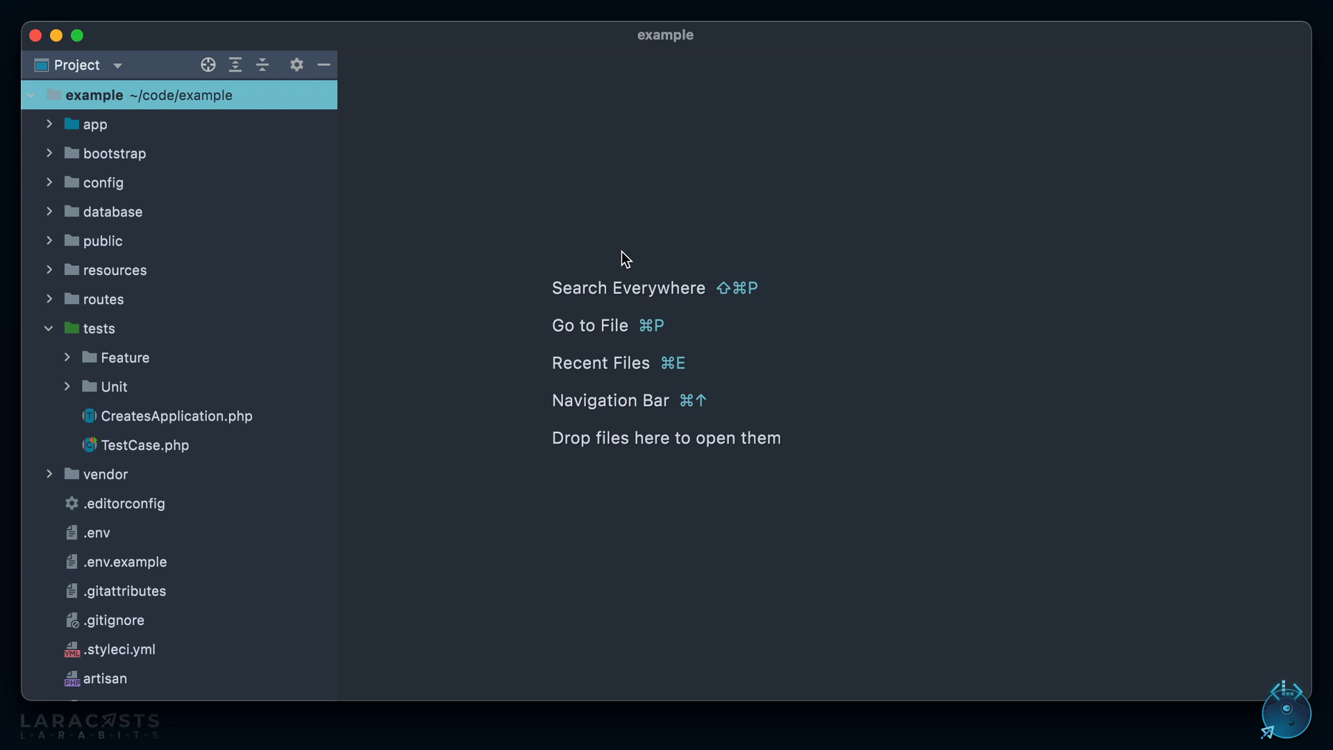
{"action": "mouse_move", "coordinate": [469, 346]}
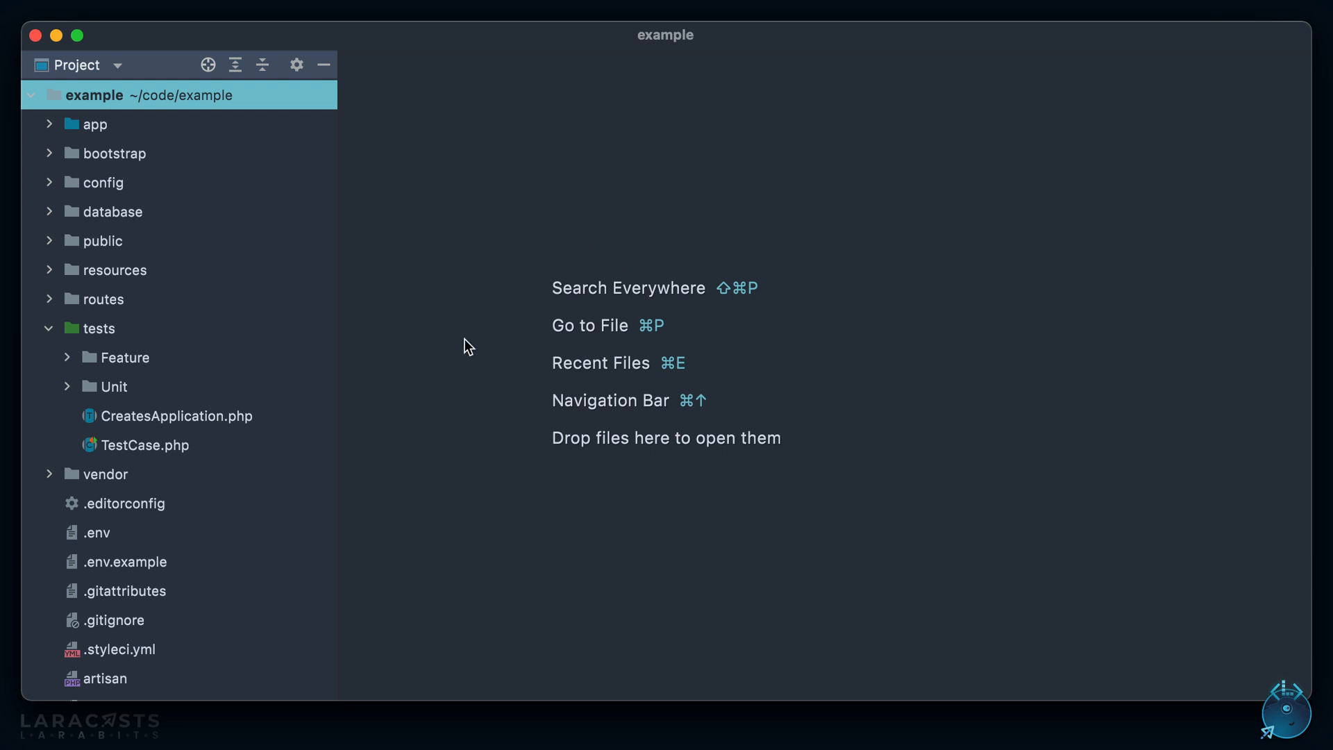
{"action": "mouse_move", "coordinate": [229, 425]}
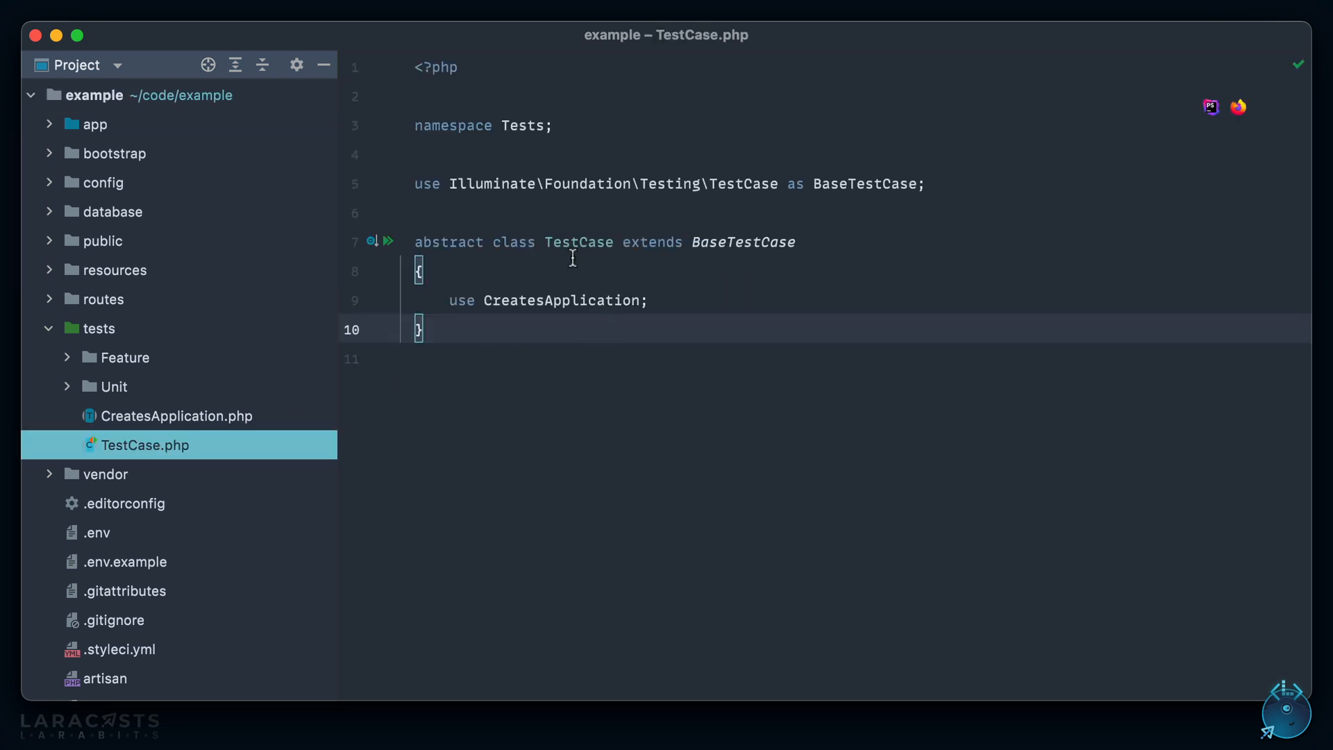
{"action": "mouse_move", "coordinate": [859, 354]}
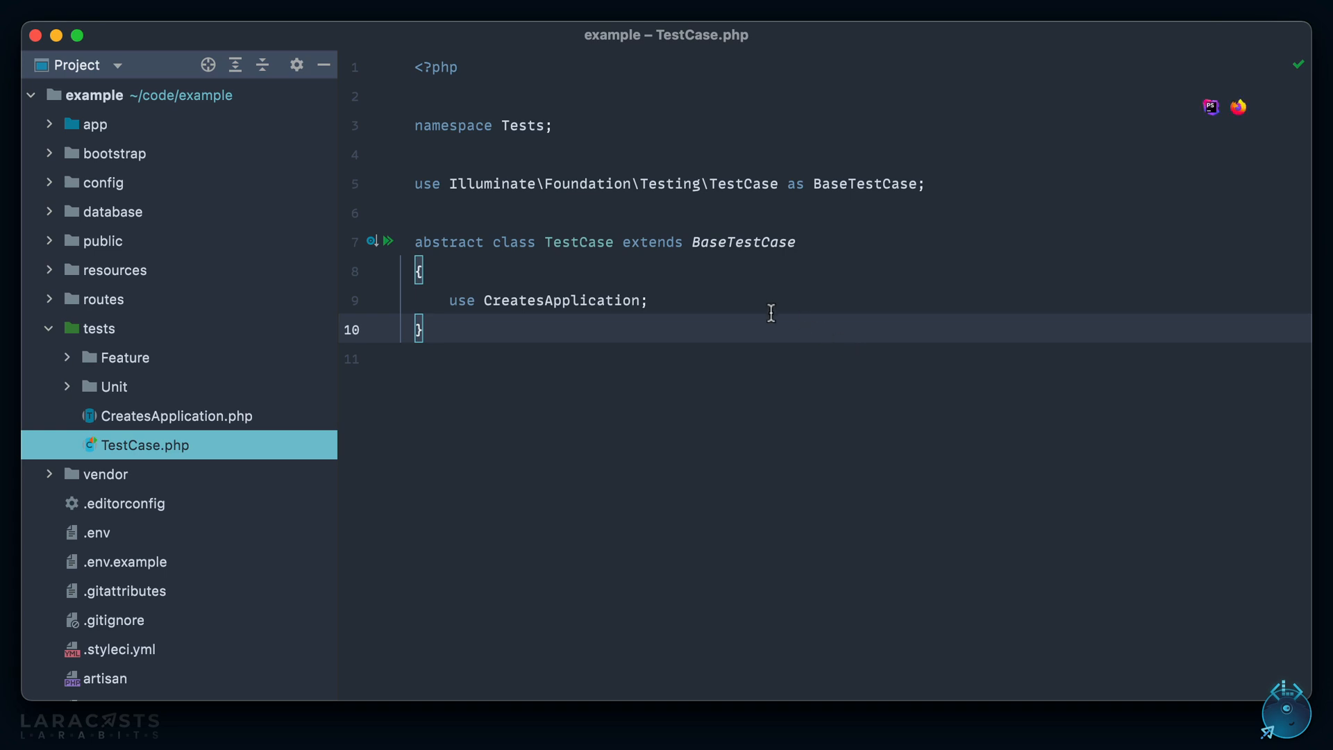
{"action": "mouse_move", "coordinate": [67, 360]}
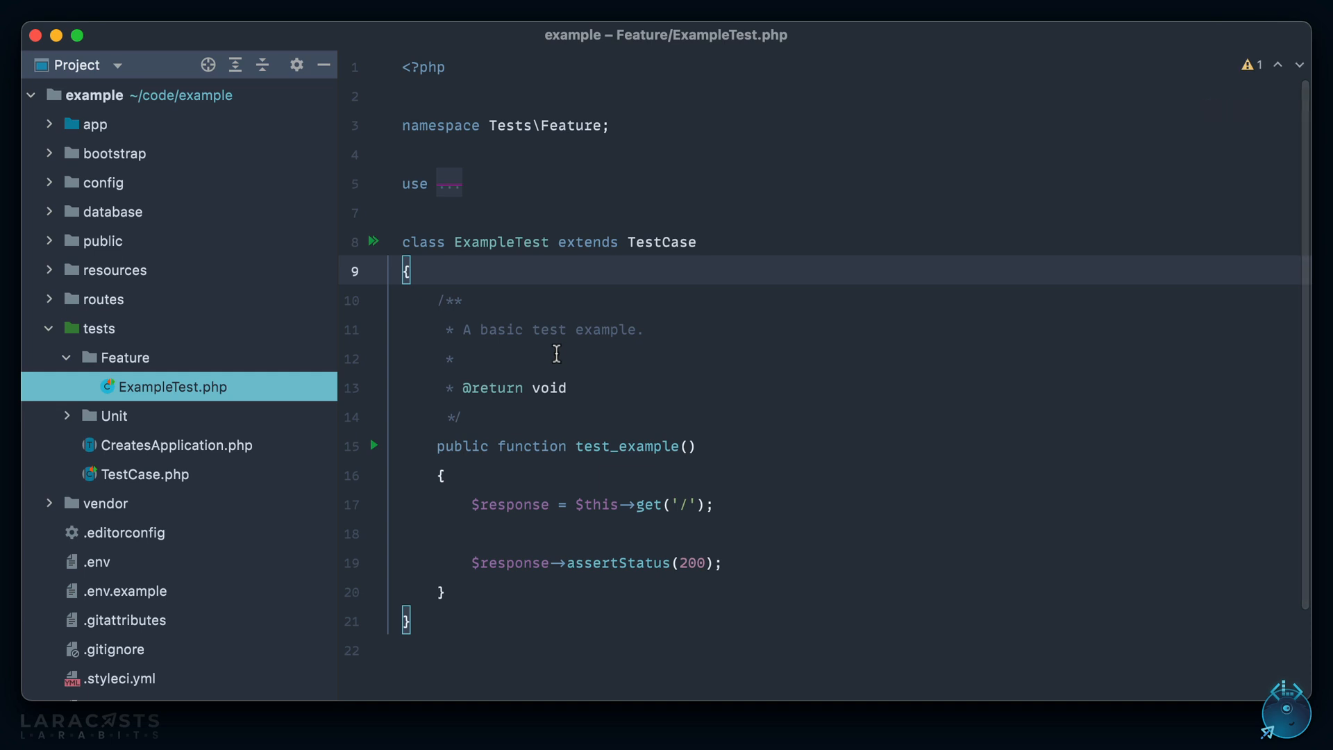
Step: Add 'use RefreshDatabase;' at the top of the ExampleTest class body
{"action": "type", "text": "u"}
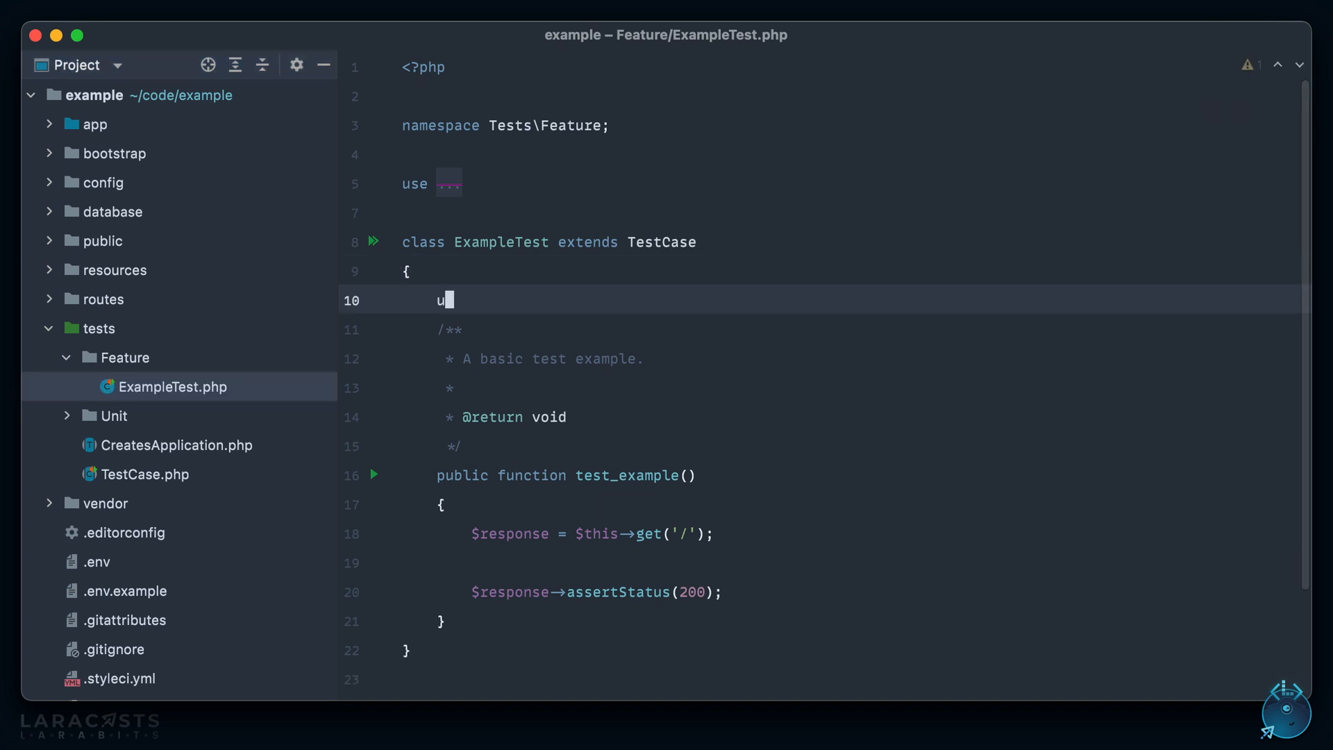
{"action": "type", "text": "se RefreshDatabase;"}
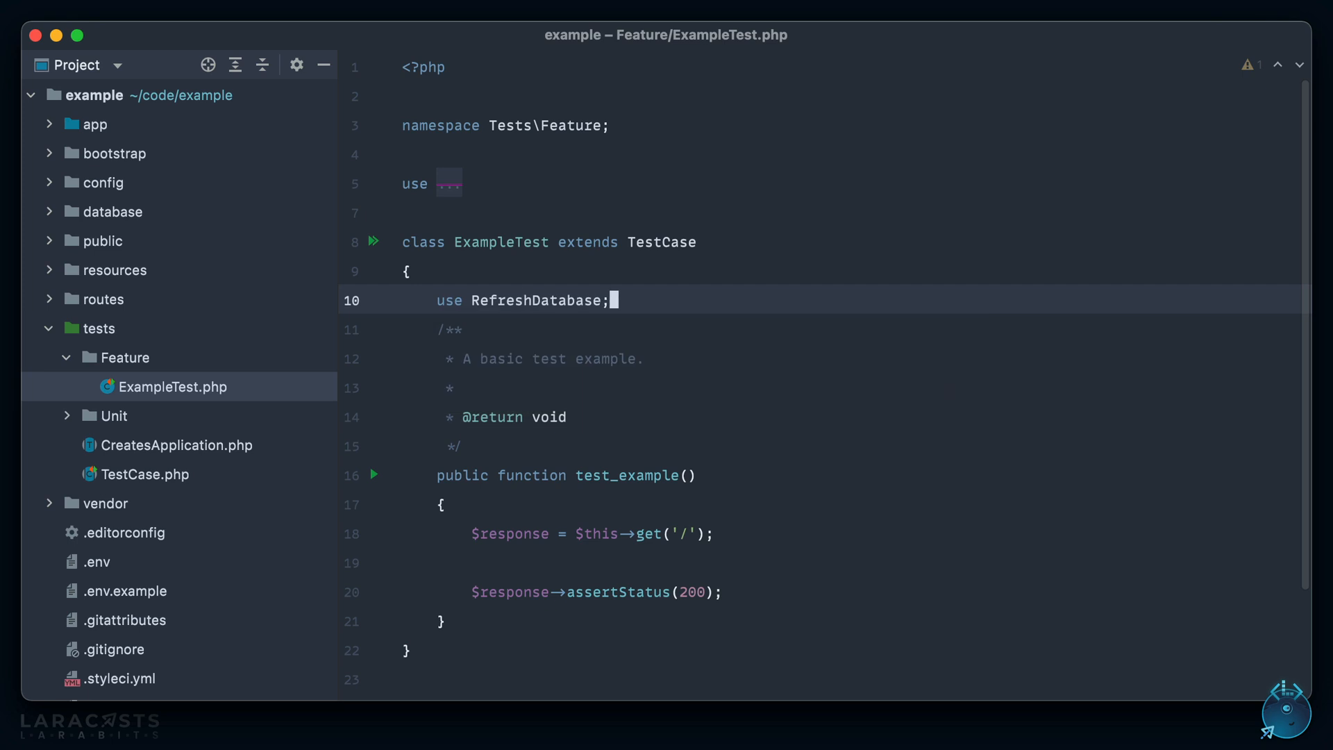
{"action": "key", "text": "Return"}
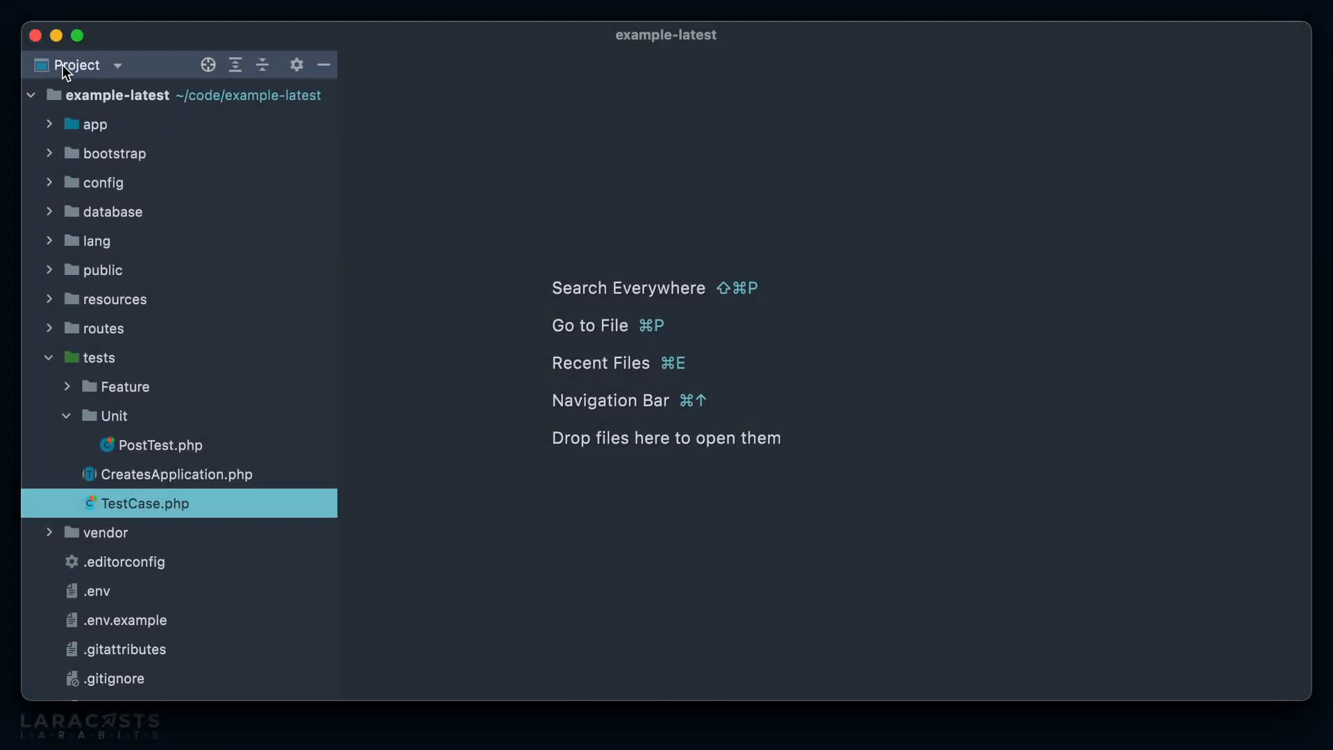
{"action": "mouse_move", "coordinate": [168, 508]}
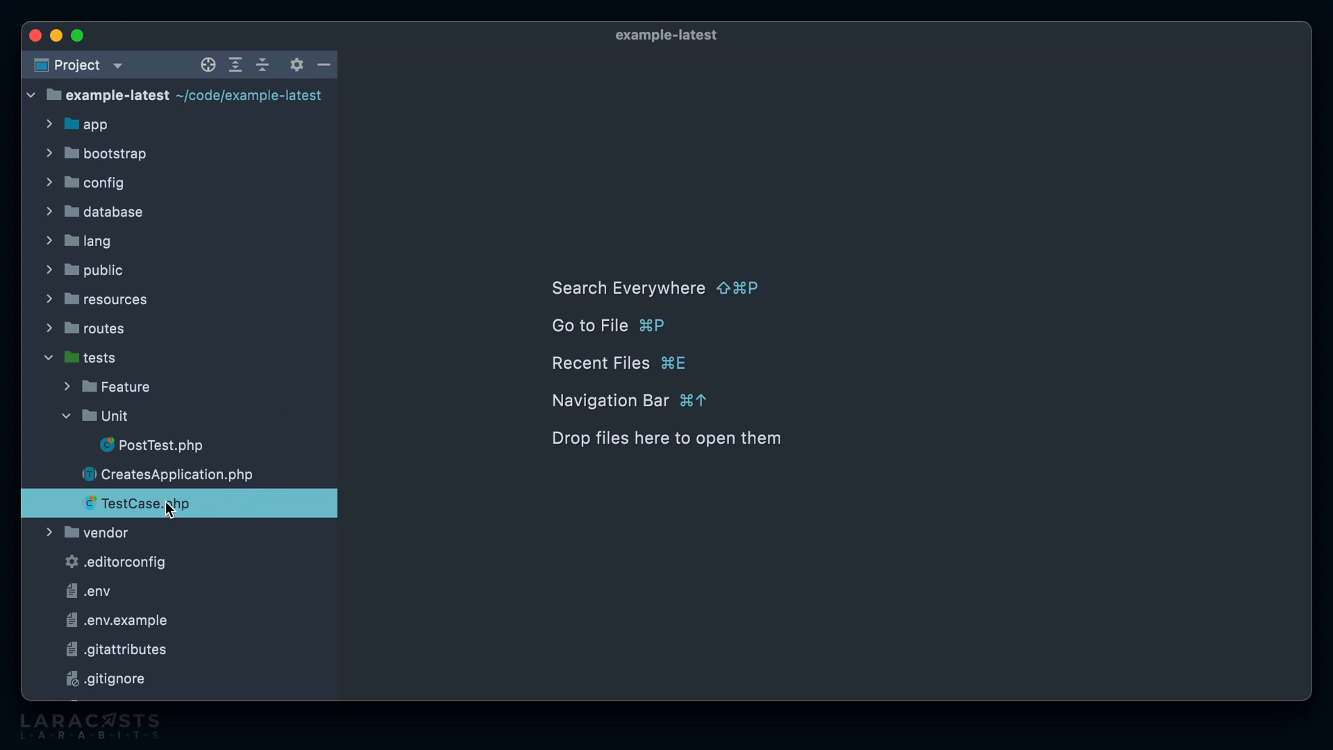
Step: Review TestCase.php and the LazilyRefreshDatabase trait source it uses
{"action": "double_click", "coordinate": [145, 503]}
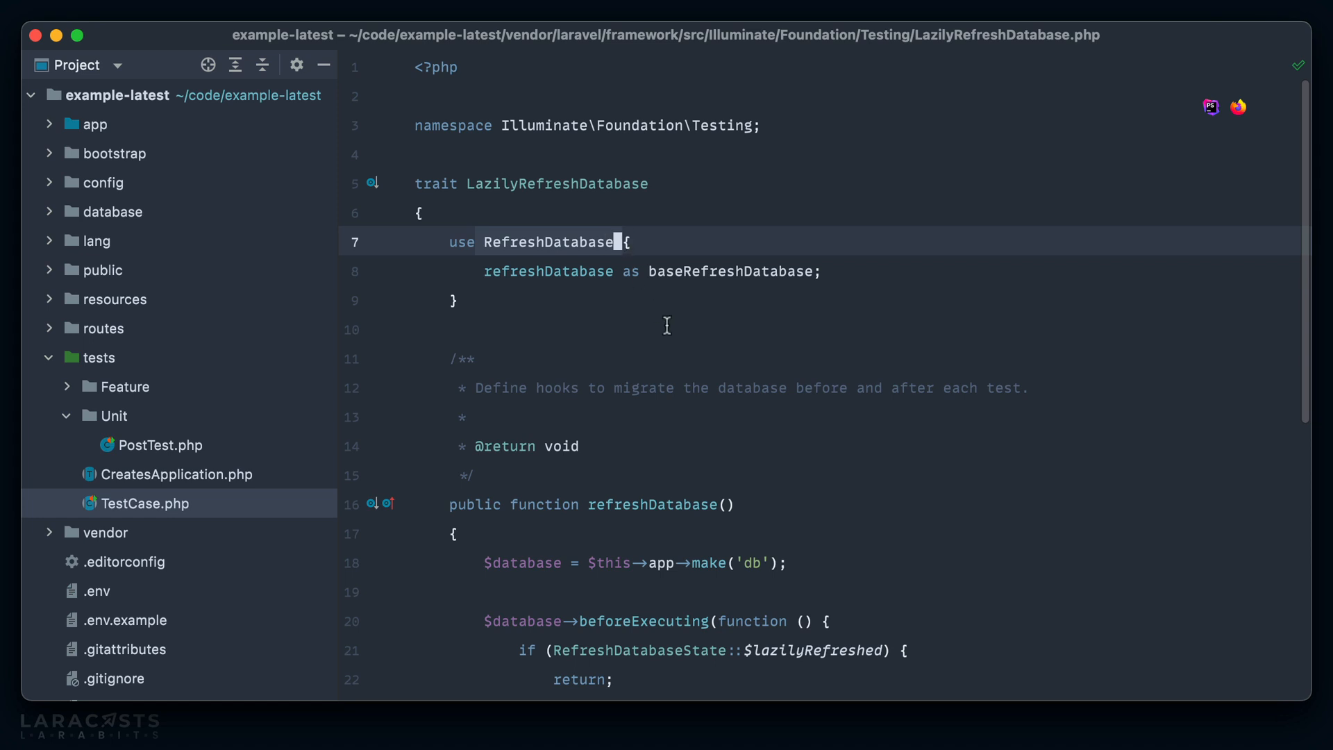
{"action": "scroll", "scroll_direction": "down", "scroll_amount": 3}
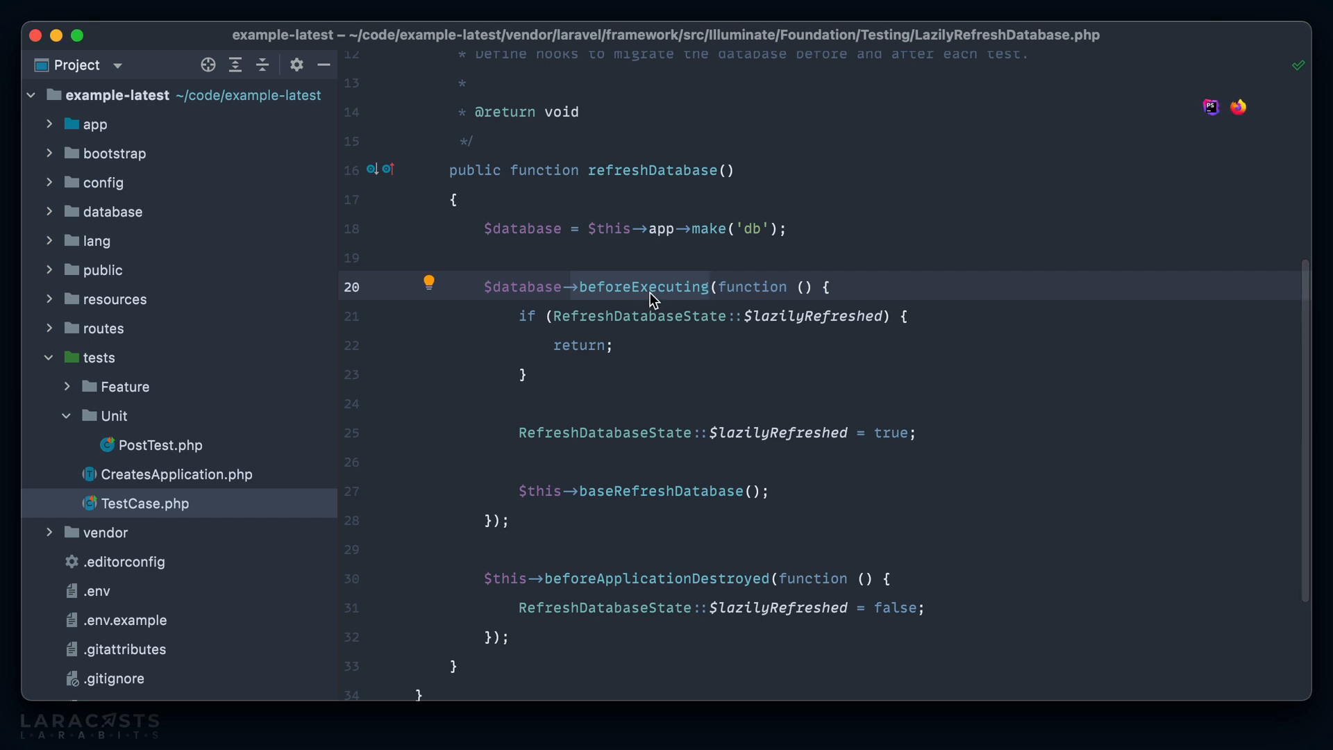
{"action": "mouse_move", "coordinate": [728, 365]}
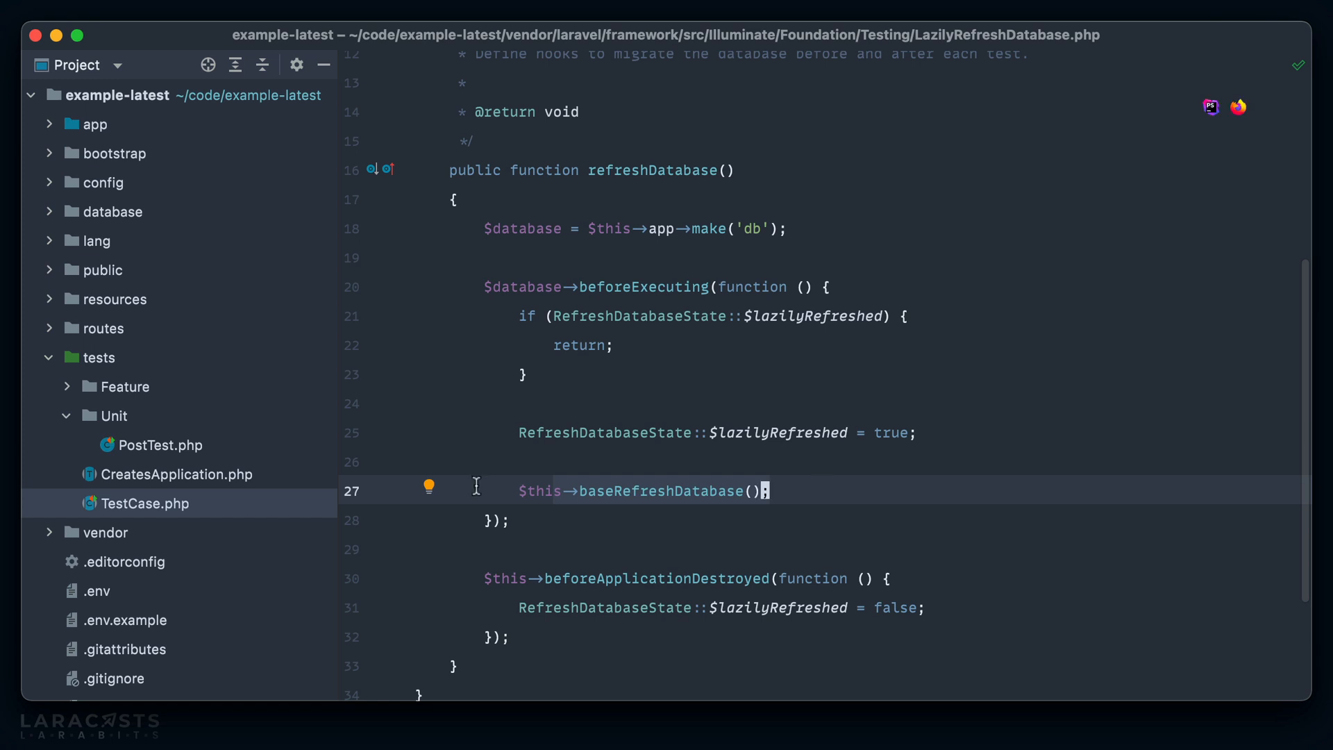
{"action": "mouse_move", "coordinate": [446, 494]}
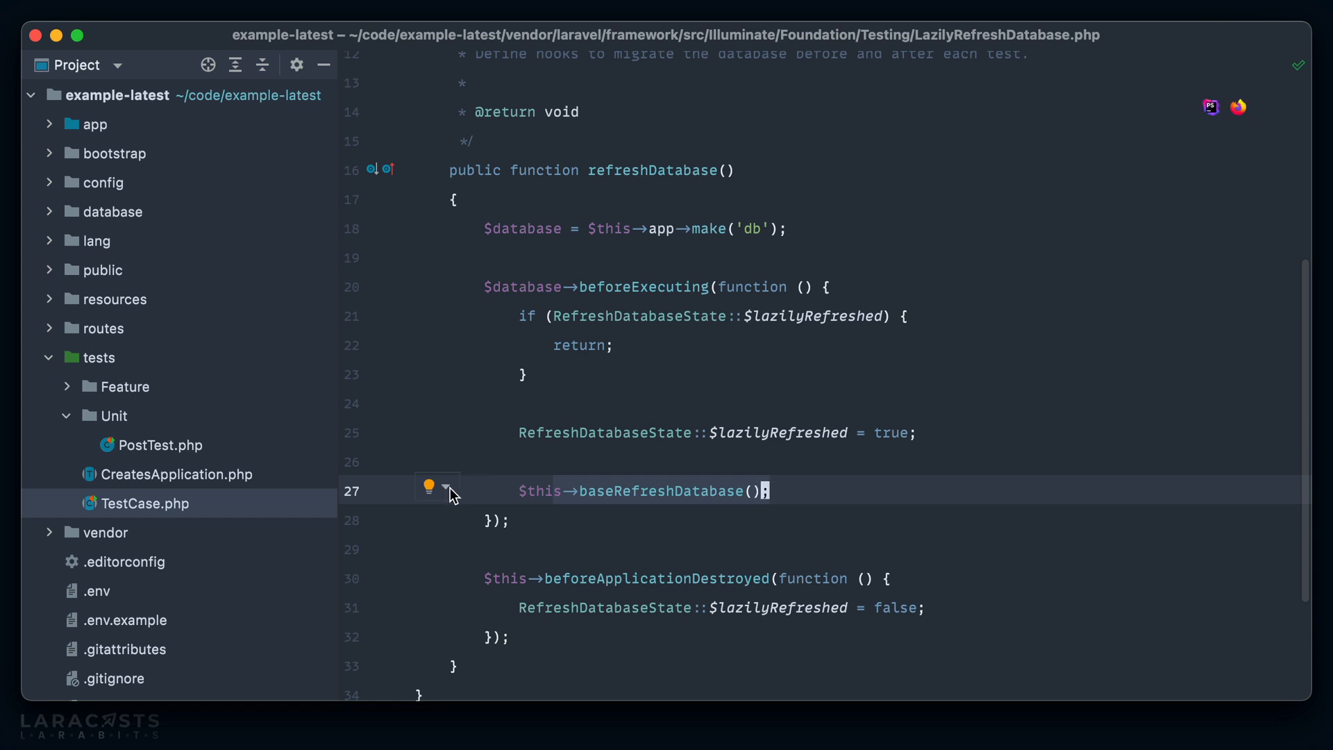
{"action": "left_click", "coordinate": [143, 503]}
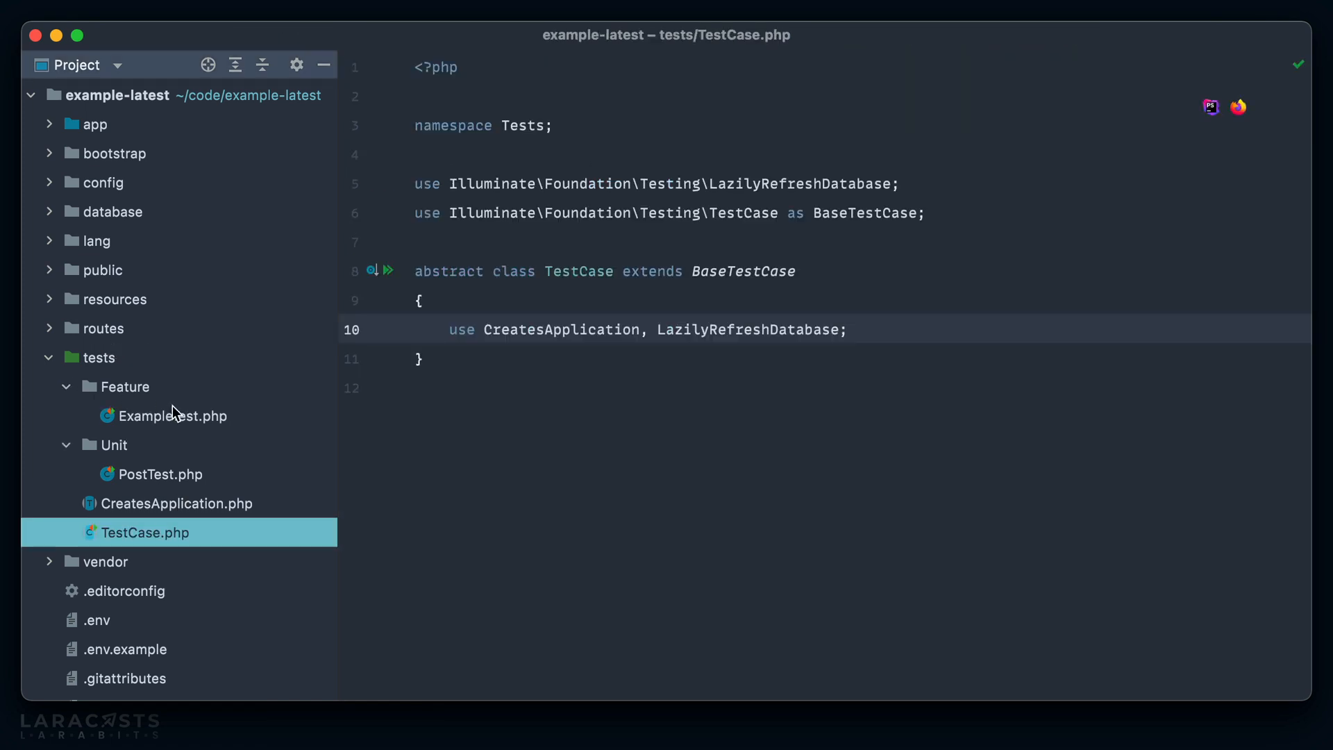
Step: Open Feature/ExampleTest.php and start a 'use' statement in it
{"action": "left_click", "coordinate": [175, 415]}
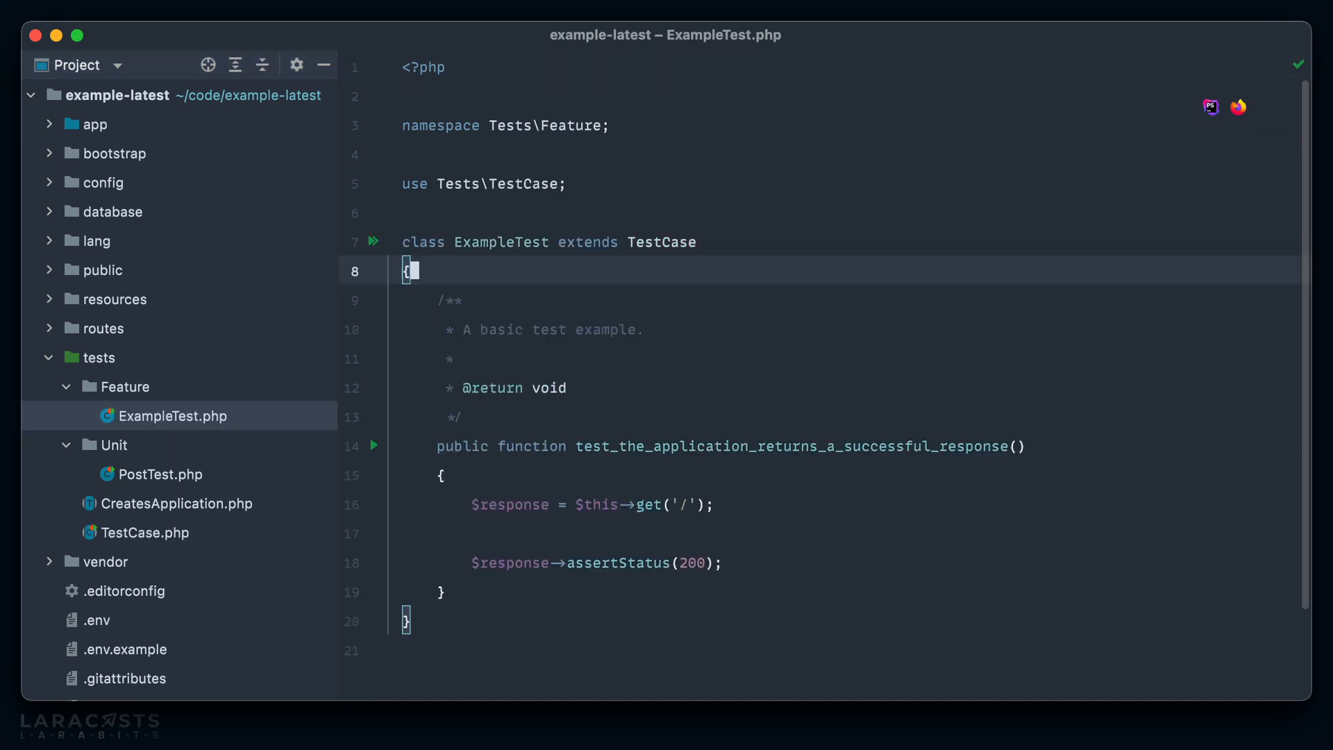
{"action": "type", "text": "use"}
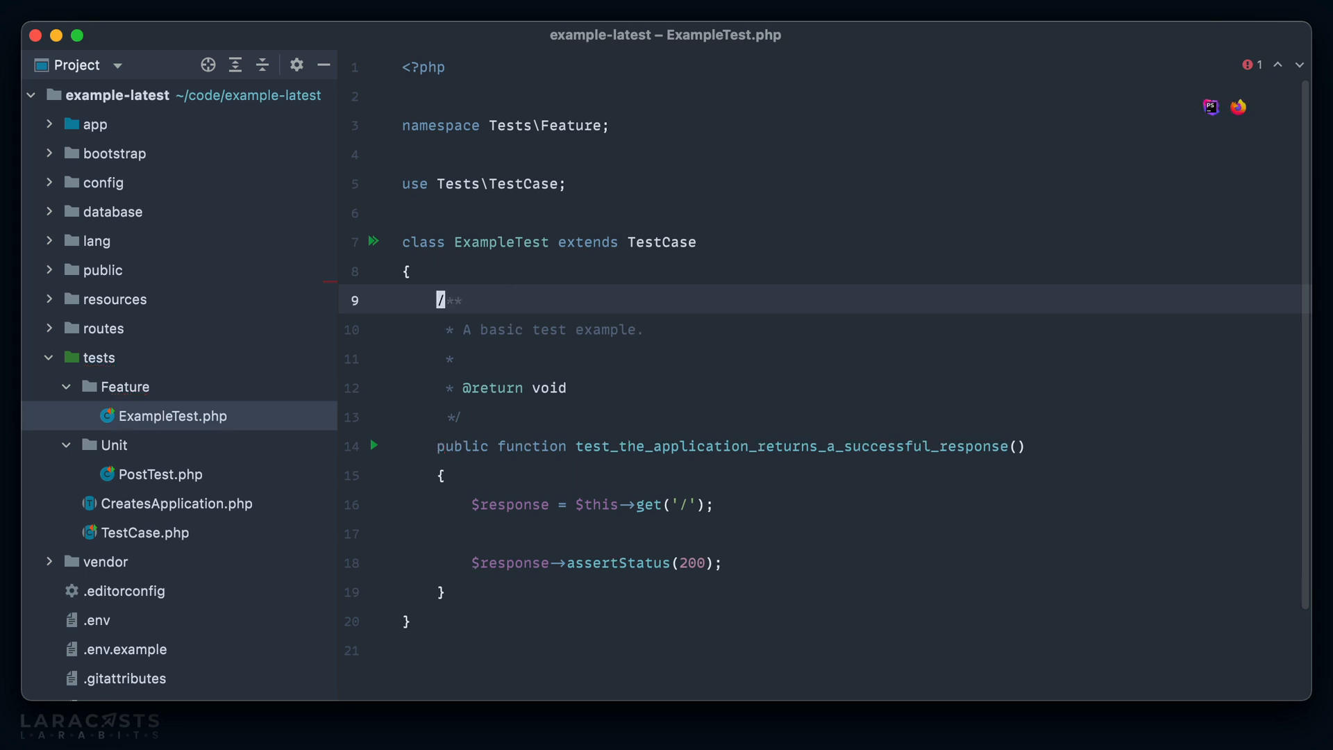
{"action": "left_click", "coordinate": [161, 474]}
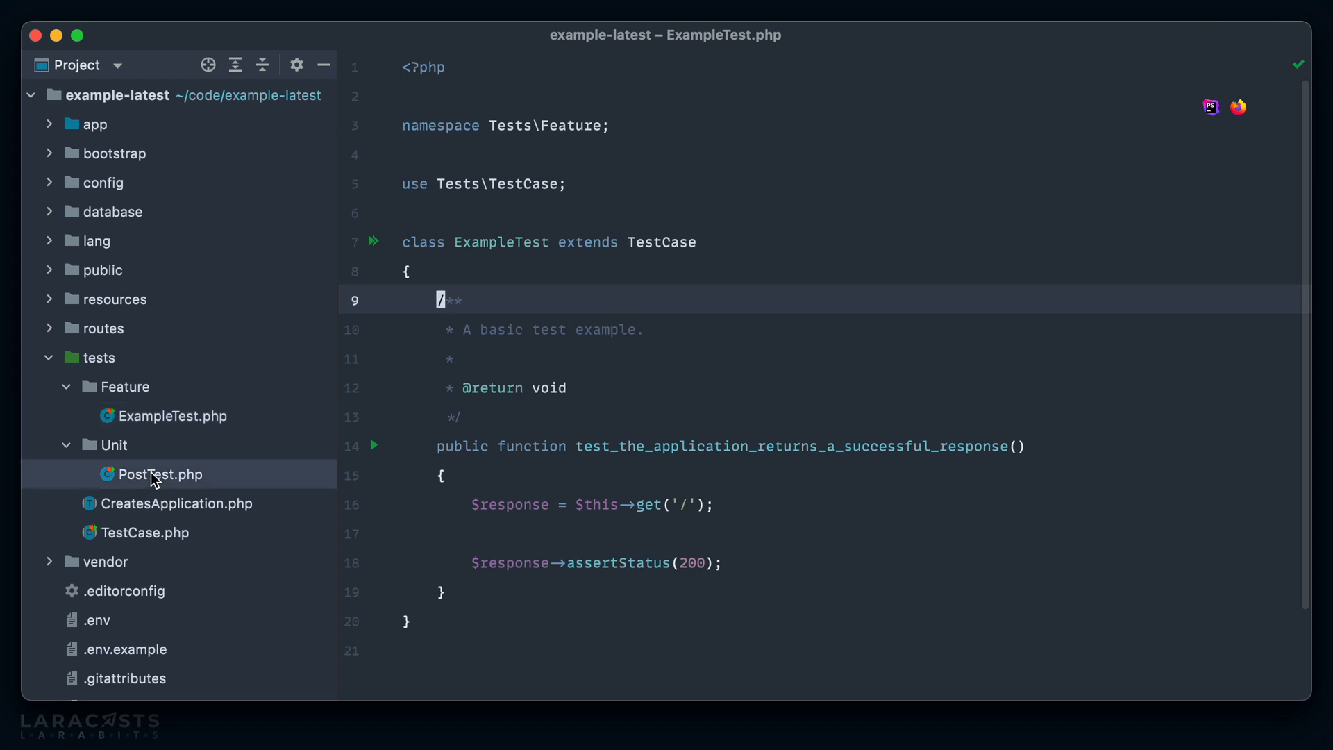
Step: In PostTest, create a Post titled 'Some Title' and assert its slug equals 'some-title'
{"action": "left_click", "coordinate": [161, 474]}
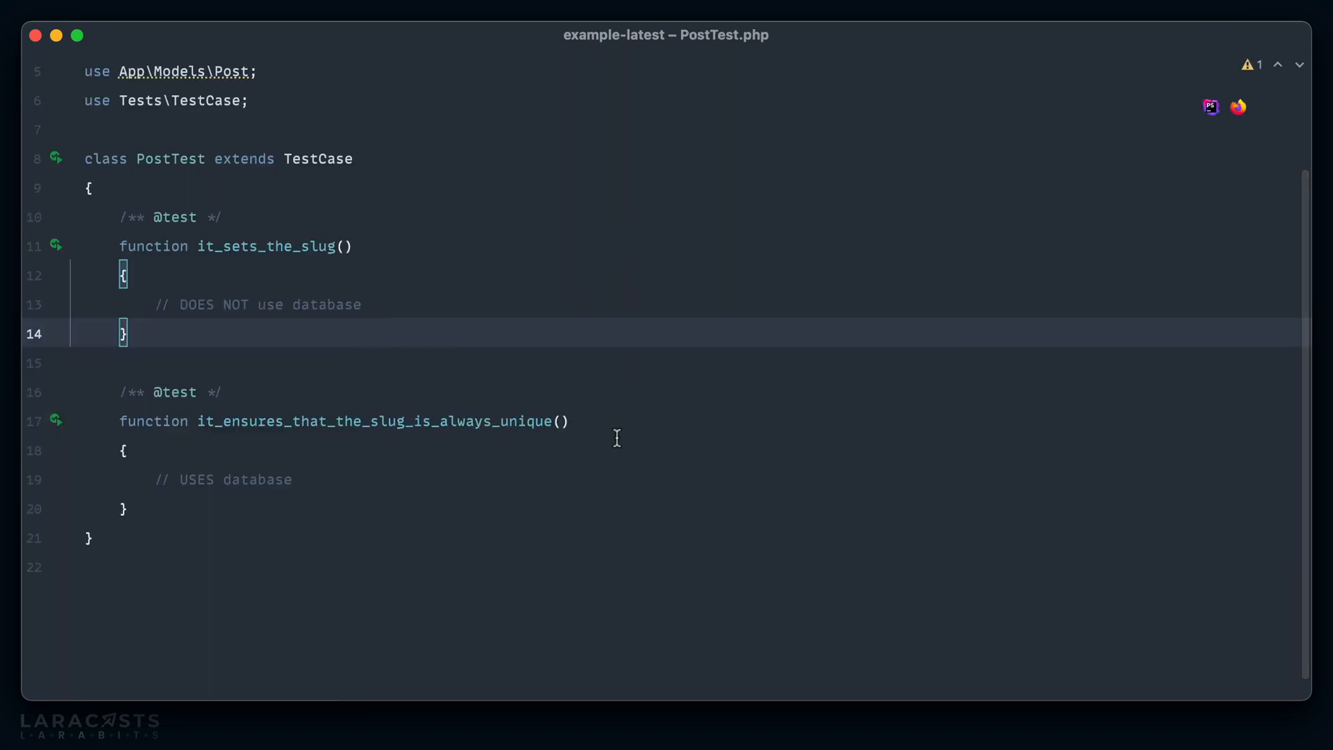
{"action": "mouse_move", "coordinate": [396, 264]}
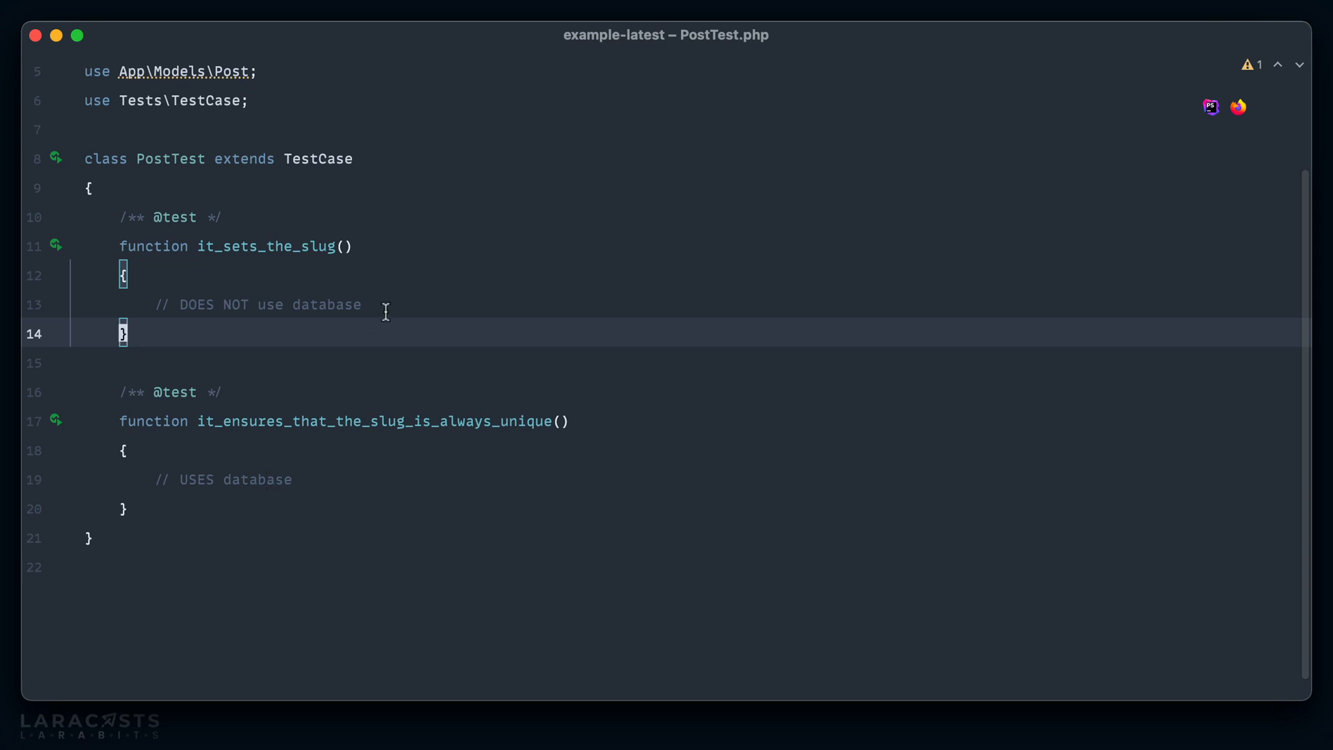
{"action": "type", "text": "new Post(['title' =>"}
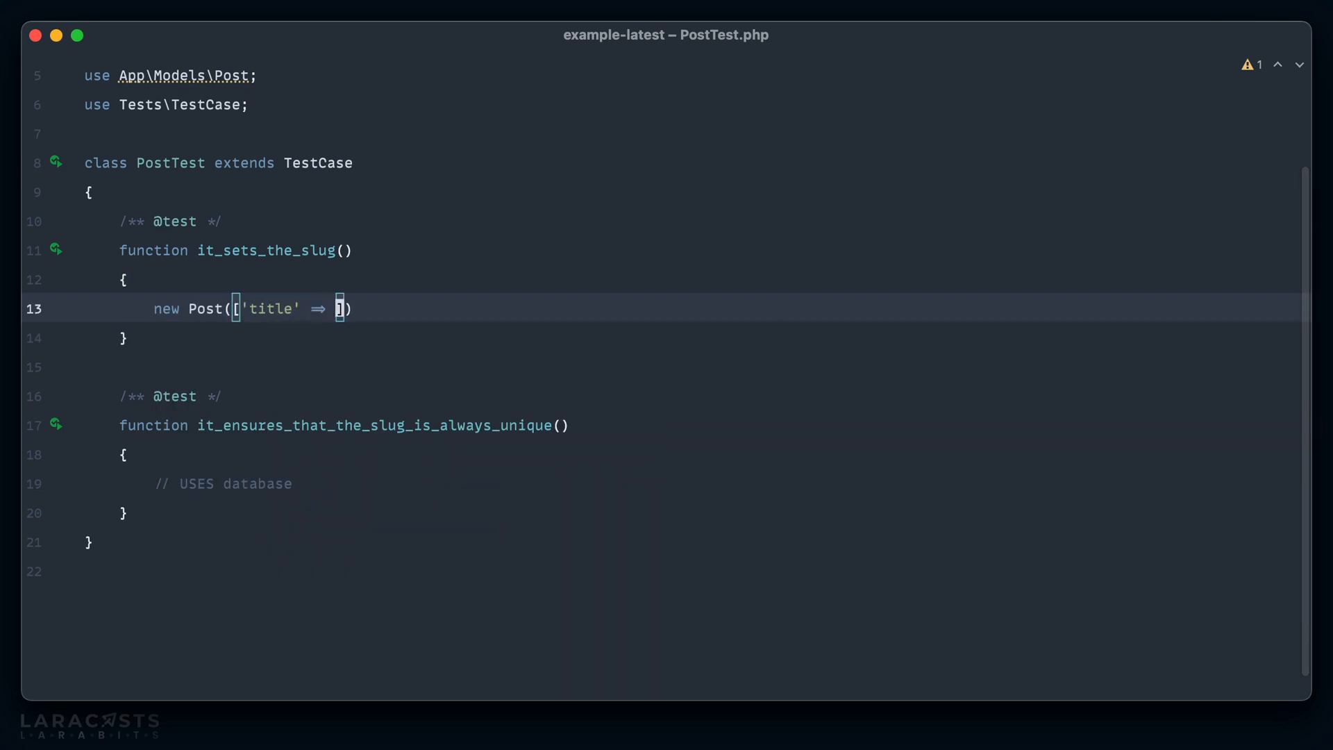
{"action": "type", "text": "'Some Title'"}
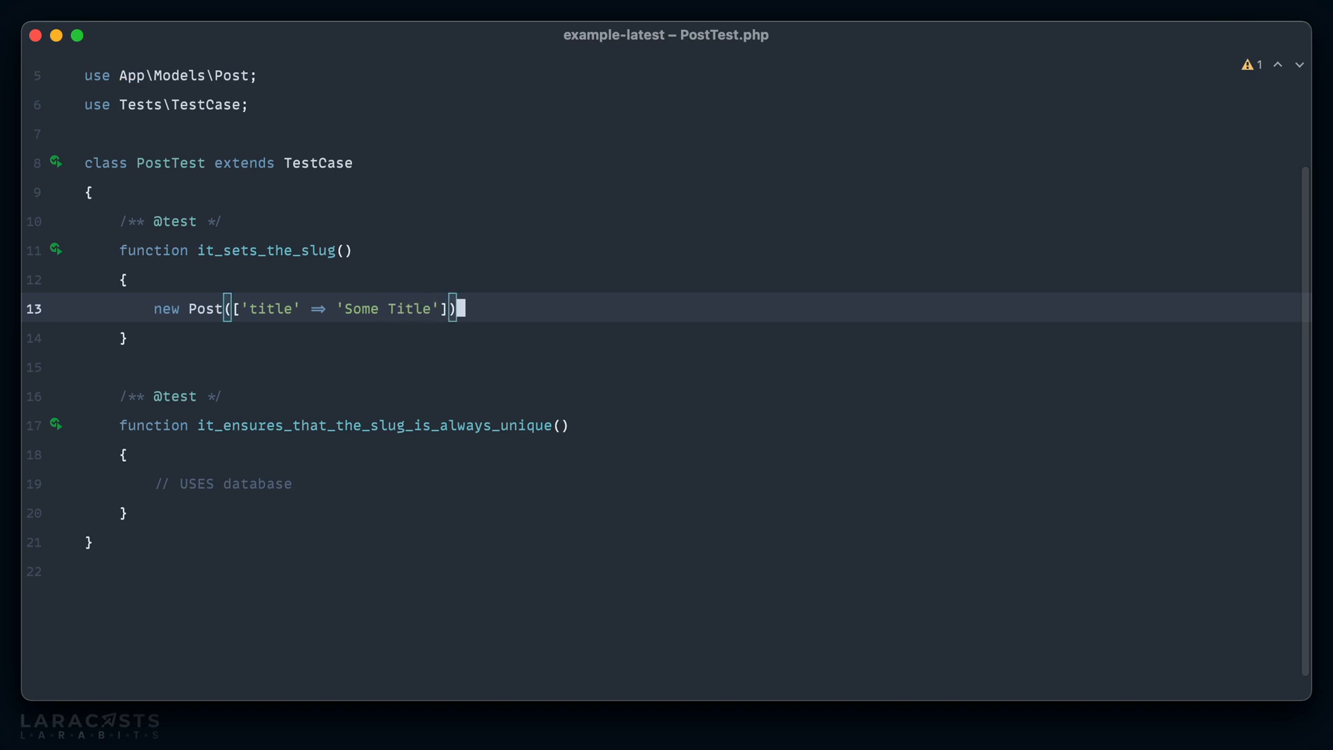
{"action": "type", "text": ";"}
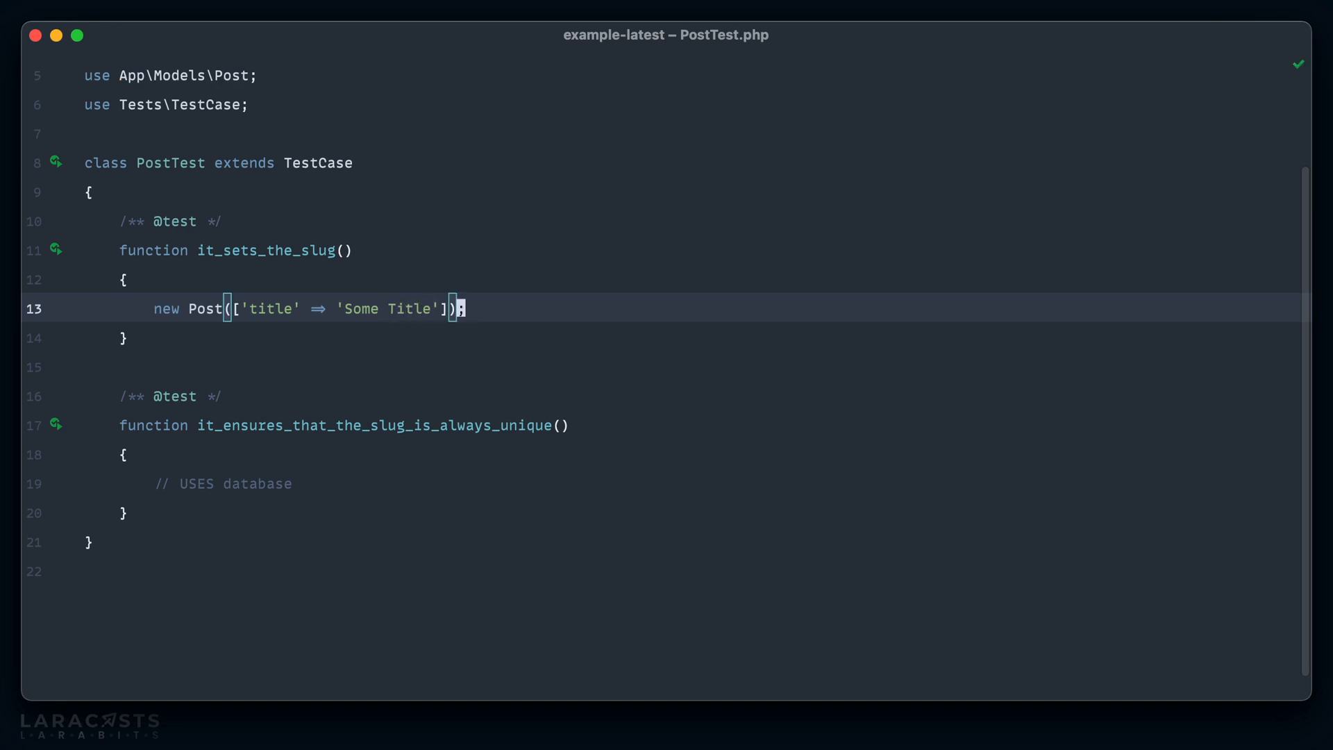
{"action": "type", "text": "$post ="}
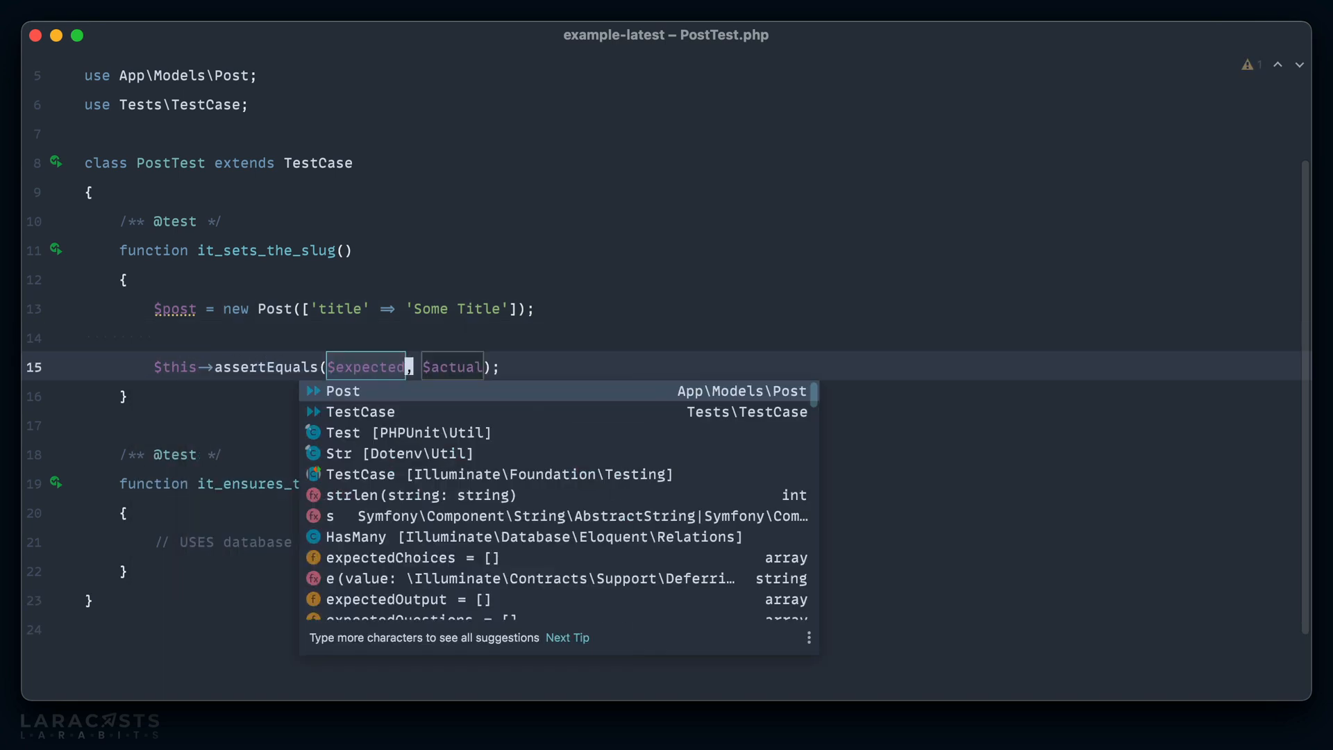
{"action": "type", "text": "'some-title', $po"}
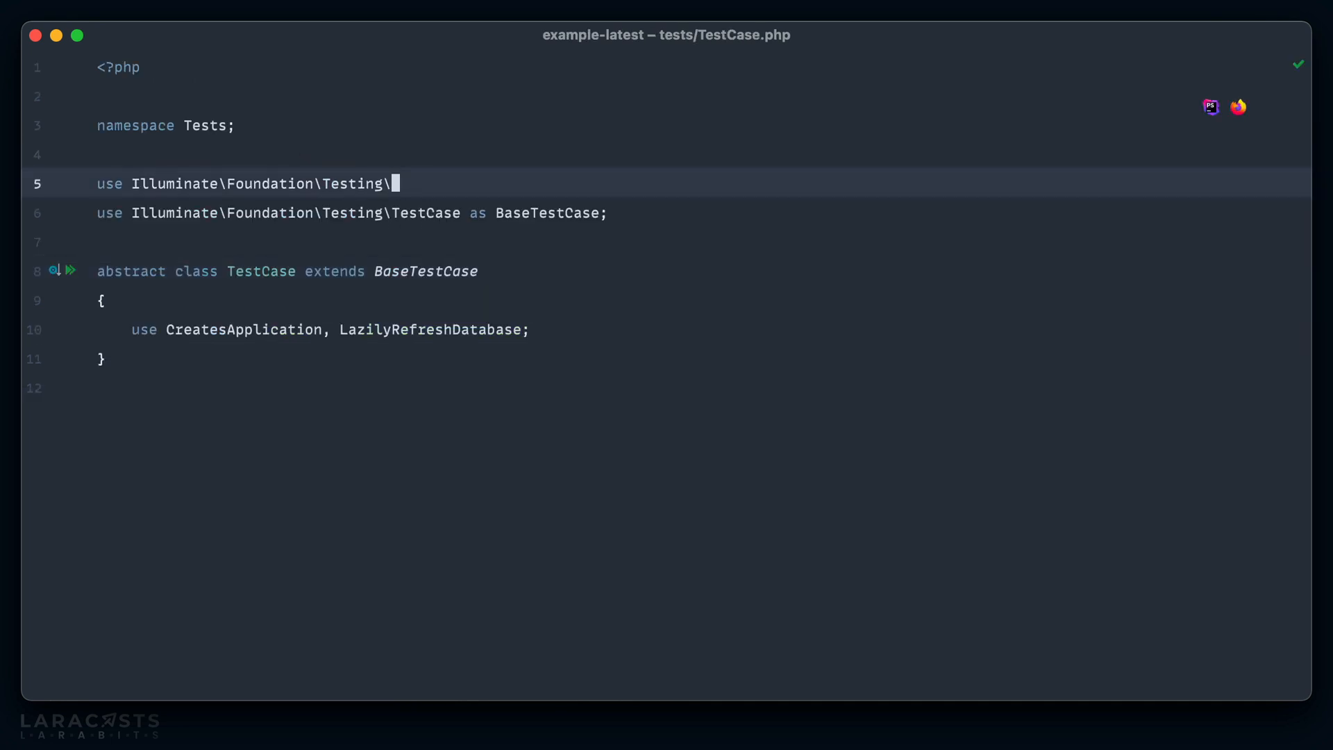
Step: Add var_dump('migrating the db'); inside RefreshDatabase's refreshTestDatabase
{"action": "type", "text": "RefreshDatabase;"}
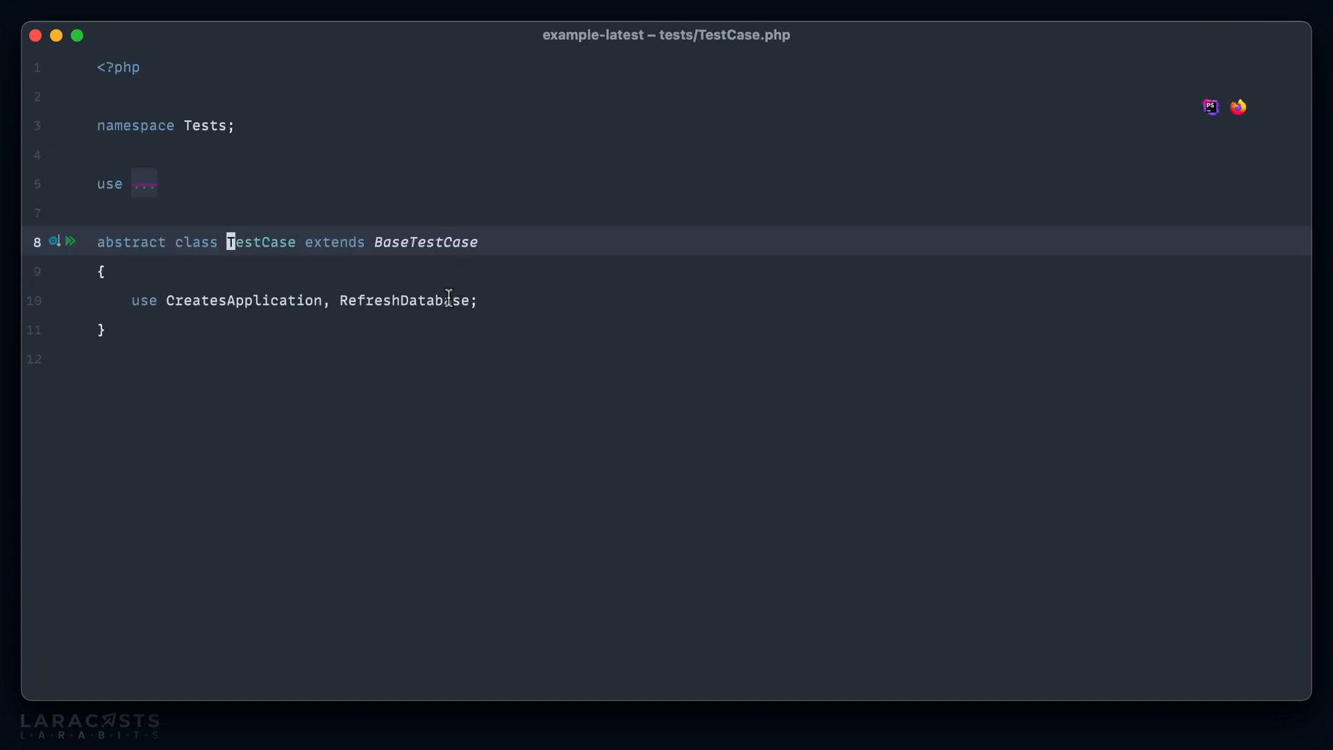
{"action": "left_click", "coordinate": [404, 300]}
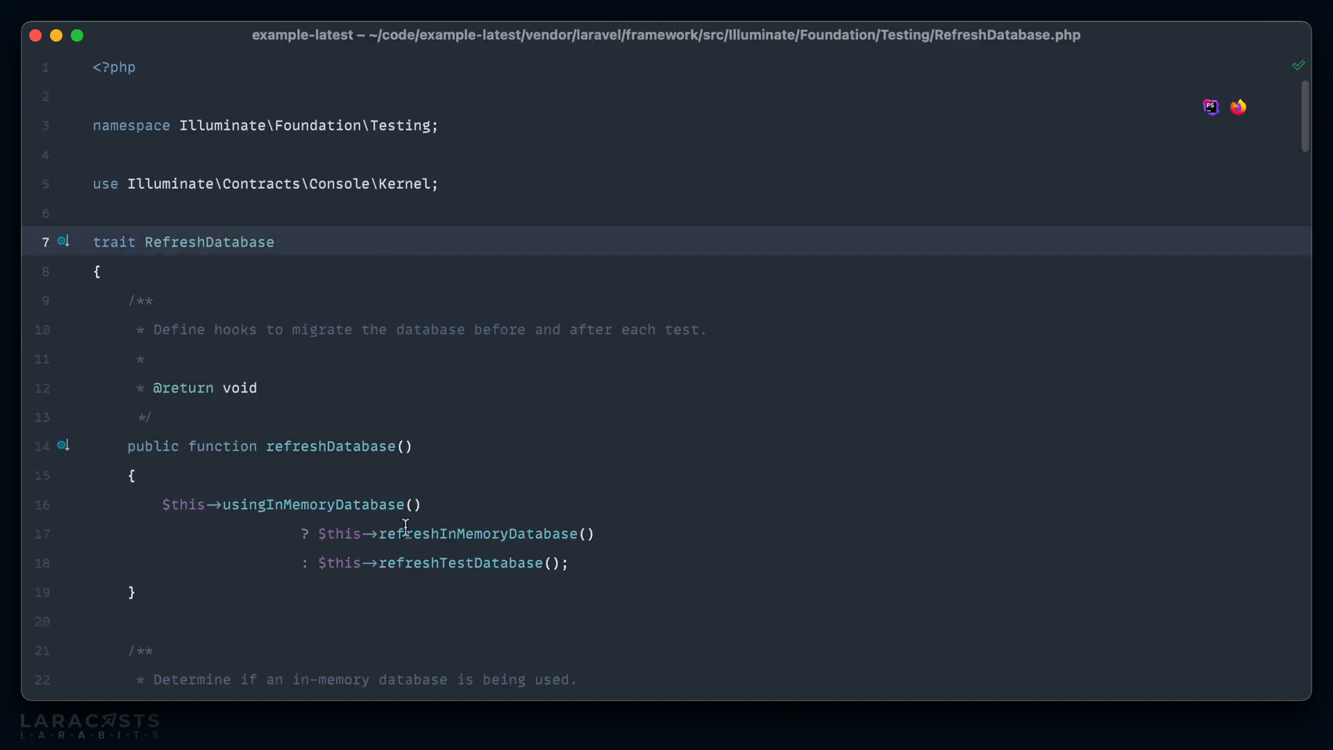
{"action": "scroll", "scroll_direction": "down", "scroll_amount": 3}
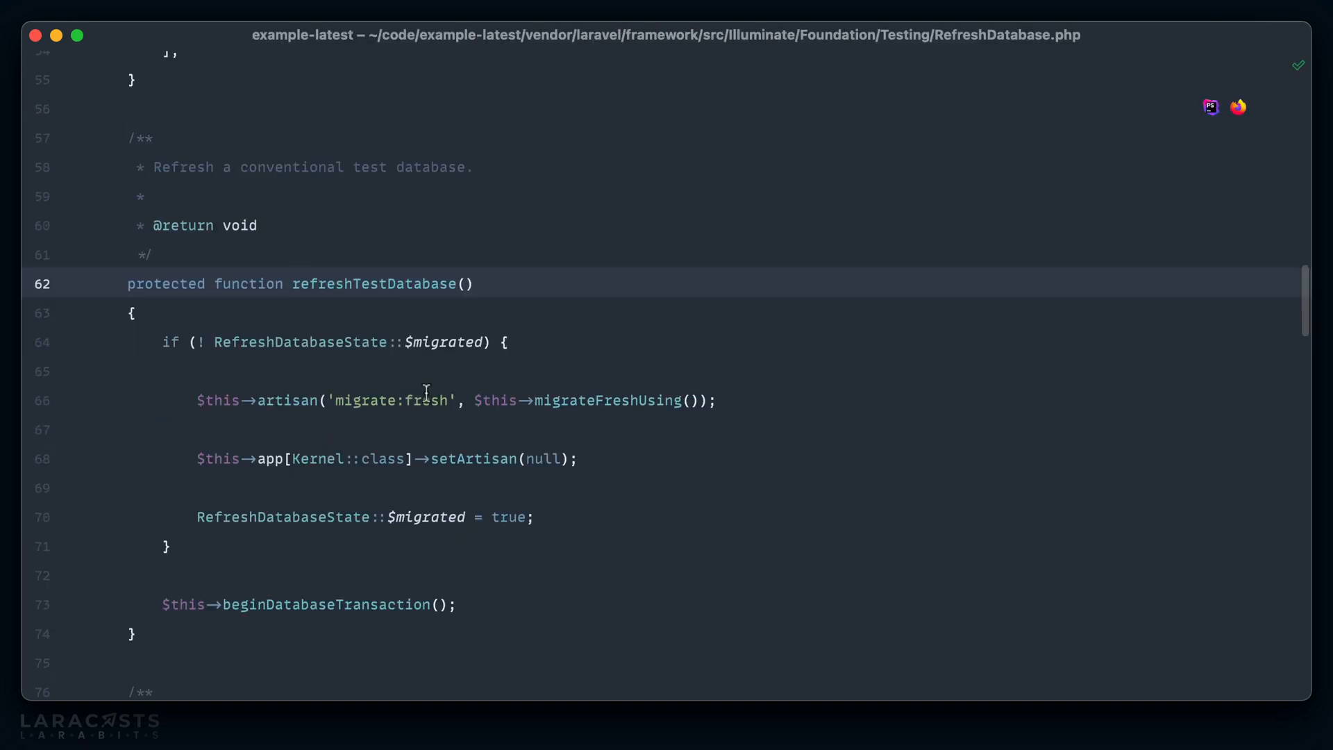
{"action": "type", "text": "var_dump('"}
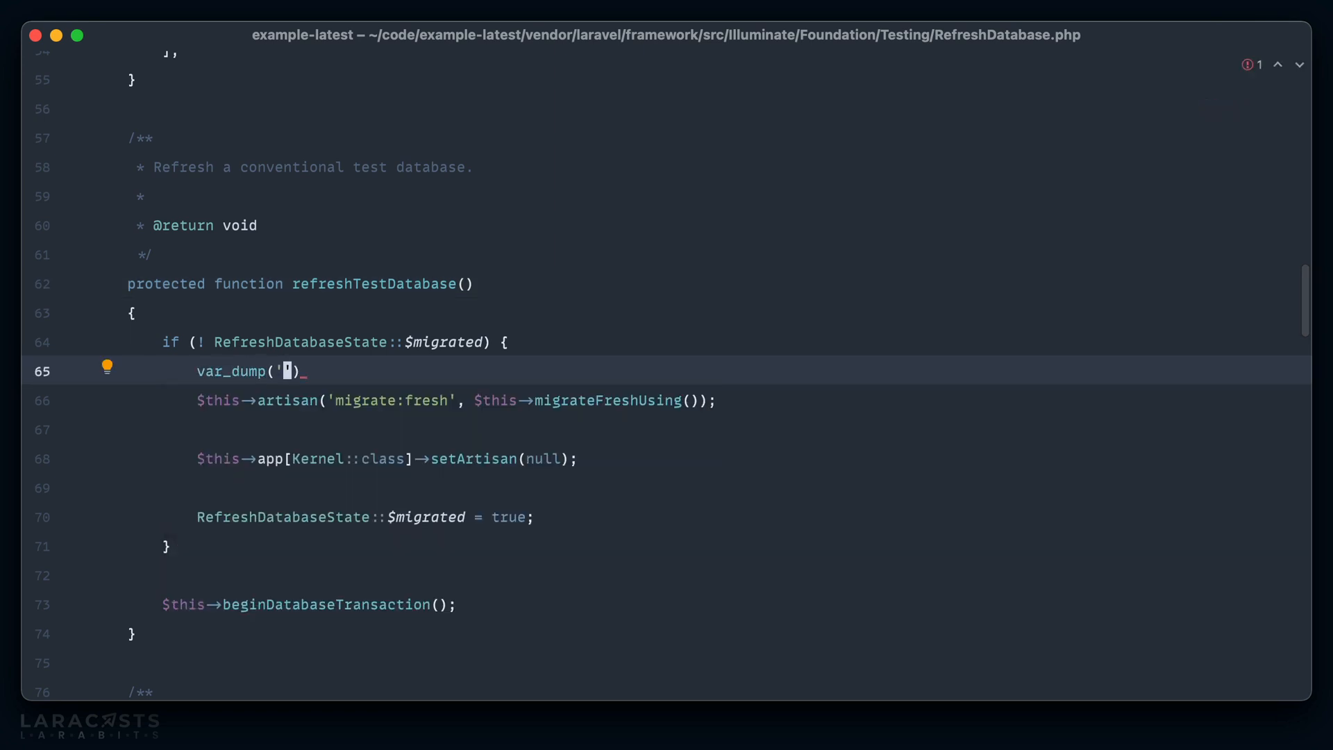
{"action": "type", "text": "migrating the db');"}
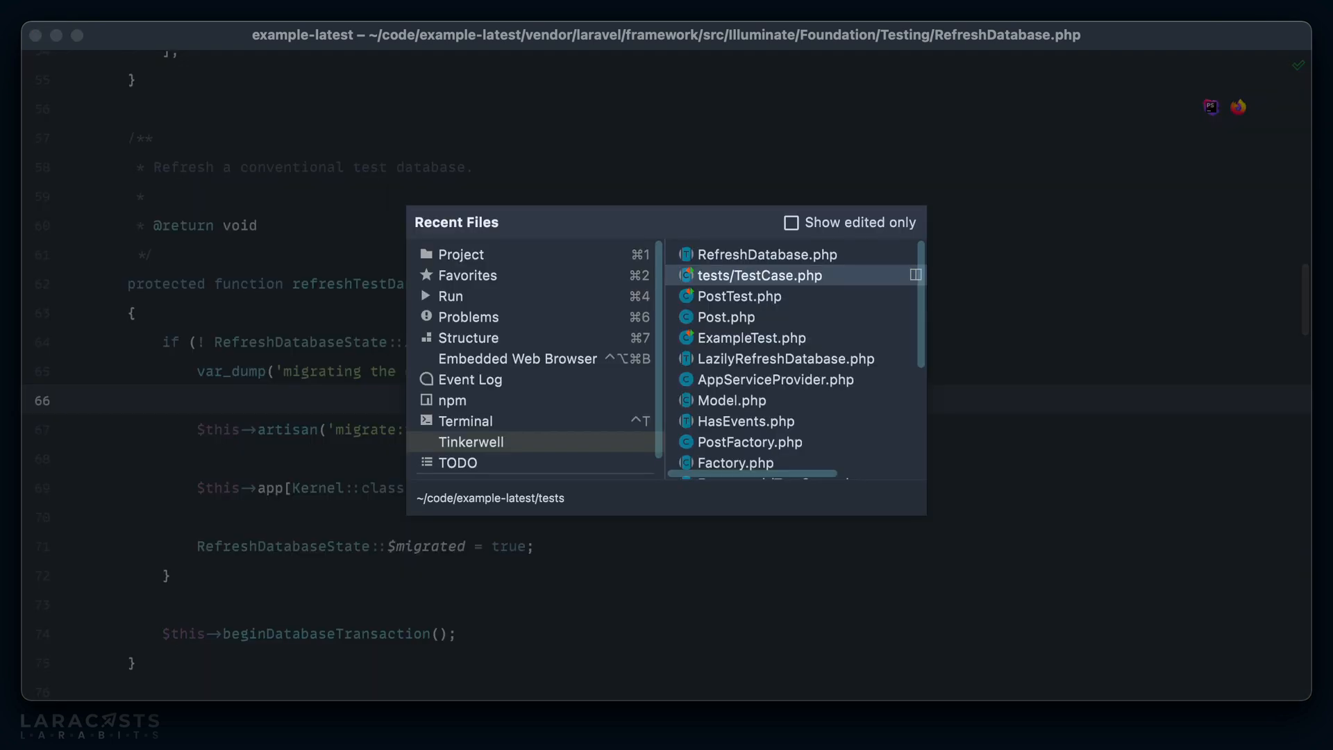
Step: Return to the project's TestCase.php file
{"action": "left_click", "coordinate": [759, 275]}
{"action": "type", "text": "P"}
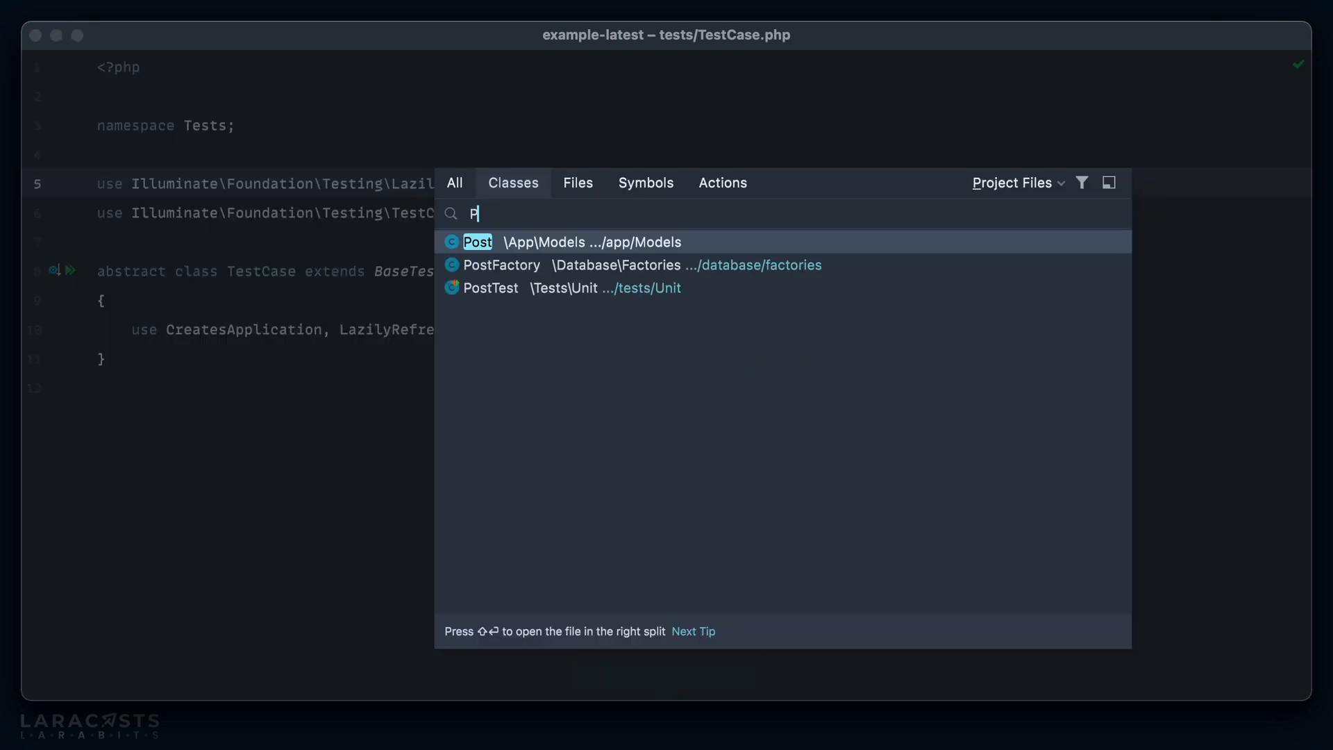
Step: Add setTitleAttribute to Post storing the title and setting slug via Str::slug
{"action": "left_click", "coordinate": [492, 287]}
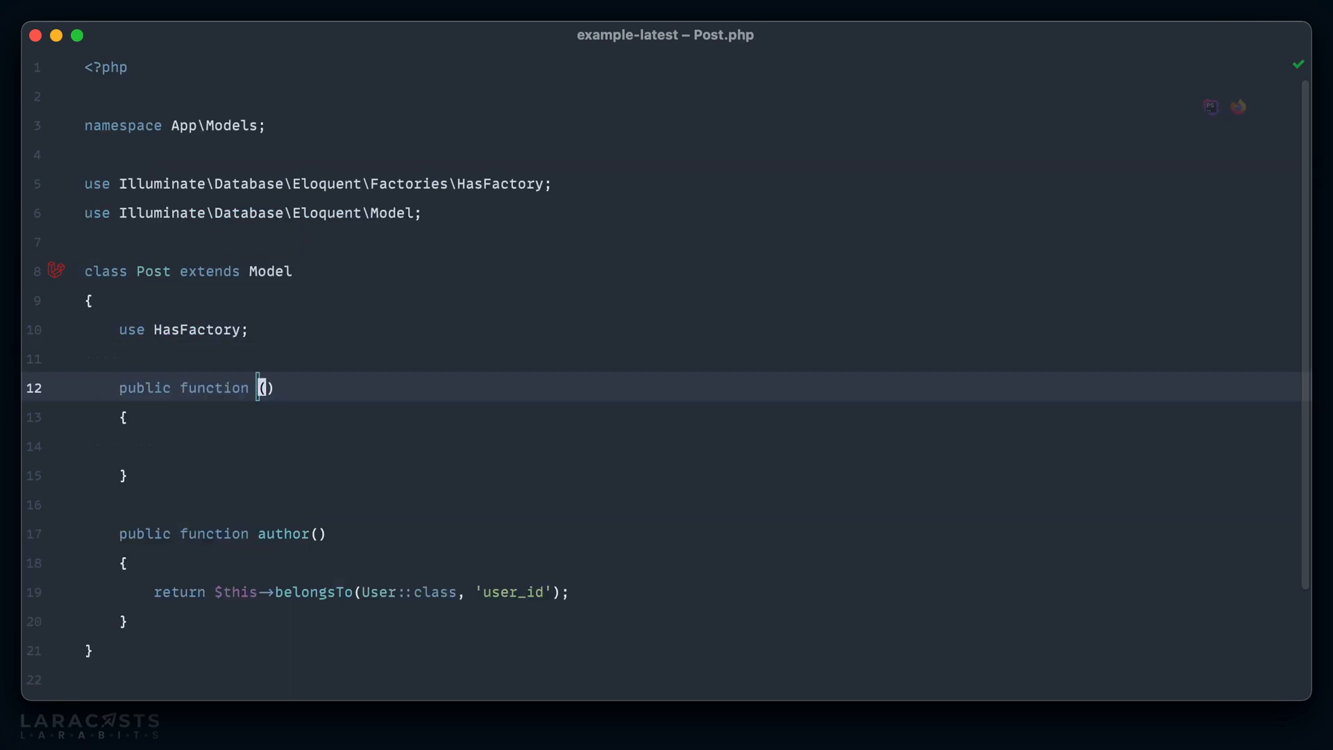
{"action": "type", "text": "set"}
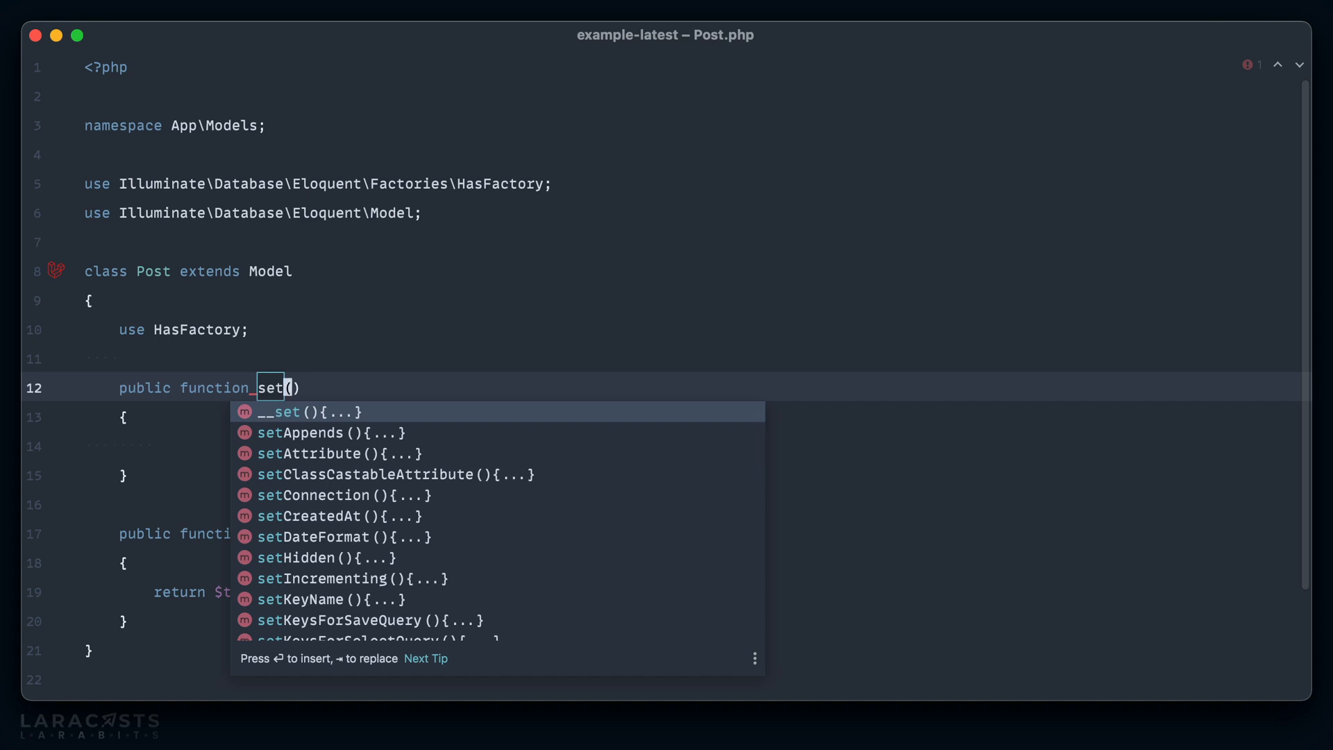
{"action": "type", "text": "TitleAttribute"}
{"action": "left_click", "coordinate": [693, 446]}
{"action": "type", "text": "$this->attributes['ti"}
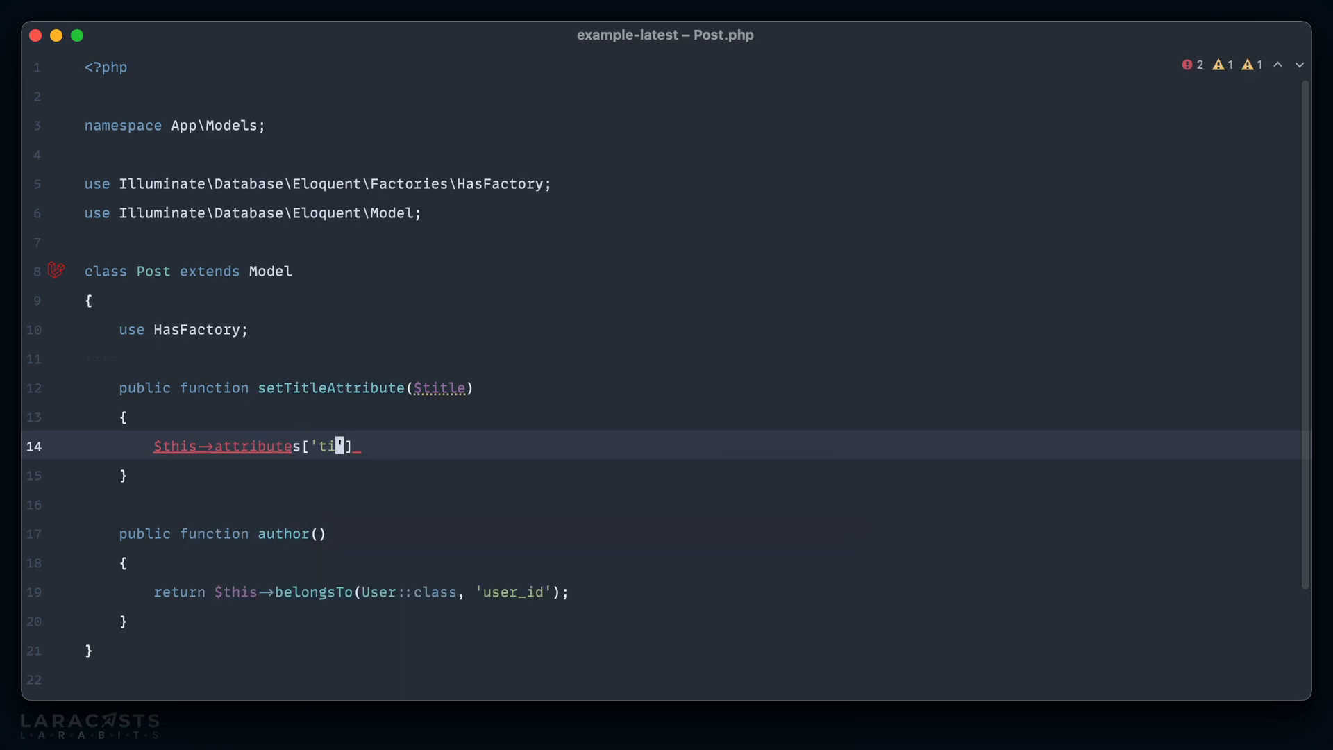
{"action": "type", "text": "tle'] = $title;"}
{"action": "type", "text": "$this->slug ="}
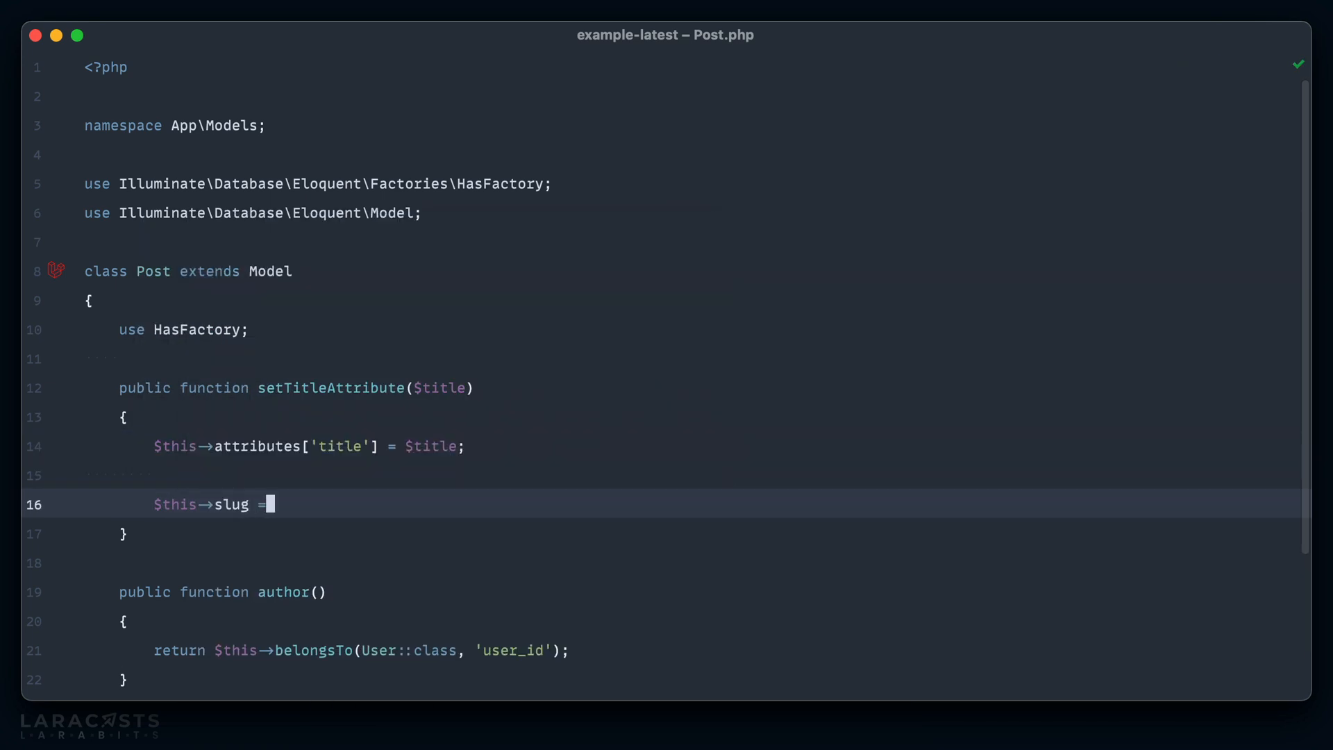
{"action": "type", "text": "Str::slug($title);"}
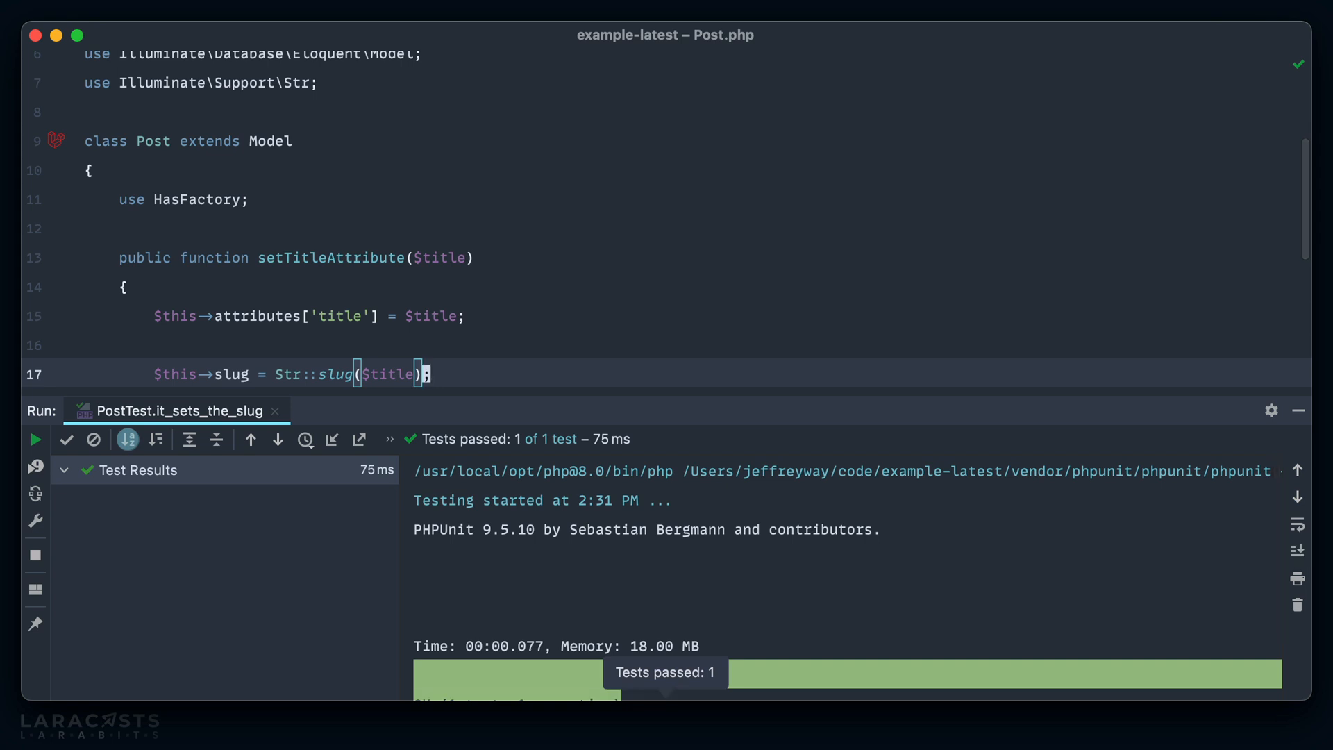
{"action": "left_click", "coordinate": [1298, 411]}
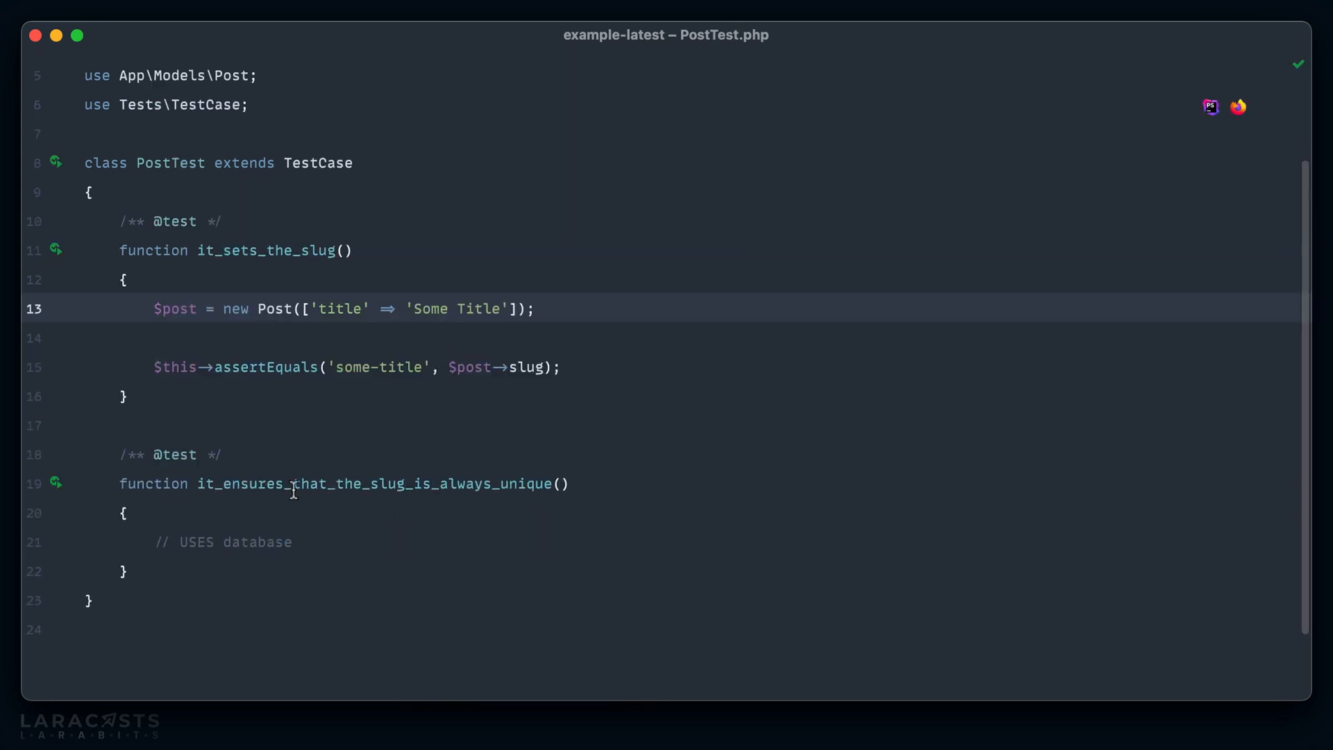
Step: Create posts with Post::factory()->create() in it_ensures_that_the_slug_is_always_unique
{"action": "scroll", "scroll_direction": "down", "scroll_amount": 3}
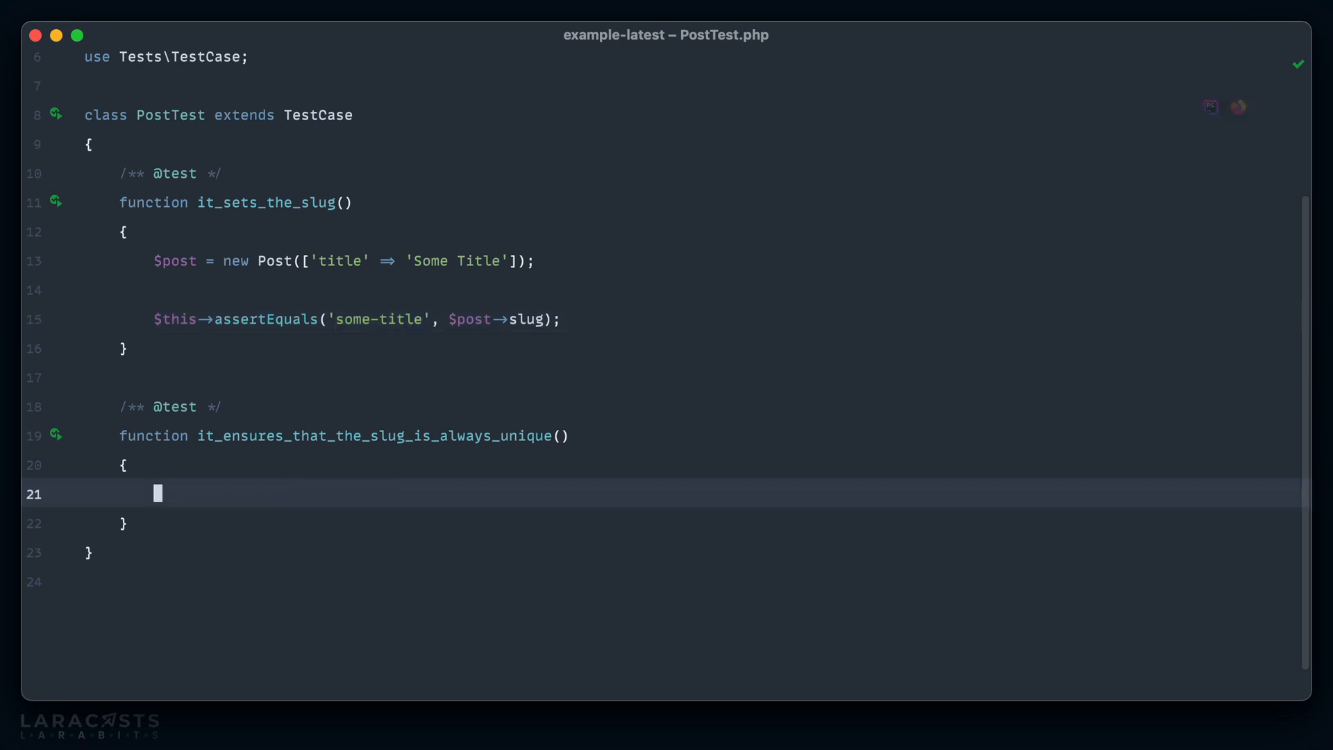
{"action": "type", "text": "Post::"}
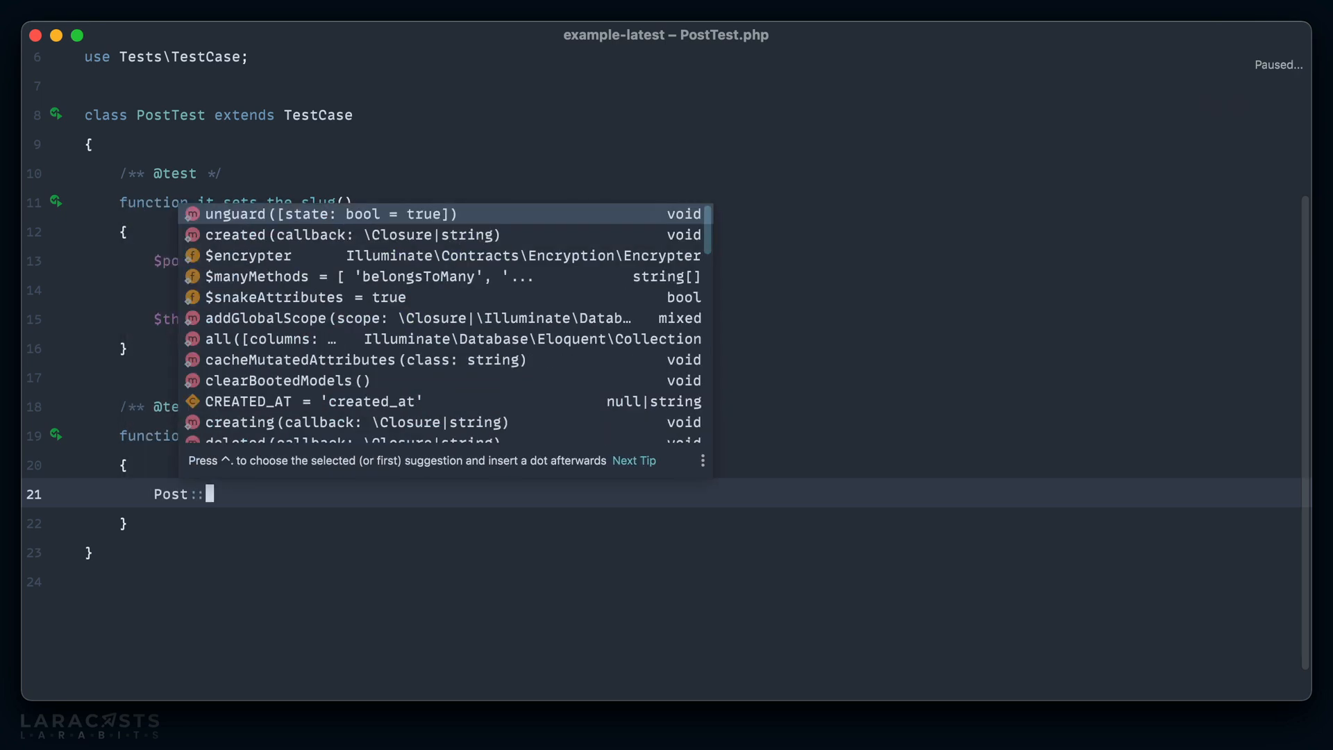
{"action": "type", "text": "factory()->create()"}
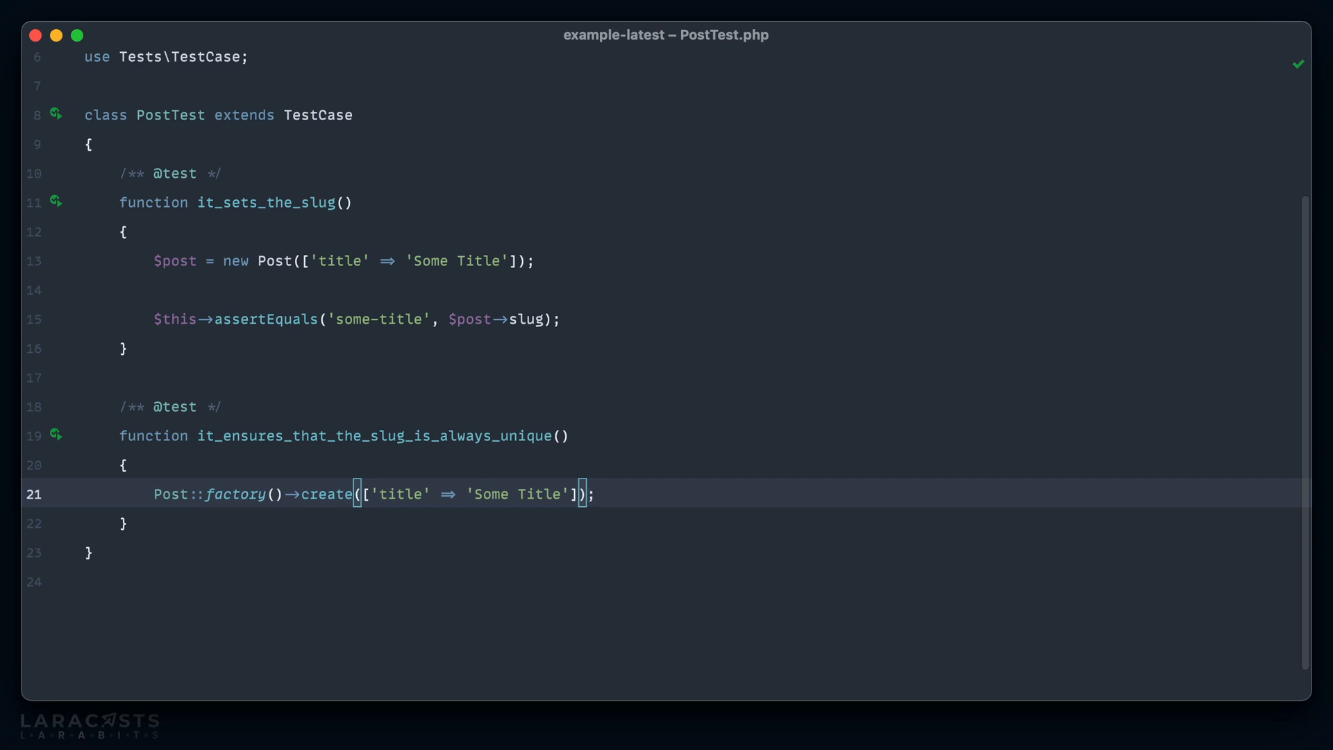
{"action": "left_click", "coordinate": [411, 320]}
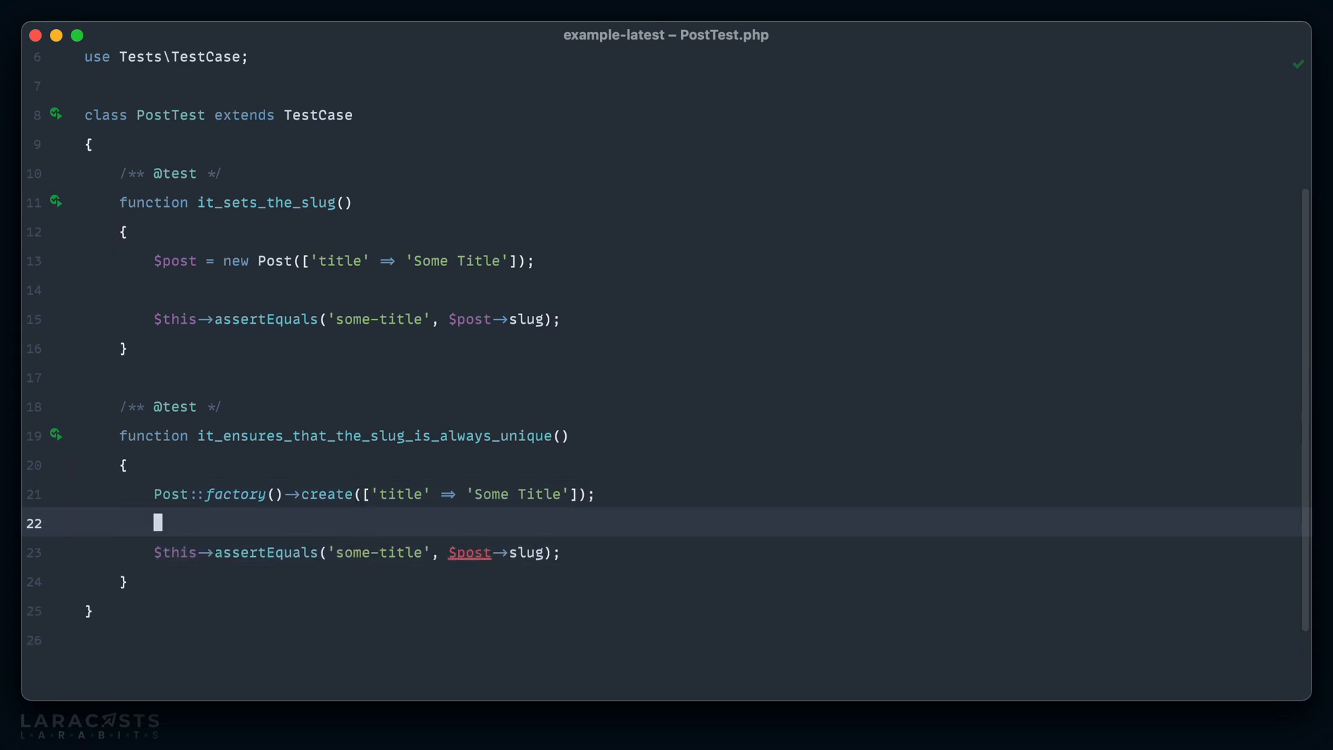
{"action": "type", "text": "$post ="}
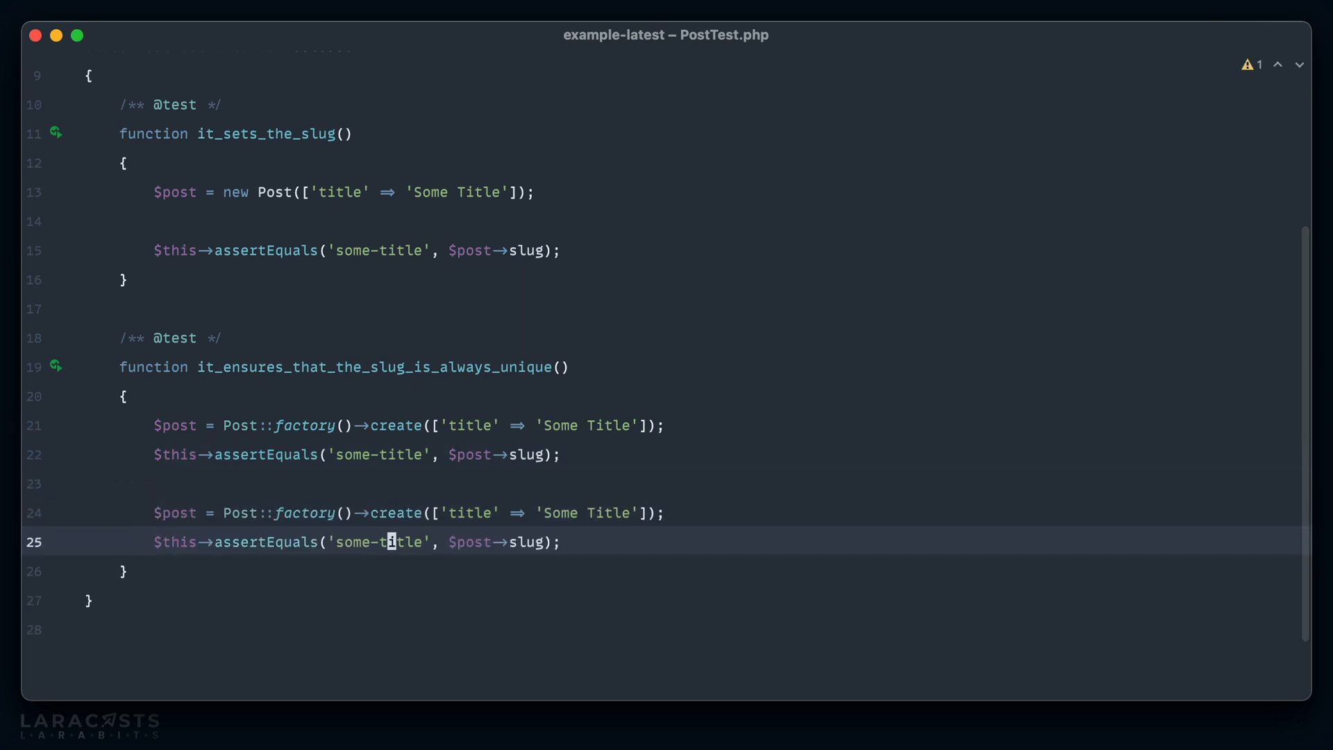
Step: Assert the expected slugs some-title, some-title-2 and some-title-3
{"action": "type", "text": "-"}
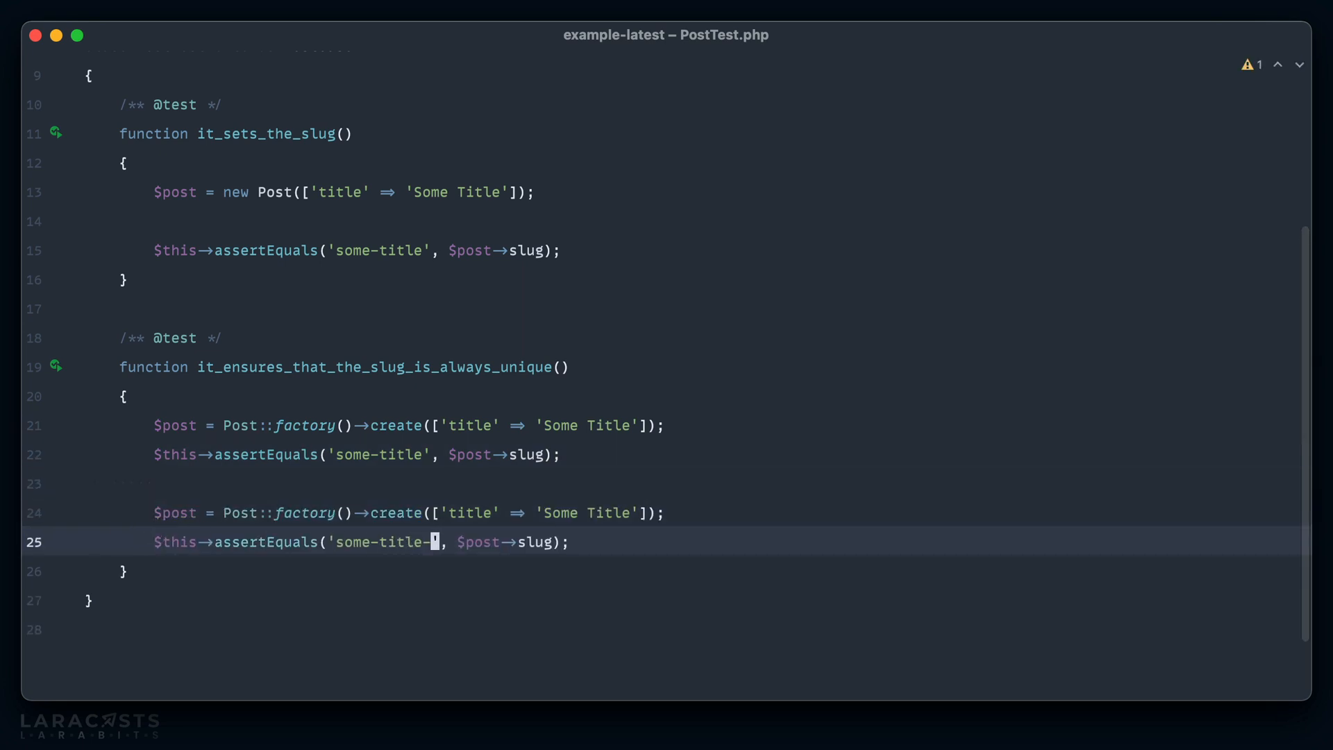
{"action": "type", "text": "dafadsfsad"}
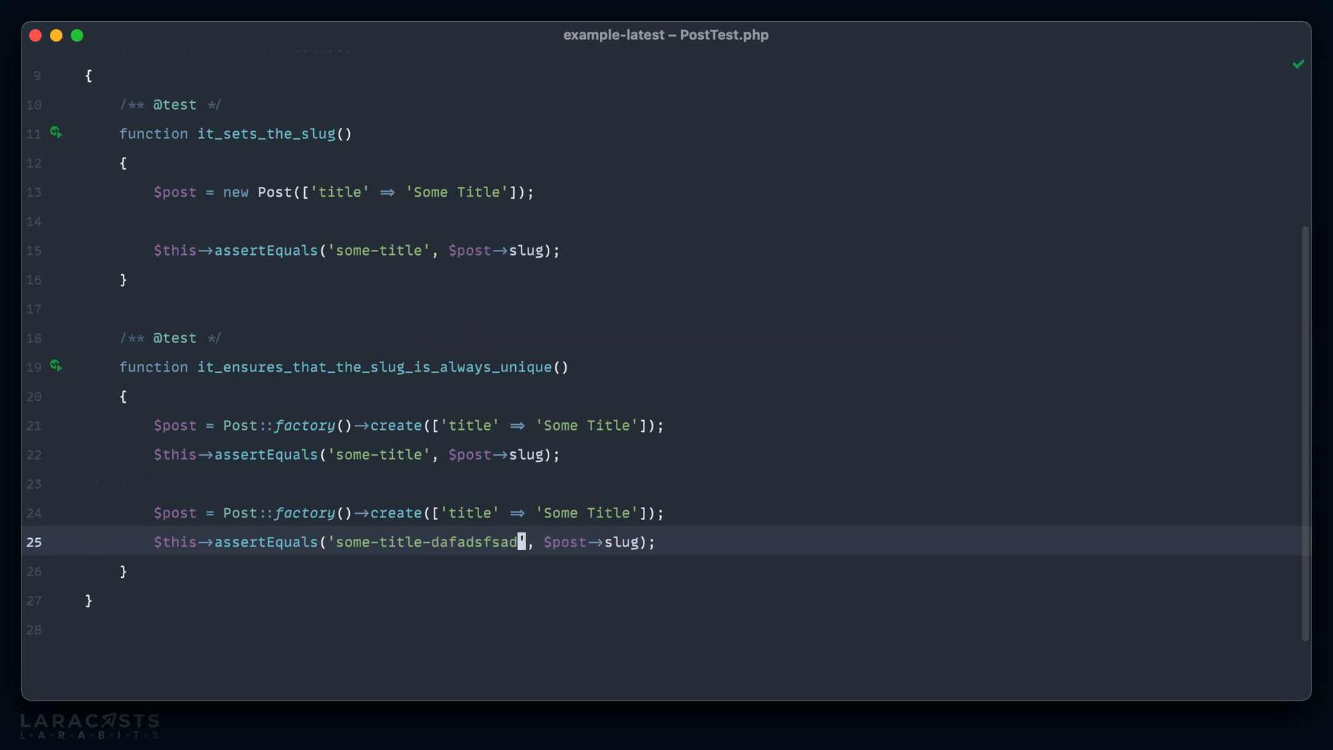
{"action": "type", "text": "123412323"}
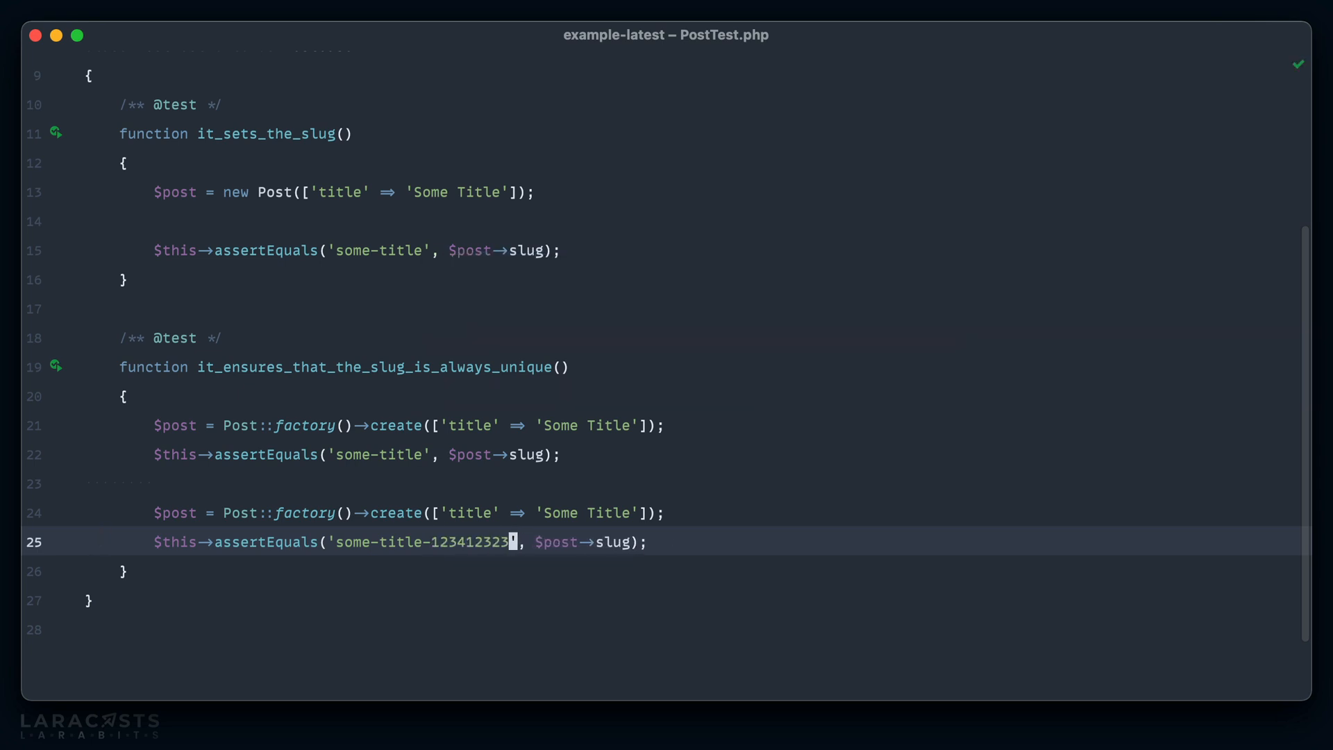
{"action": "key", "text": "Backspace"}
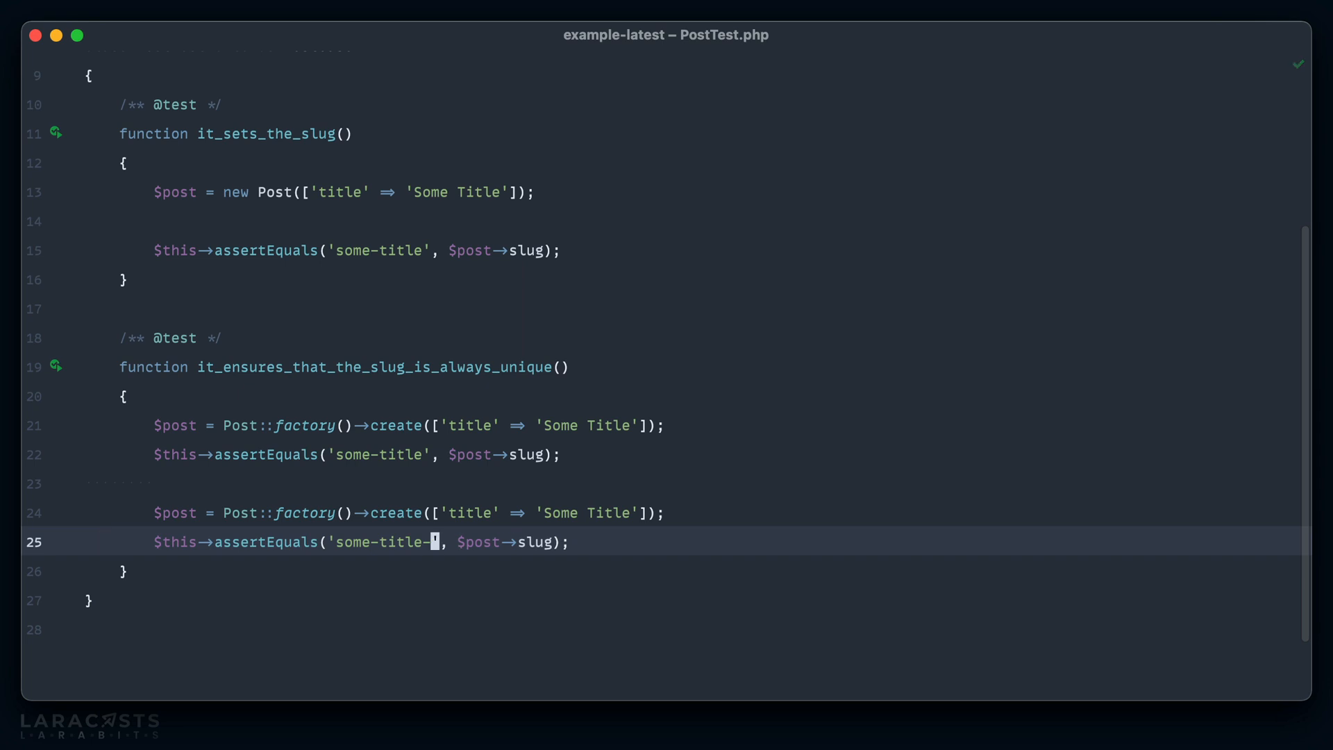
{"action": "type", "text": "2"}
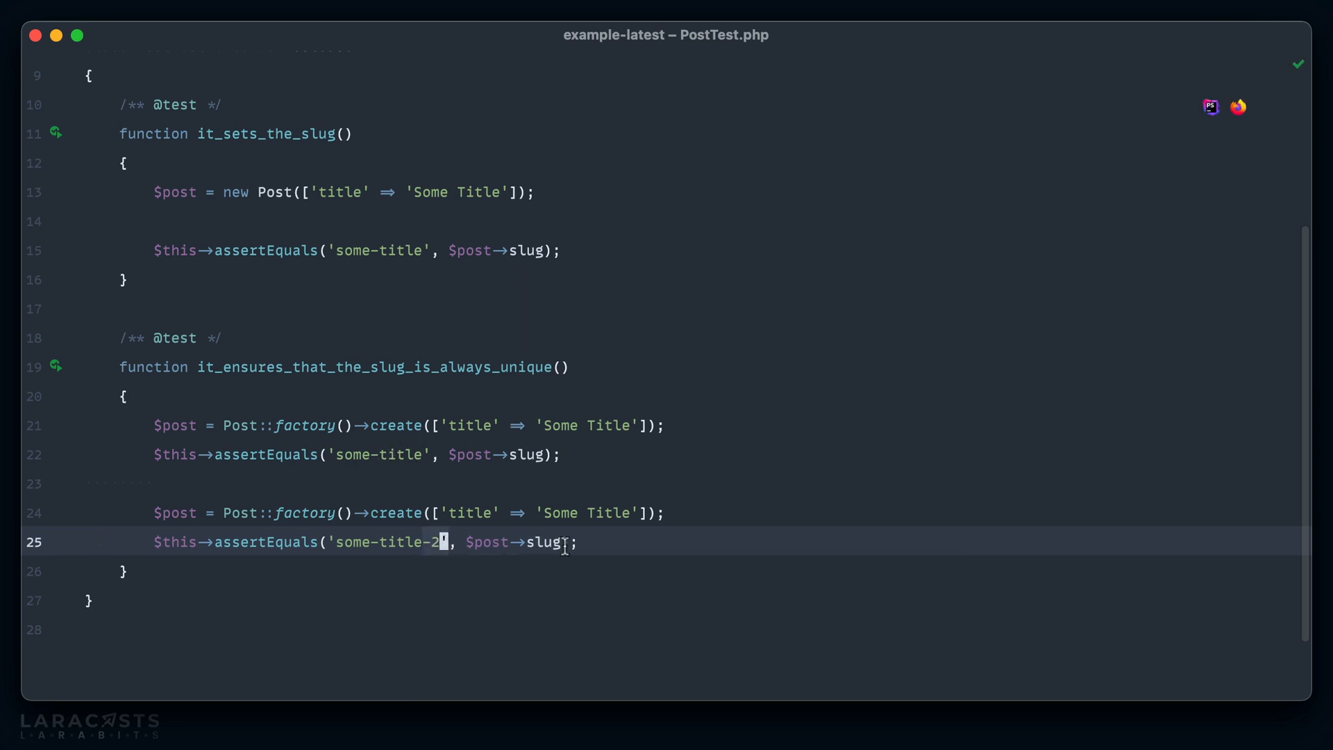
{"action": "type", "text": "3', $post→slug);"}
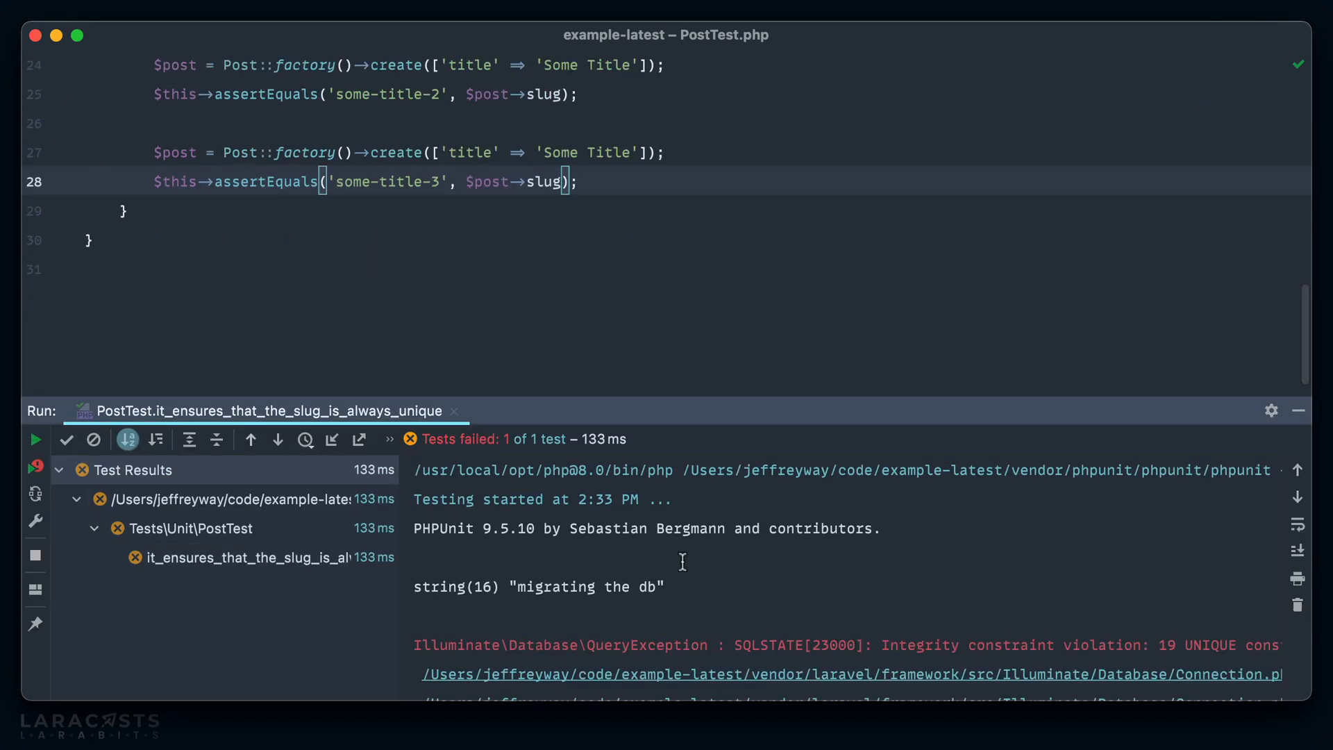
{"action": "mouse_move", "coordinate": [725, 621]}
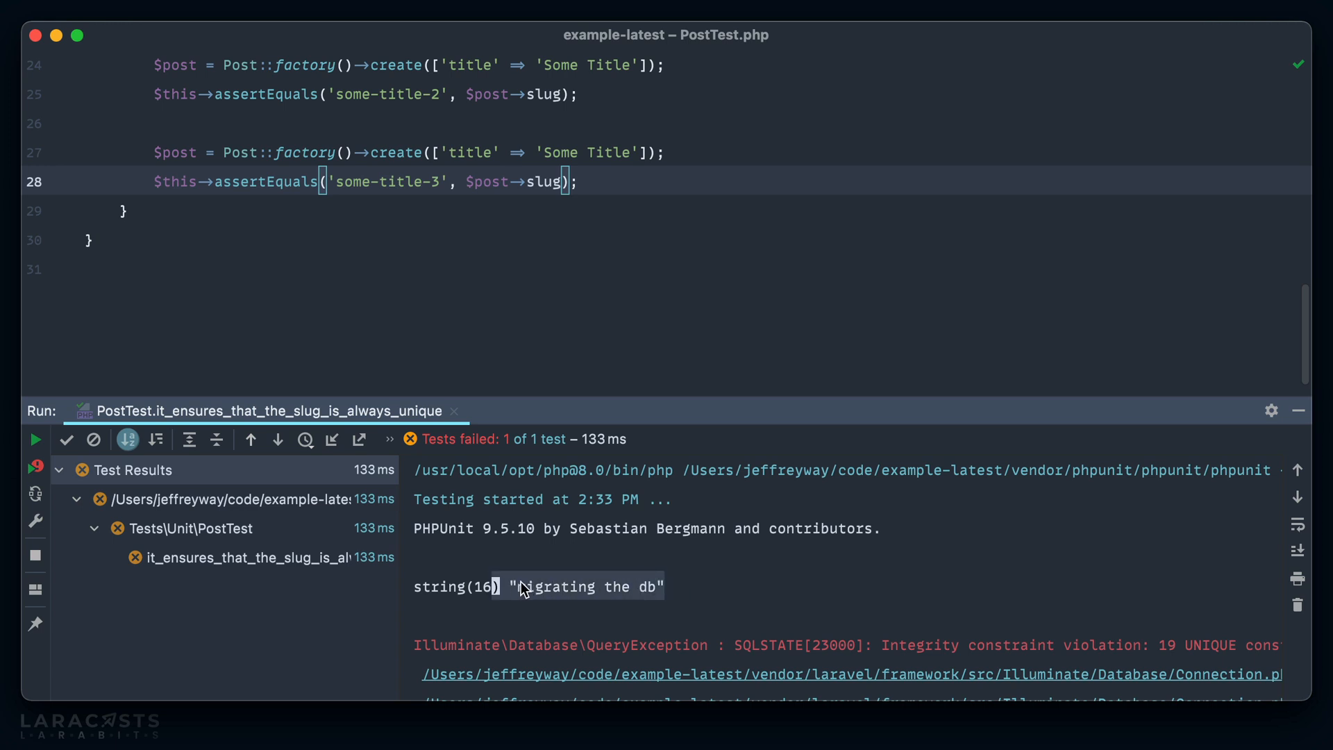
{"action": "mouse_move", "coordinate": [668, 602]}
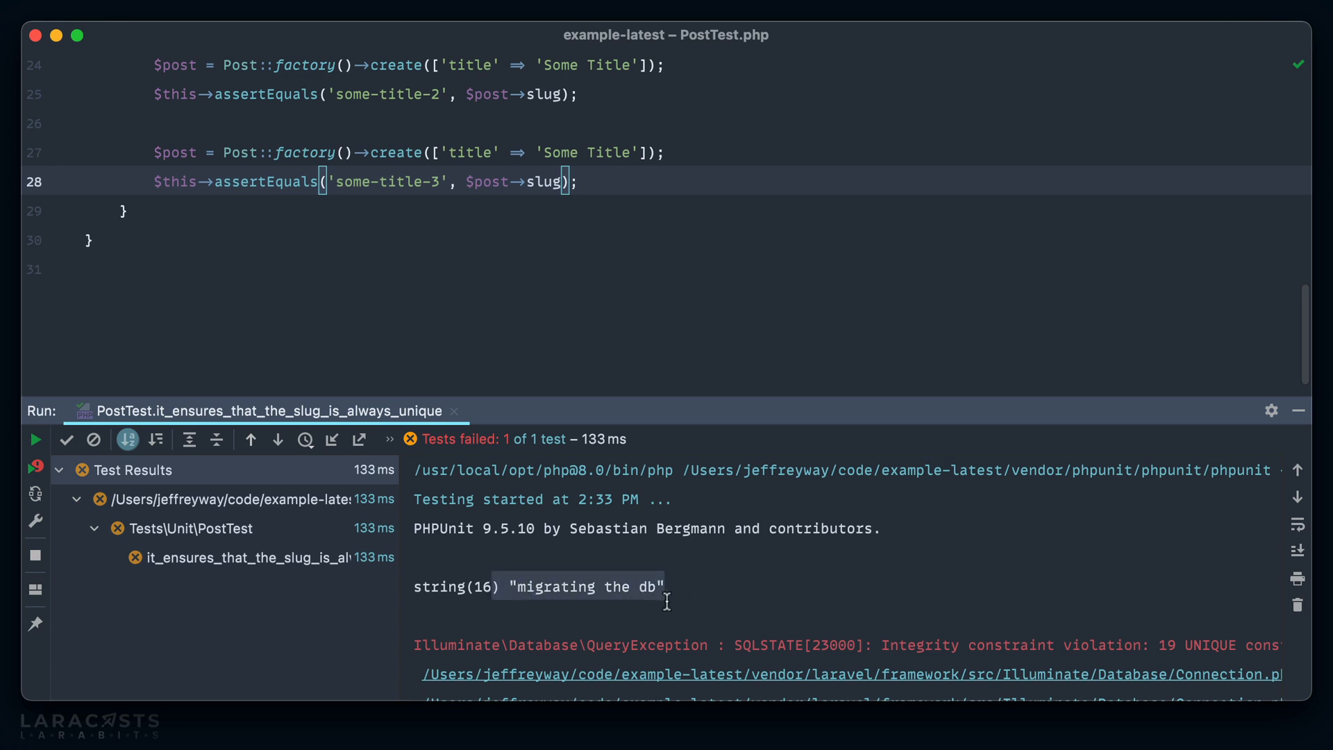
{"action": "mouse_move", "coordinate": [952, 575]}
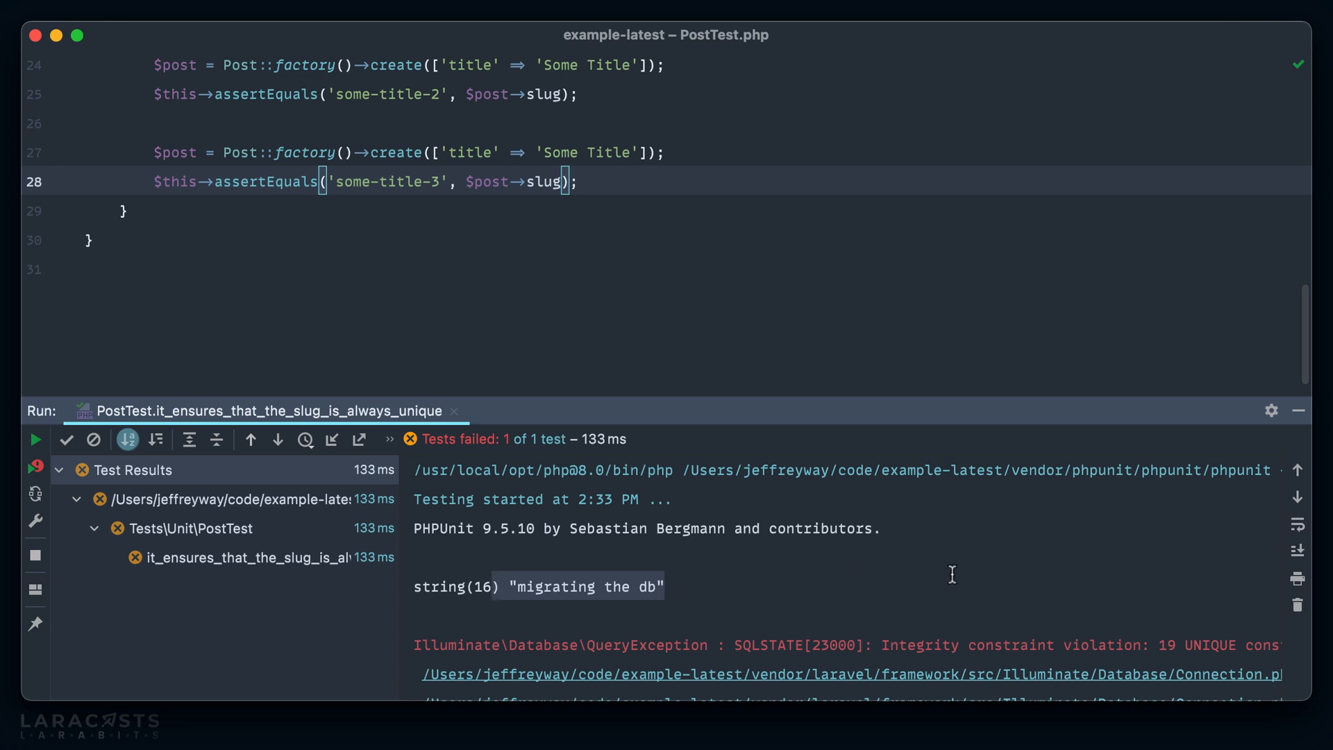
Step: Read the UNIQUE constraint failure in the Run panel and hide the test output
{"action": "scroll", "scroll_direction": "down", "scroll_amount": 3}
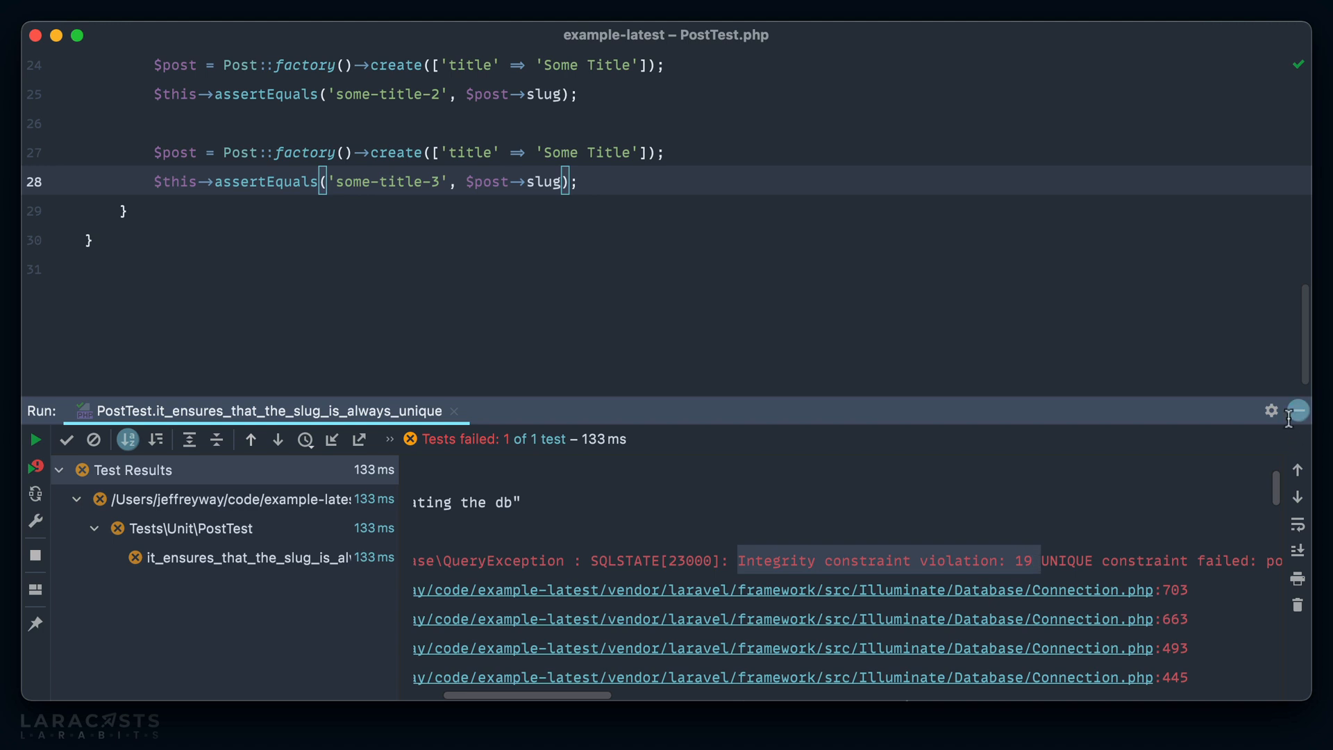
{"action": "left_click", "coordinate": [1297, 411]}
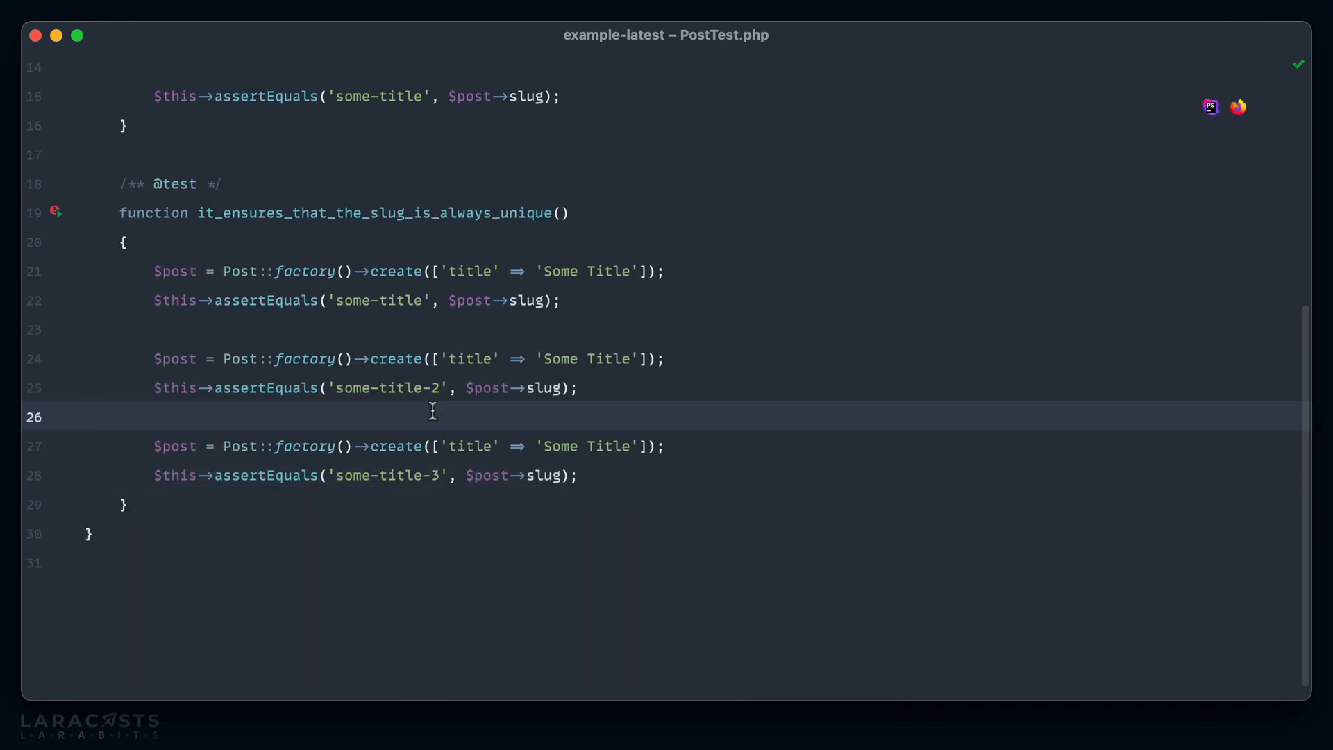
Step: In setTitleAttribute, add a while (Post::whereSlug($slug)->exists()) loop
{"action": "left_click", "coordinate": [411, 271]}
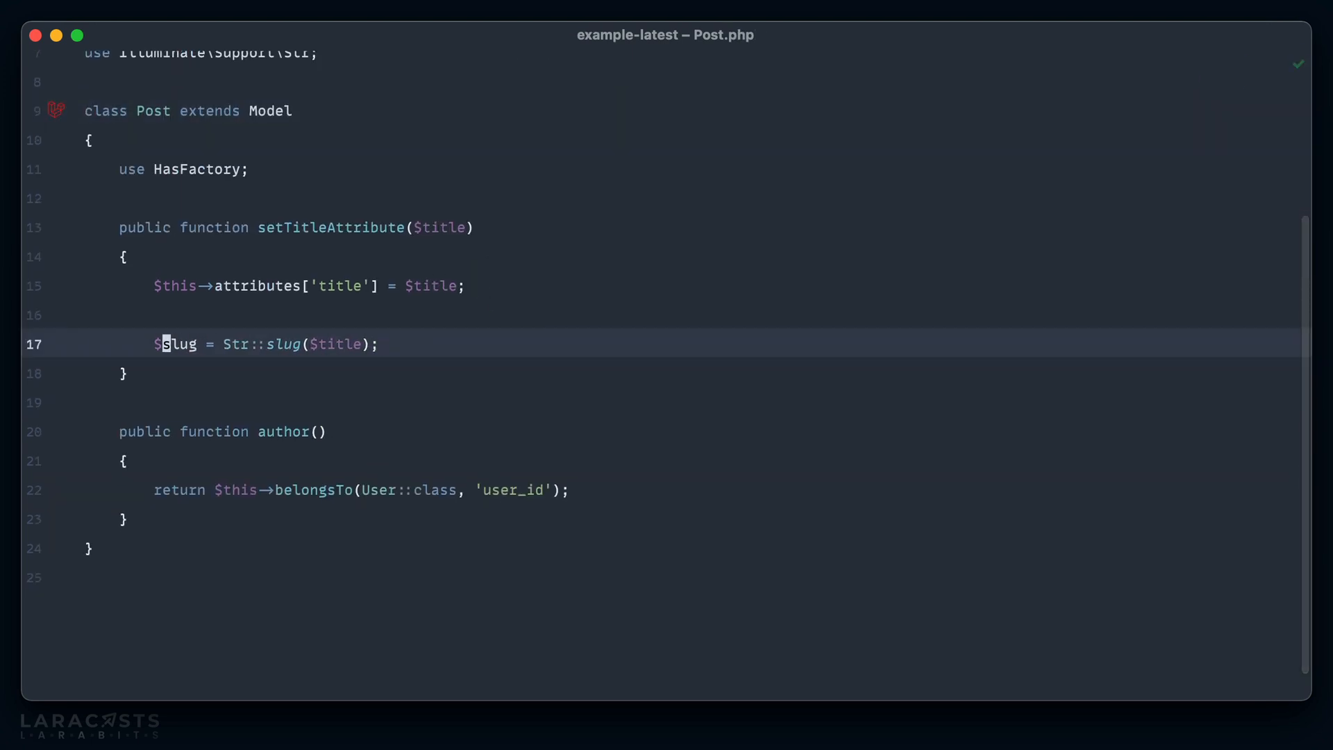
{"action": "type", "text": "while ("}
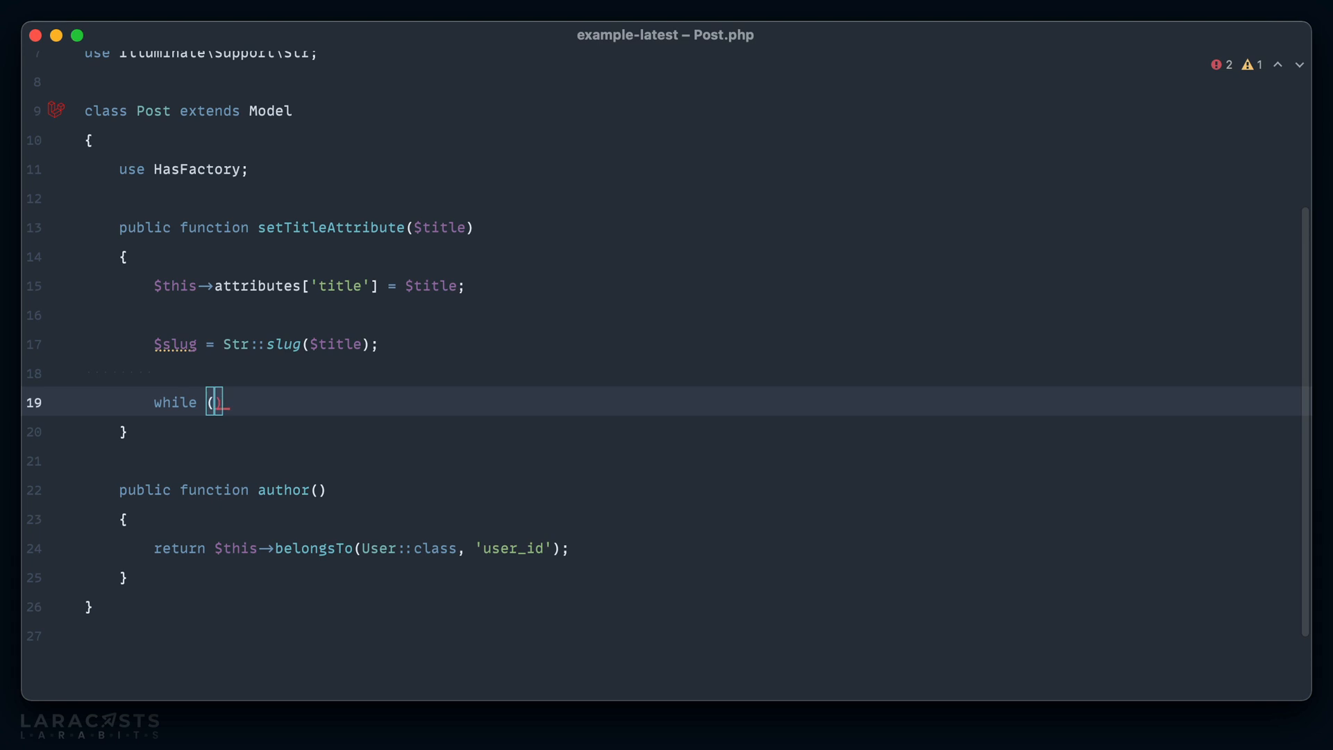
{"action": "type", "text": "Post::where"}
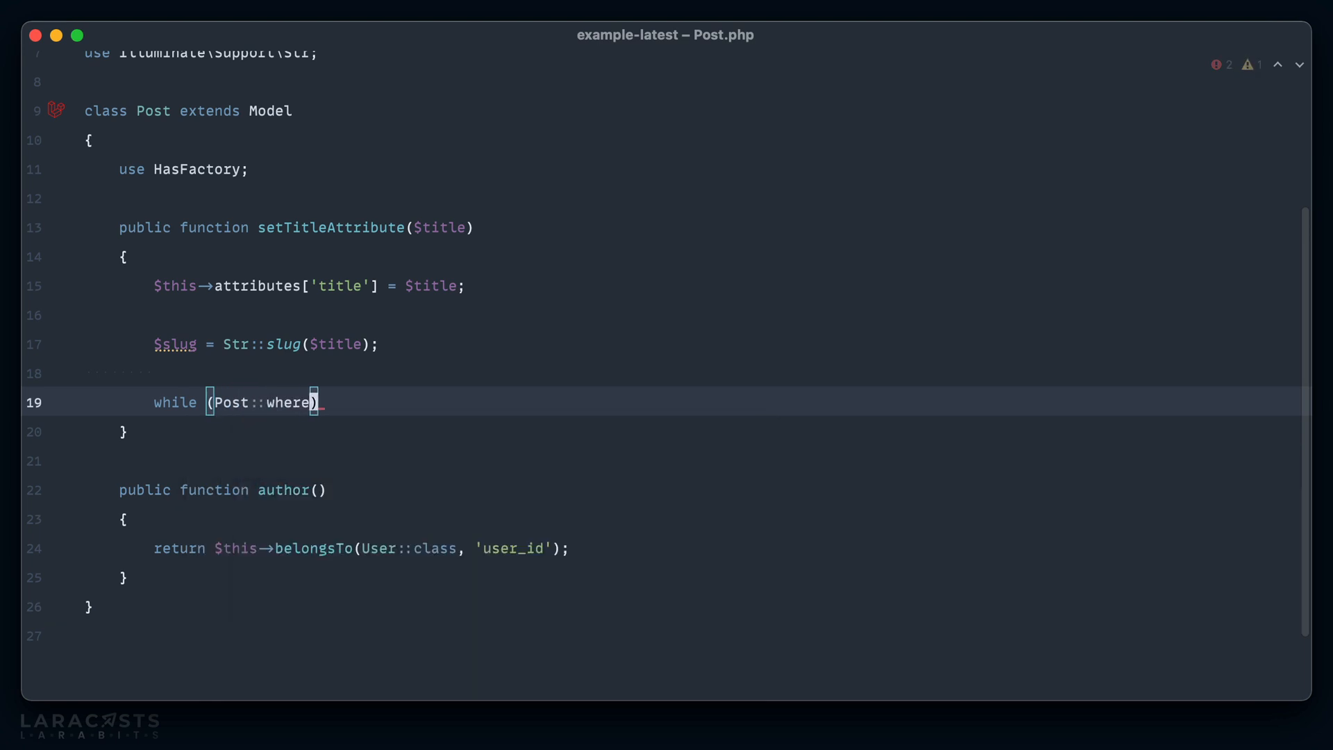
{"action": "type", "text": "Slug($slug)"}
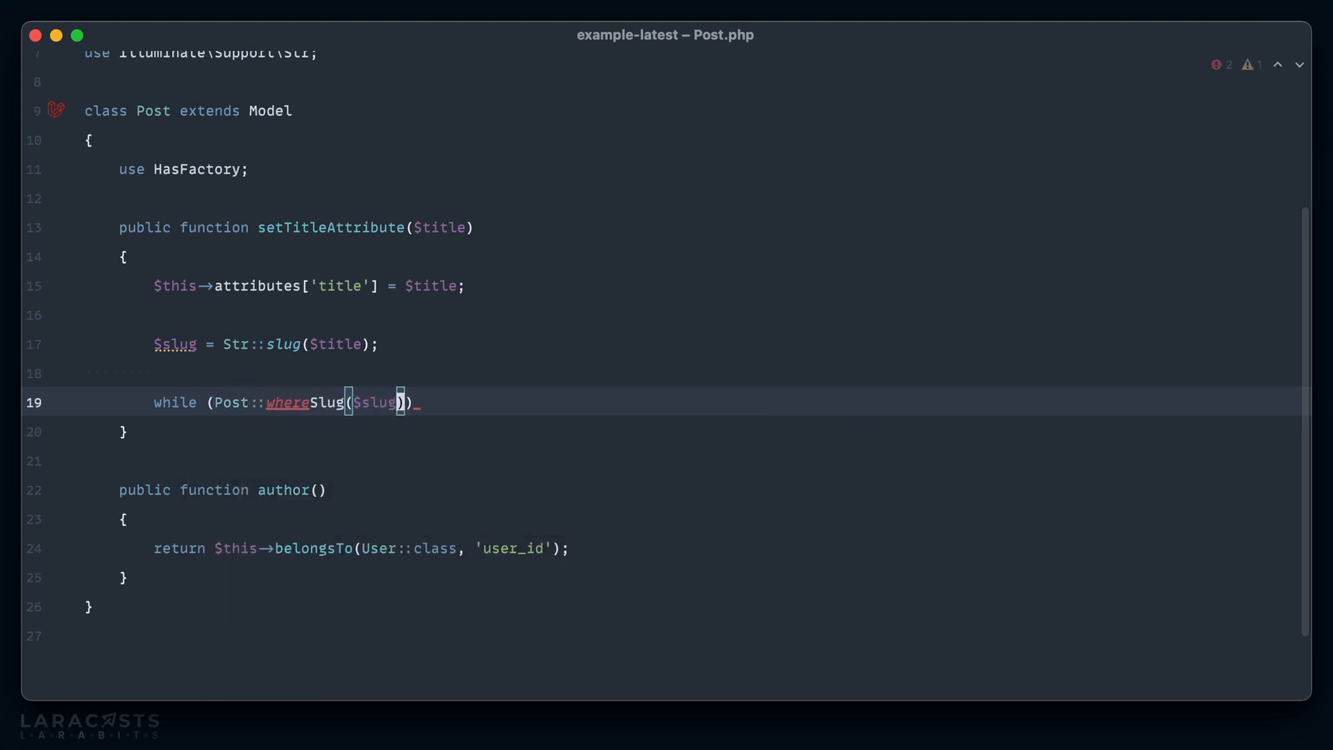
{"action": "type", "text": "->exists("}
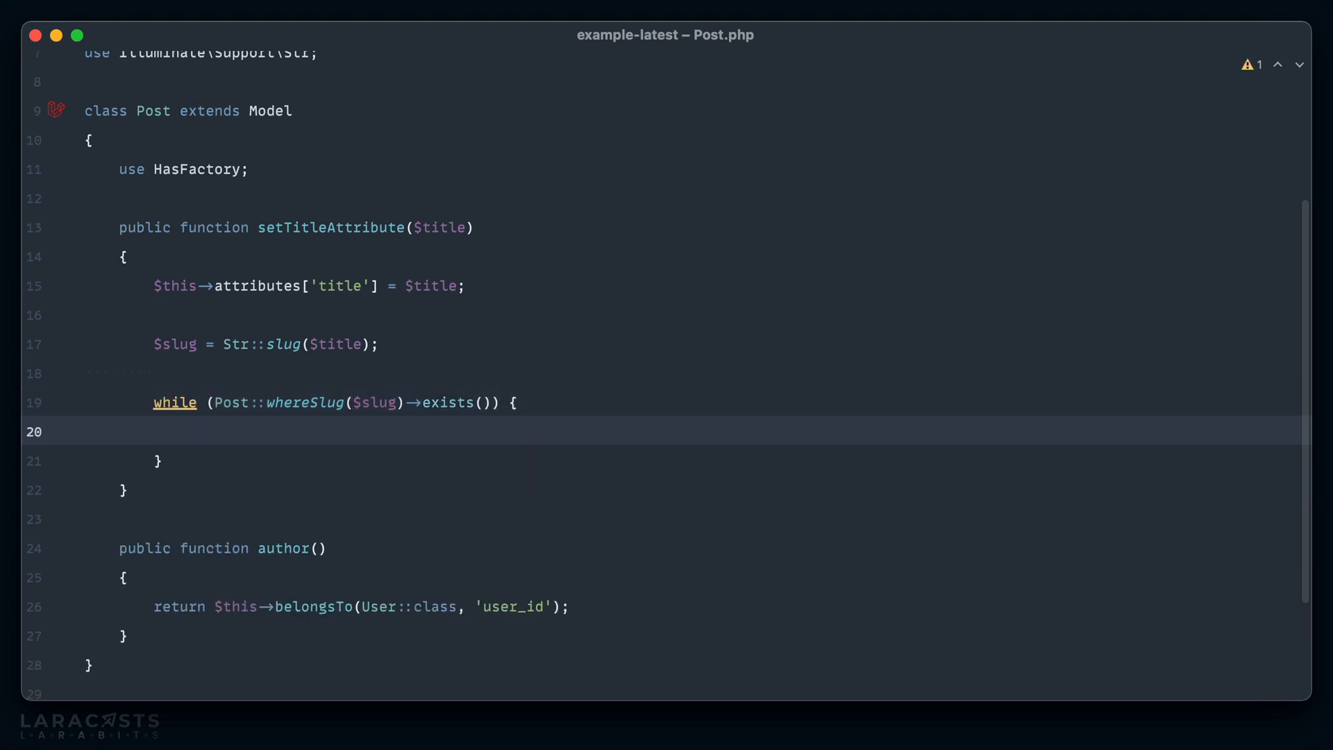
Step: Regenerate the slug with an incrementing $index from 2, then assign $this->slug = $slug
{"action": "type", "text": "$slug =_Str::slug($title.'-'.$i);"}
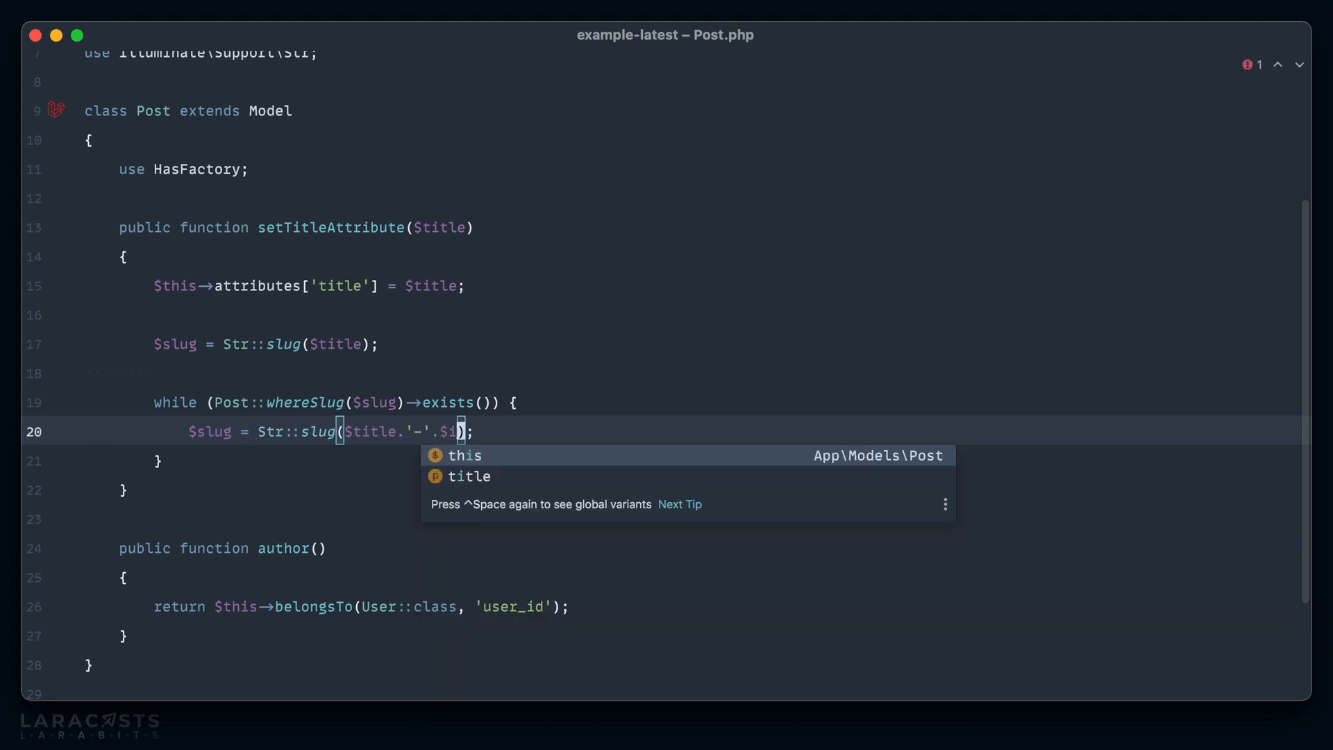
{"action": "type", "text": "index"}
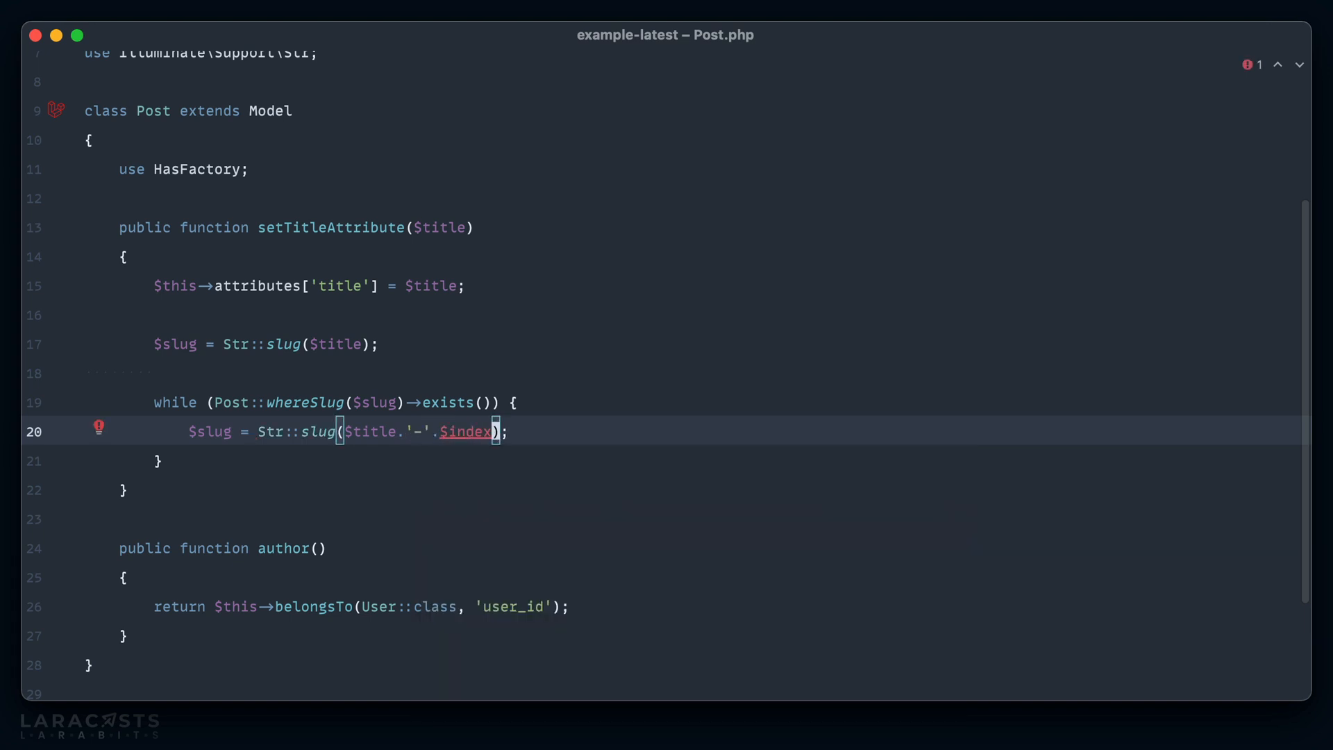
{"action": "type", "text": "$index = 2;"}
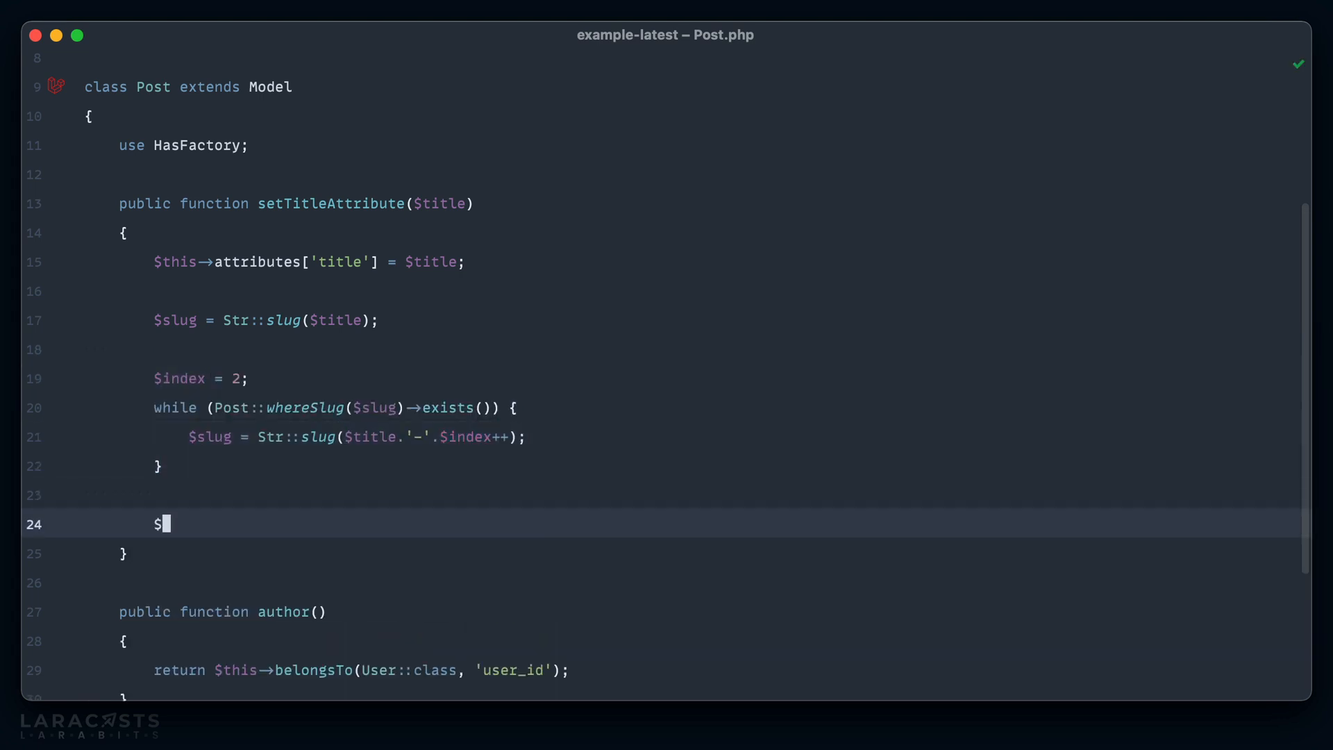
{"action": "type", "text": "this->slug = $slug;"}
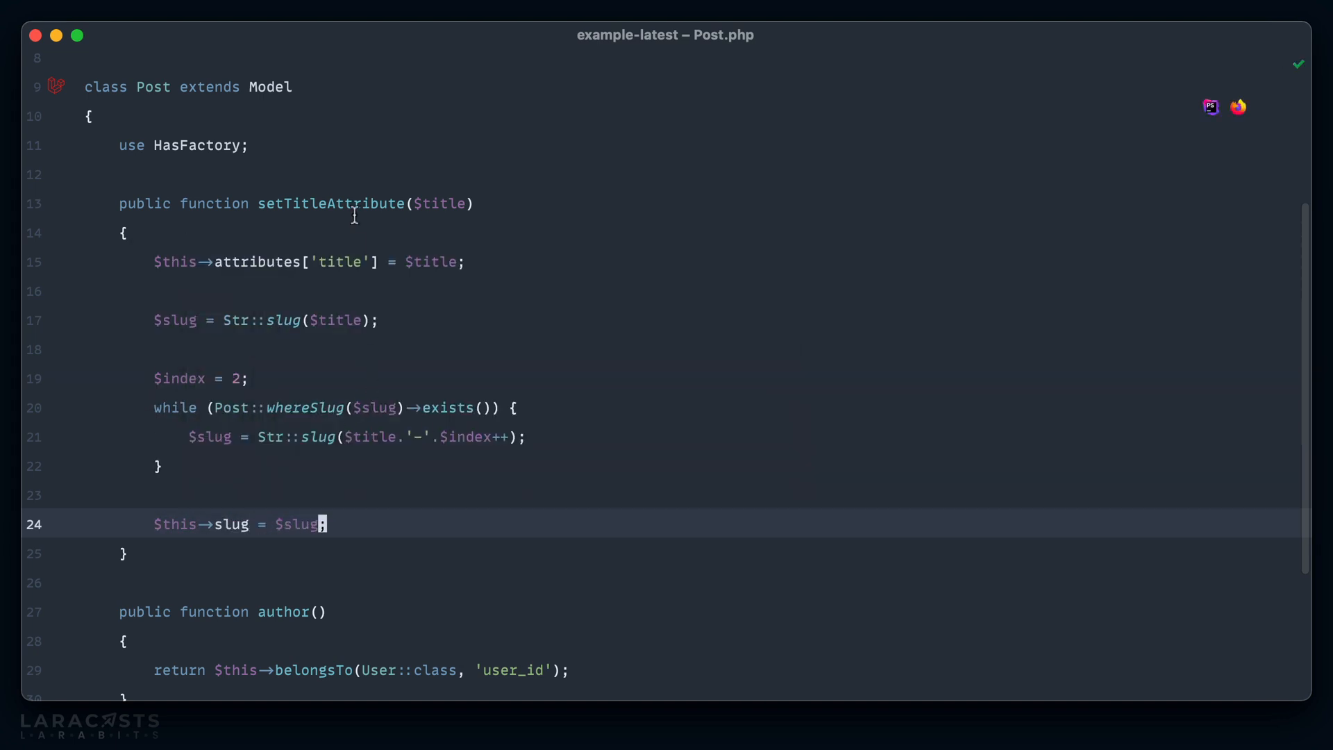
{"action": "mouse_move", "coordinate": [456, 341]}
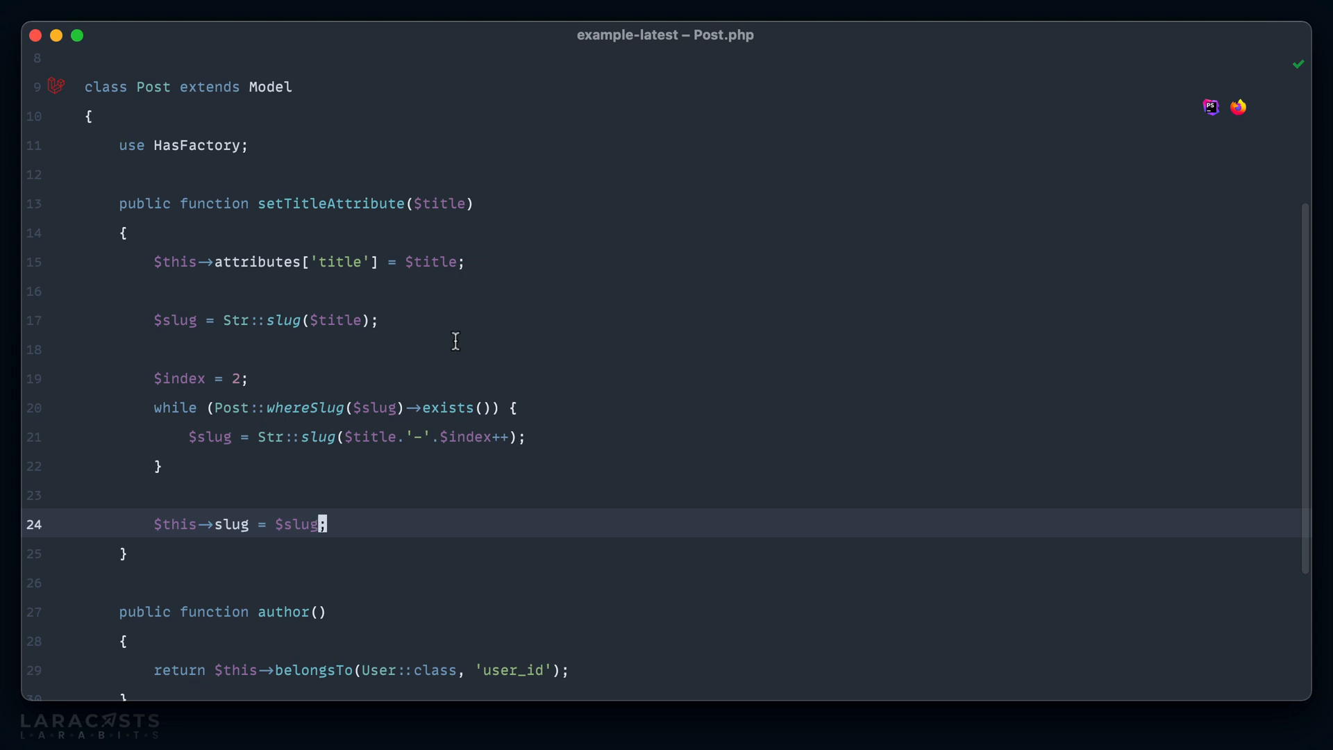
{"action": "mouse_move", "coordinate": [306, 341]}
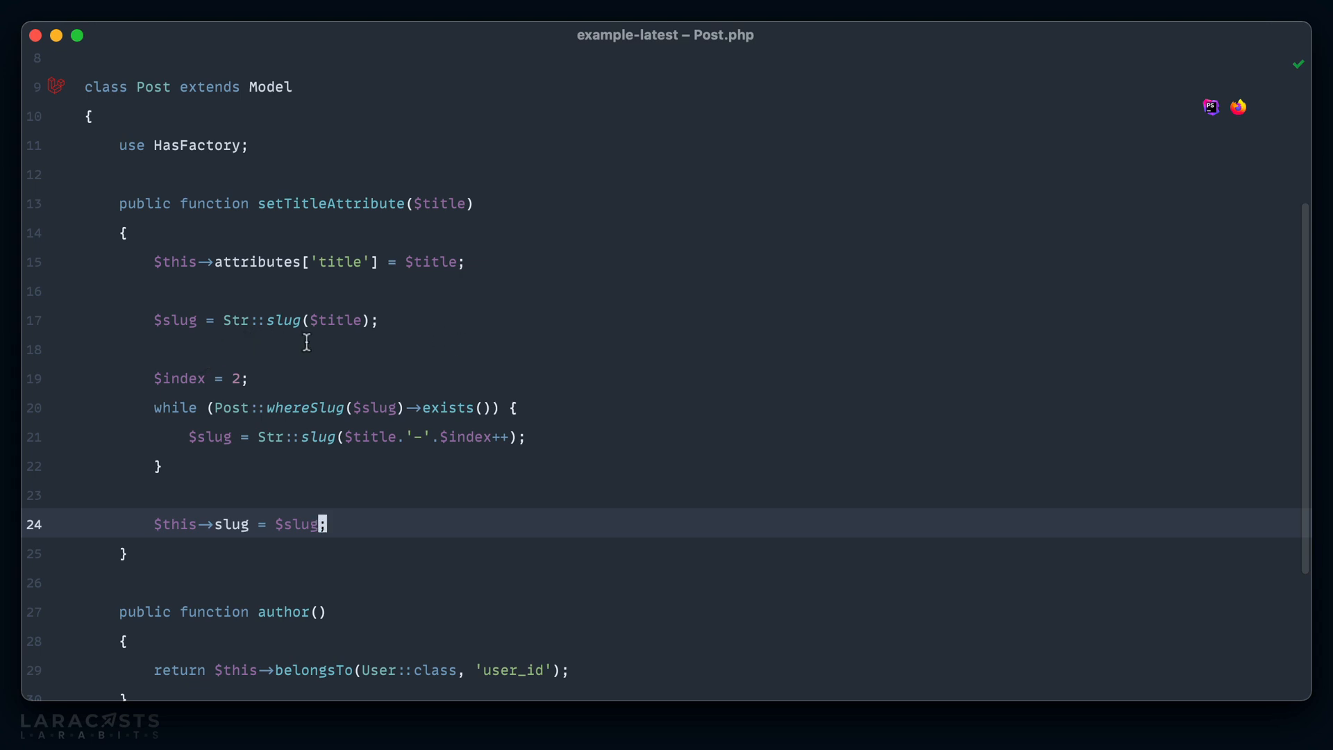
Step: Comment the slug-regeneration line with an example numbered slug like some-title-2
{"action": "left_click", "coordinate": [381, 319]}
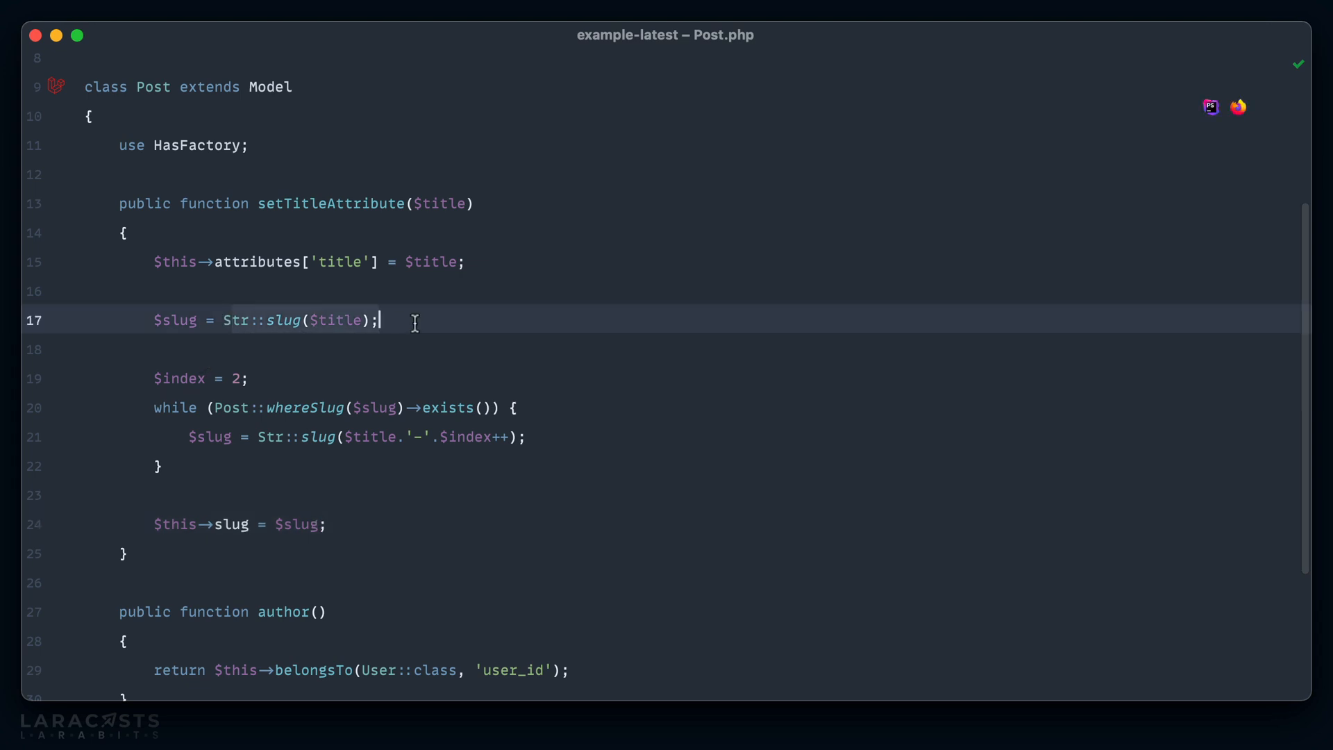
{"action": "left_click", "coordinate": [365, 407]}
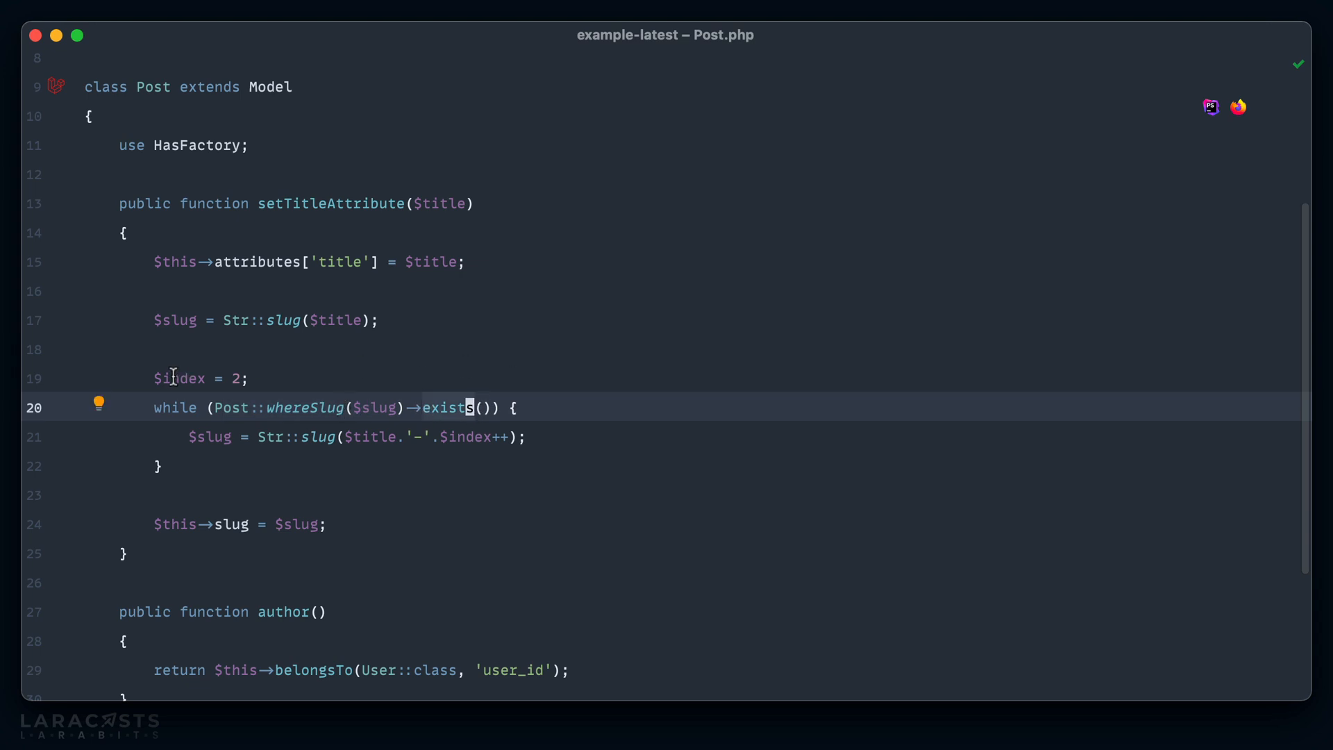
{"action": "mouse_move", "coordinate": [264, 438]}
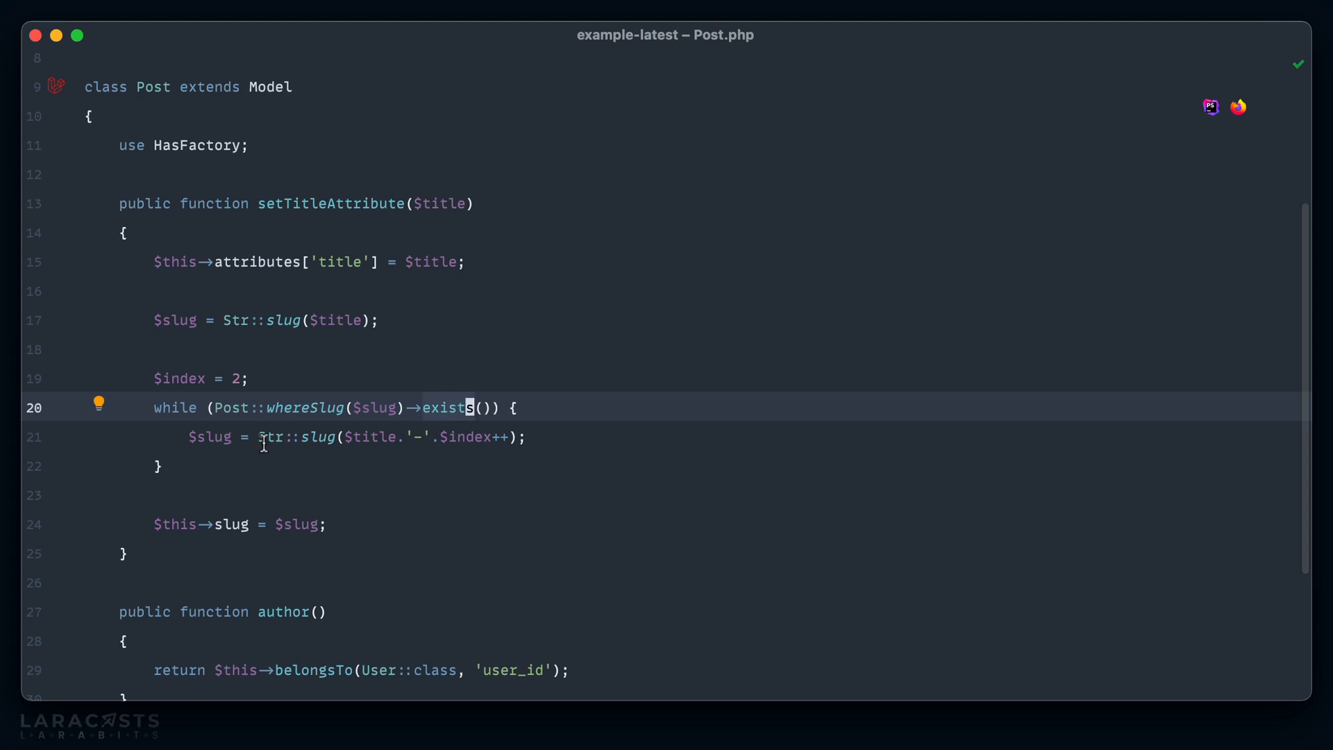
{"action": "type", "text": "//"}
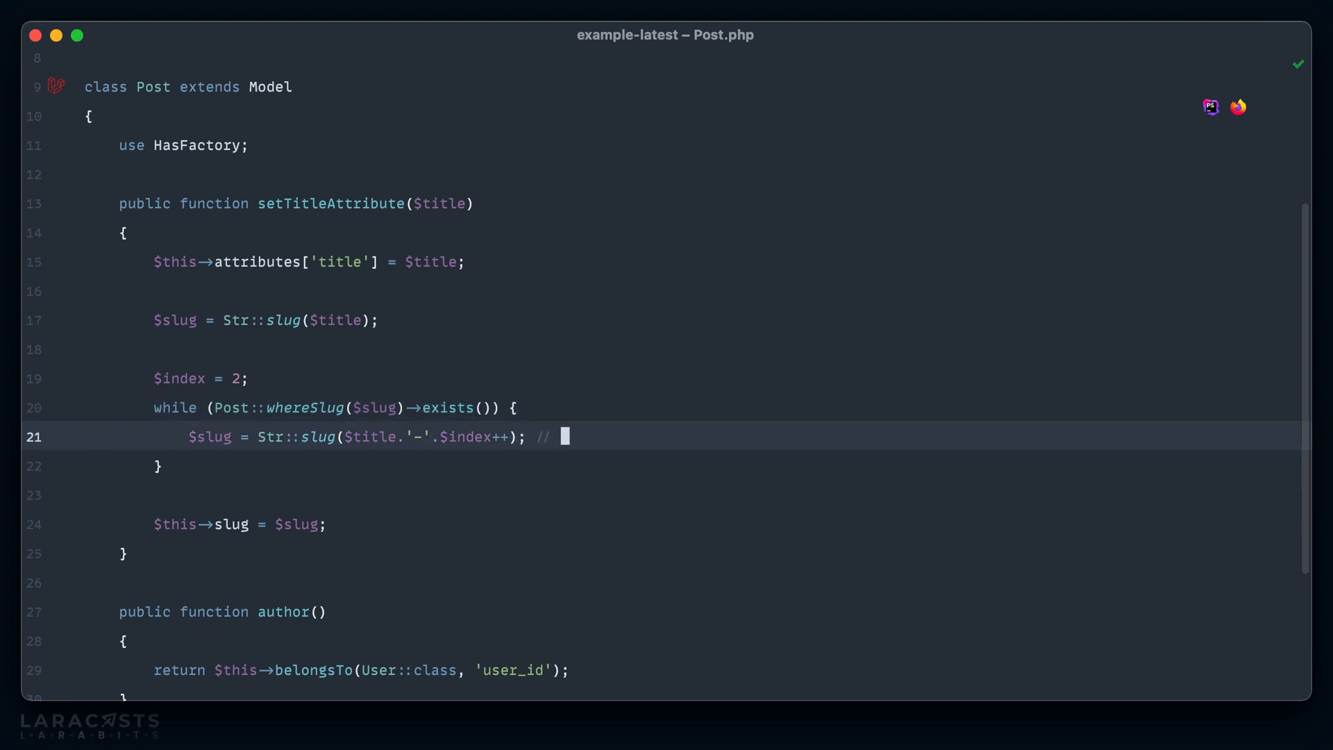
{"action": "type", "text": "some-title-2"}
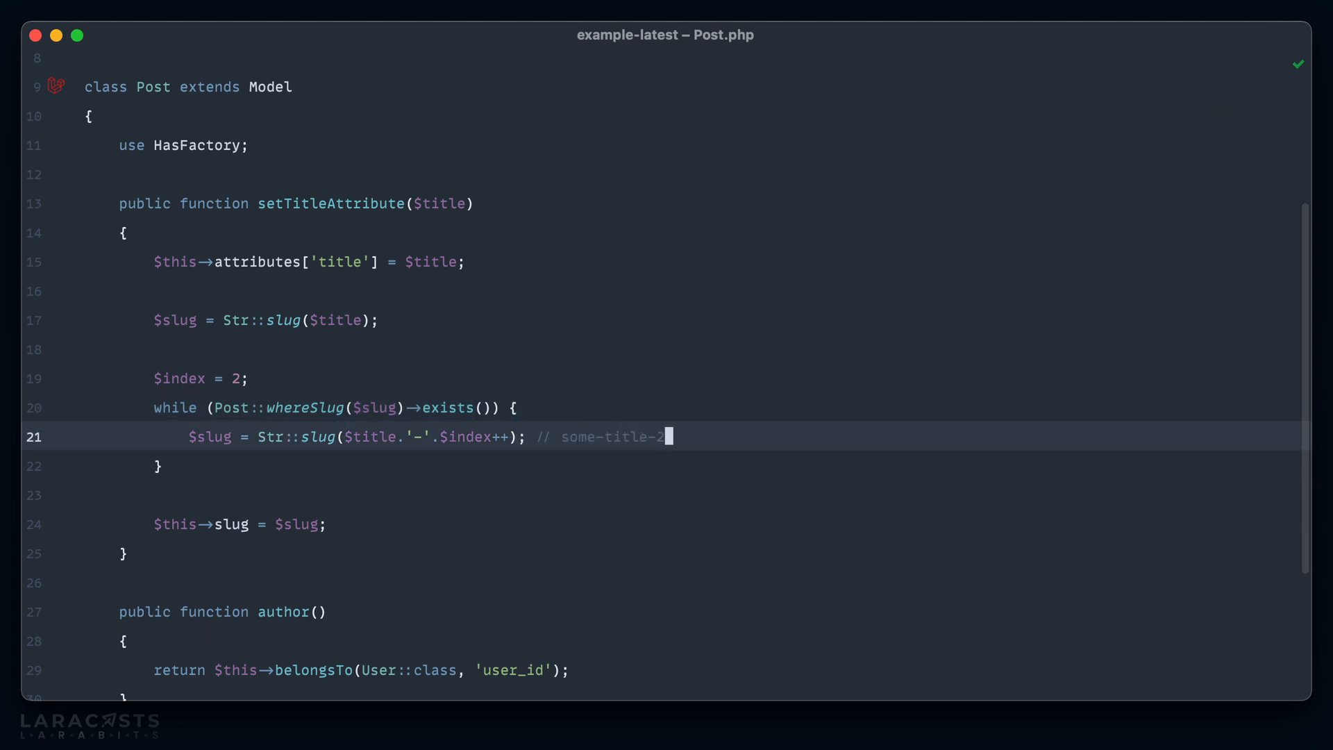
{"action": "left_click", "coordinate": [304, 407]}
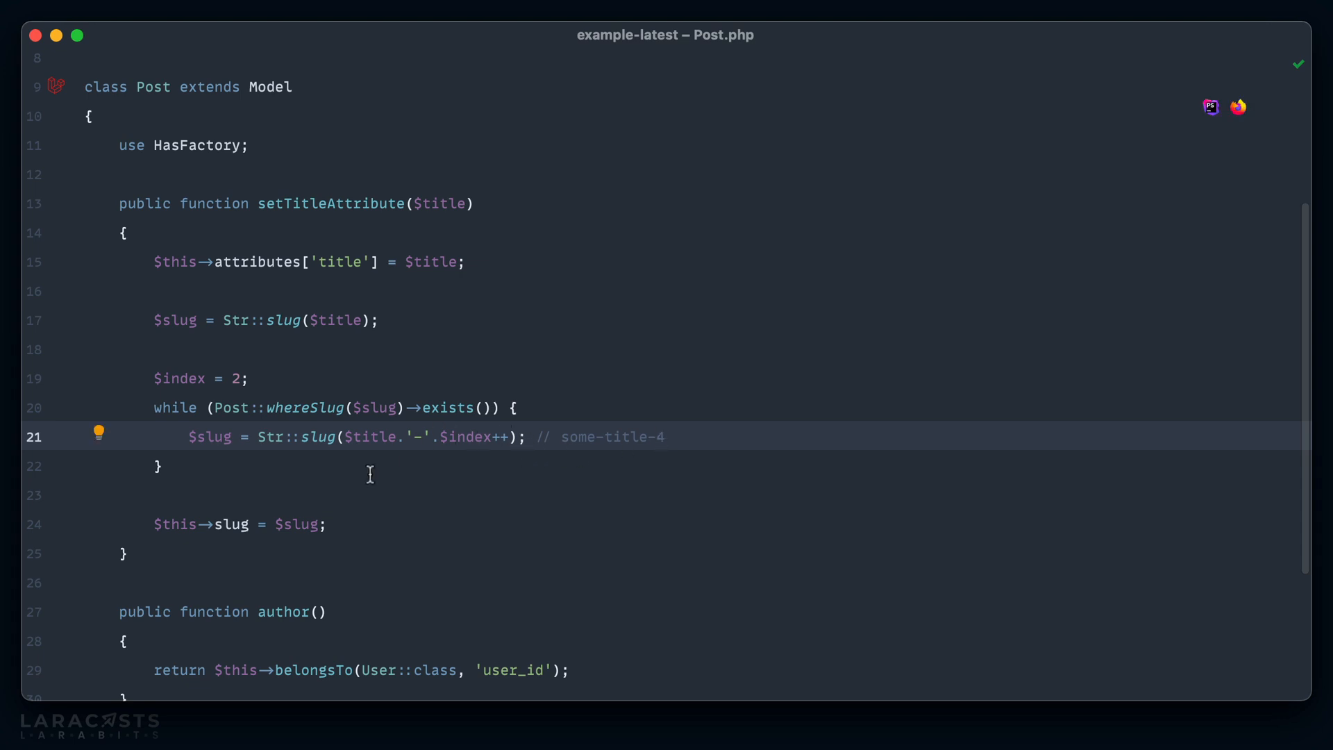
{"action": "left_click", "coordinate": [155, 524]}
{"action": "type", "text": "public function makeSlug() :"}
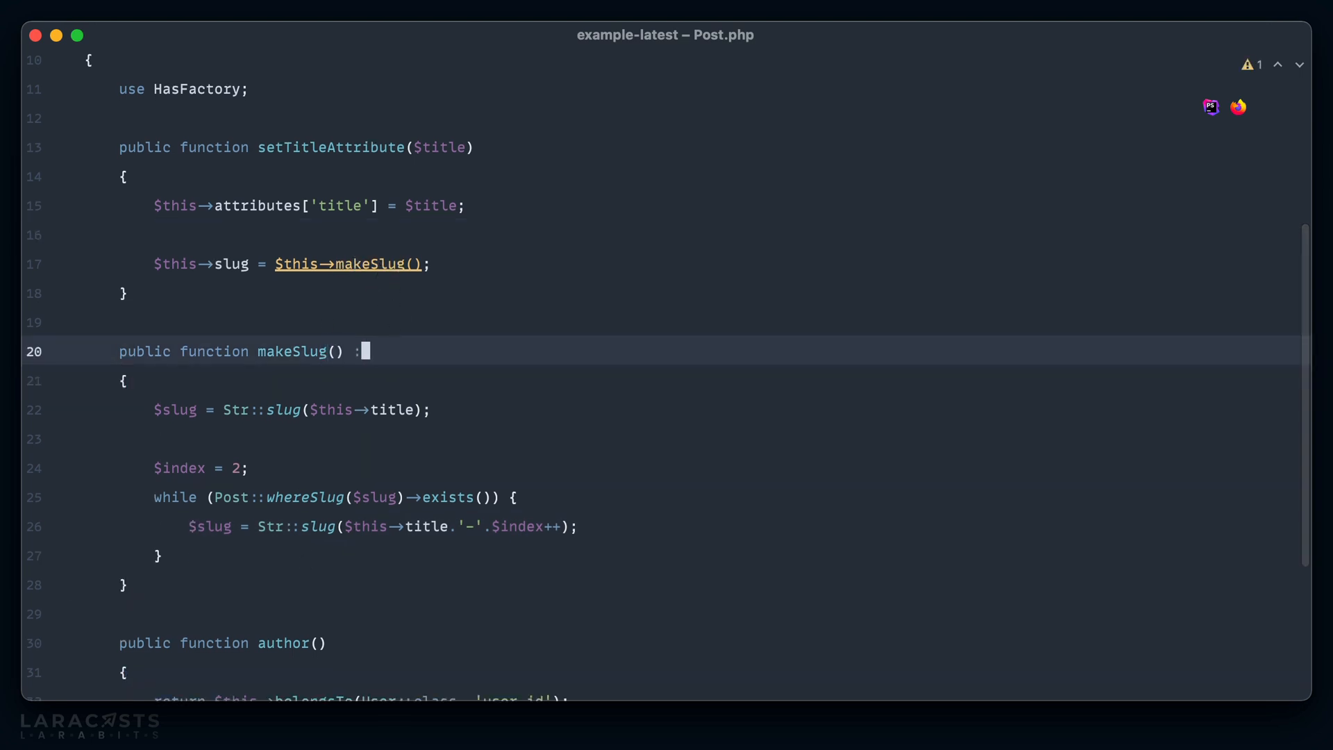
Step: Give makeSlug() a string return type and add return $slug;
{"action": "type", "text": "string"}
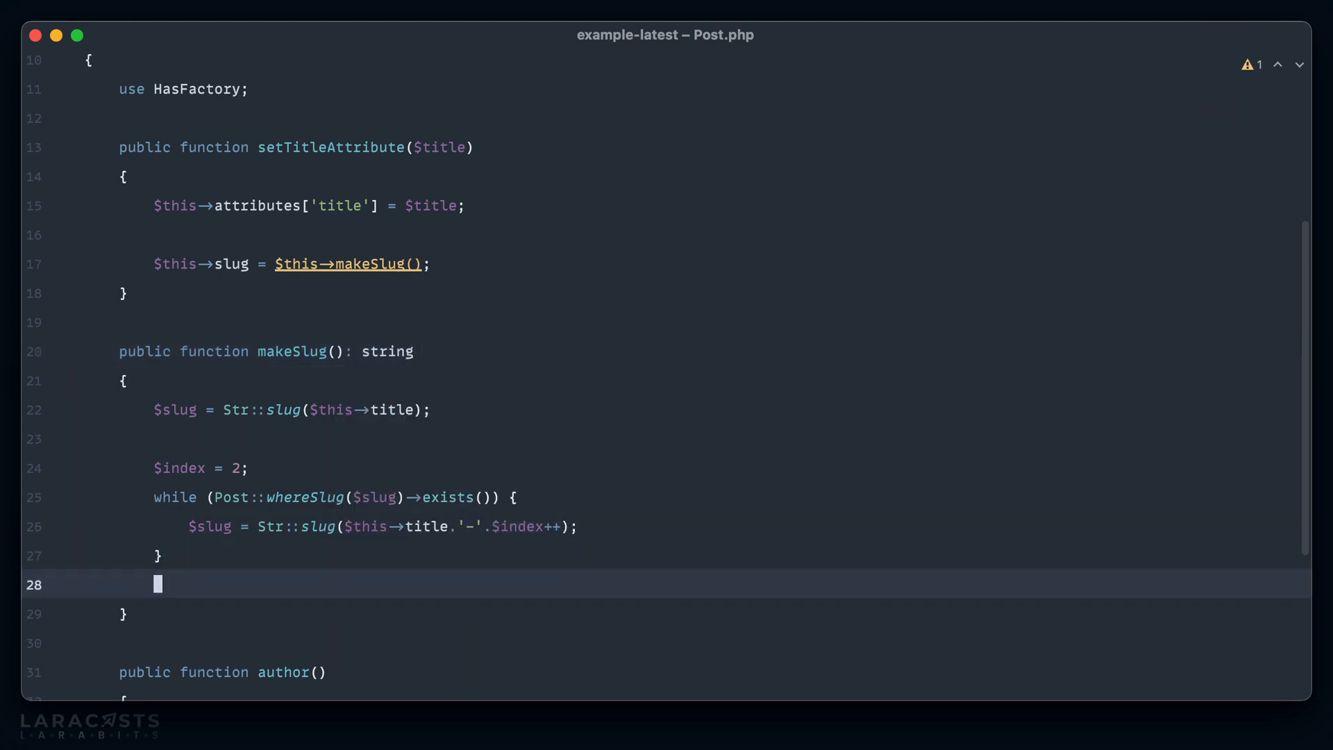
{"action": "type", "text": "return $slug;"}
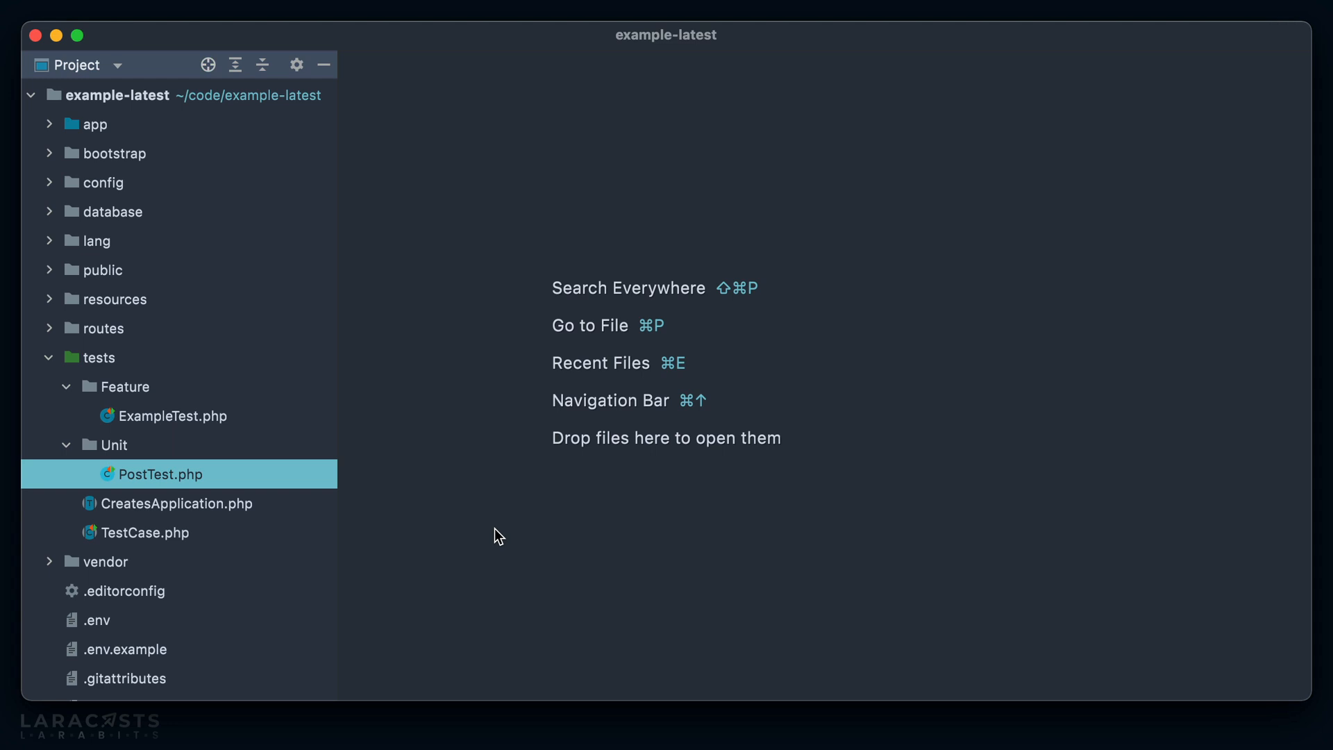
Step: Compare TestCase's LazilyRefreshDatabase with ExampleTest, then begin a 'use Refres' trait line in ExampleTest
{"action": "left_click", "coordinate": [146, 532]}
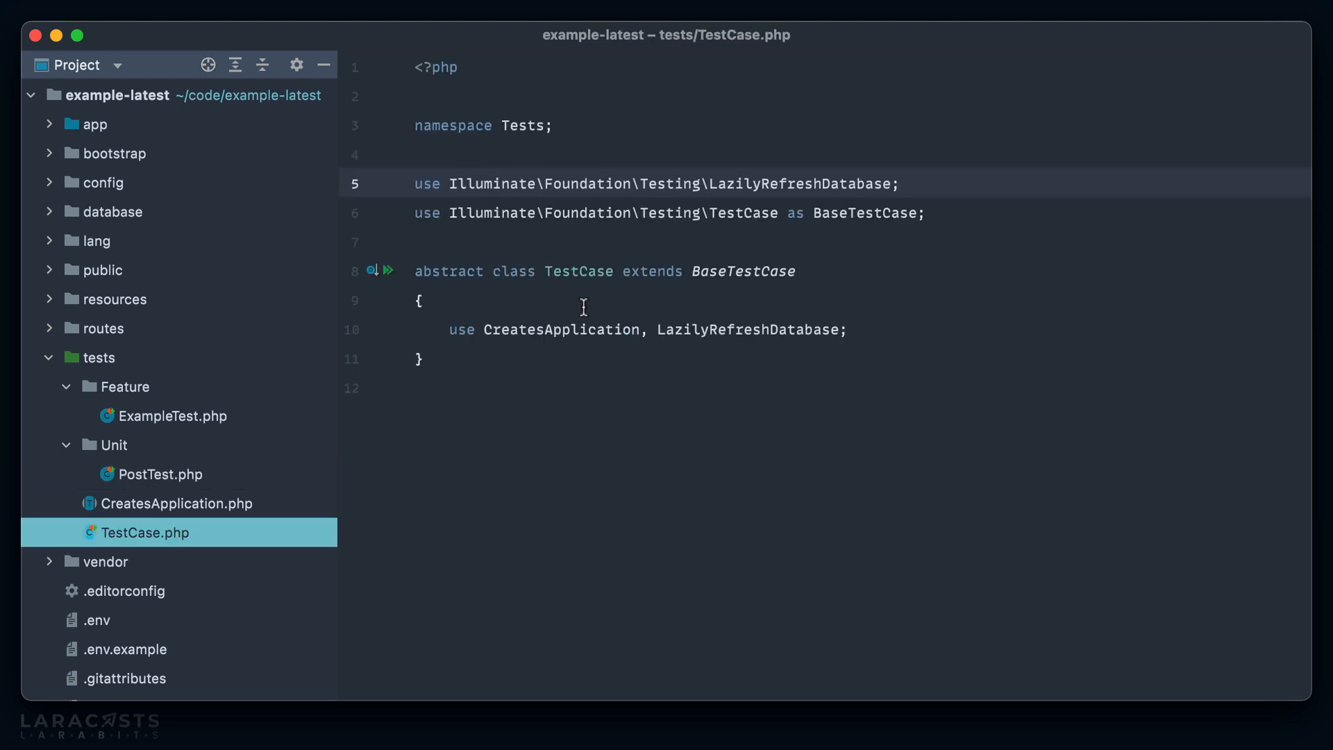
{"action": "mouse_move", "coordinate": [885, 257]}
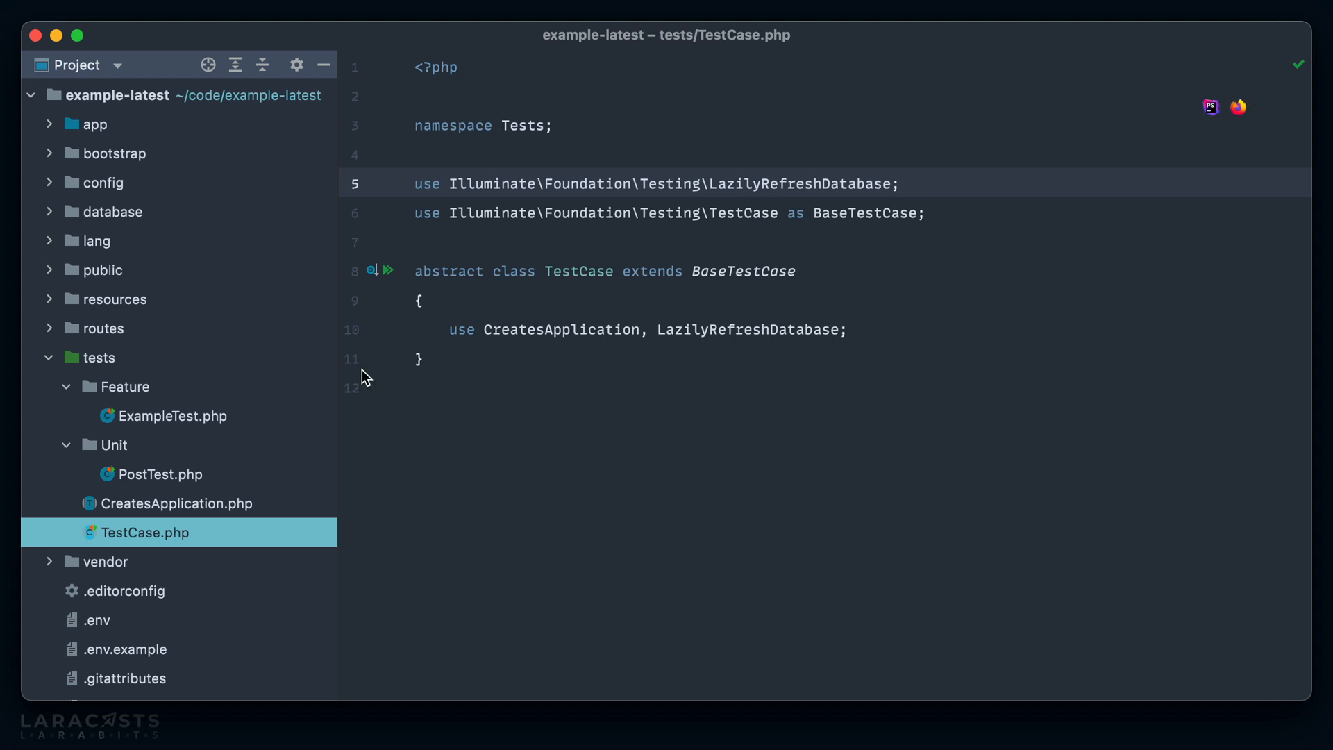
{"action": "left_click", "coordinate": [169, 415]}
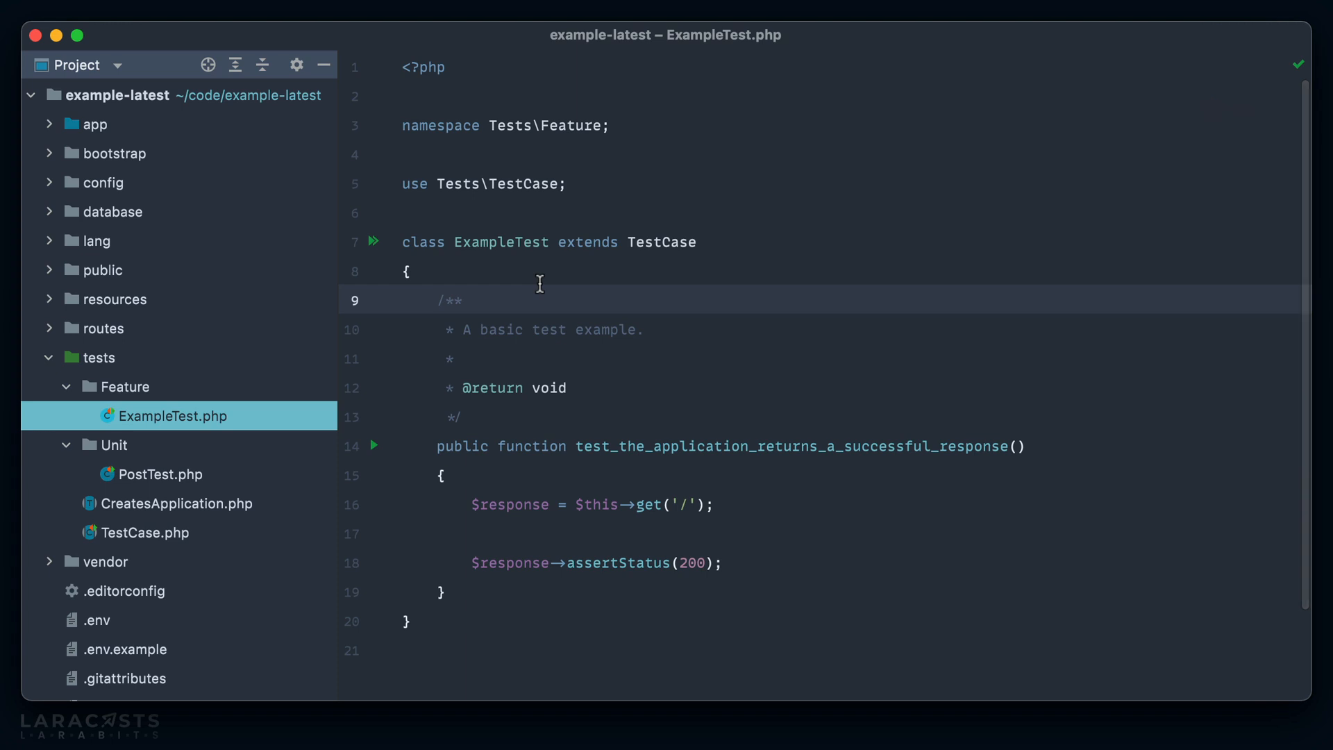
{"action": "left_click", "coordinate": [144, 532]}
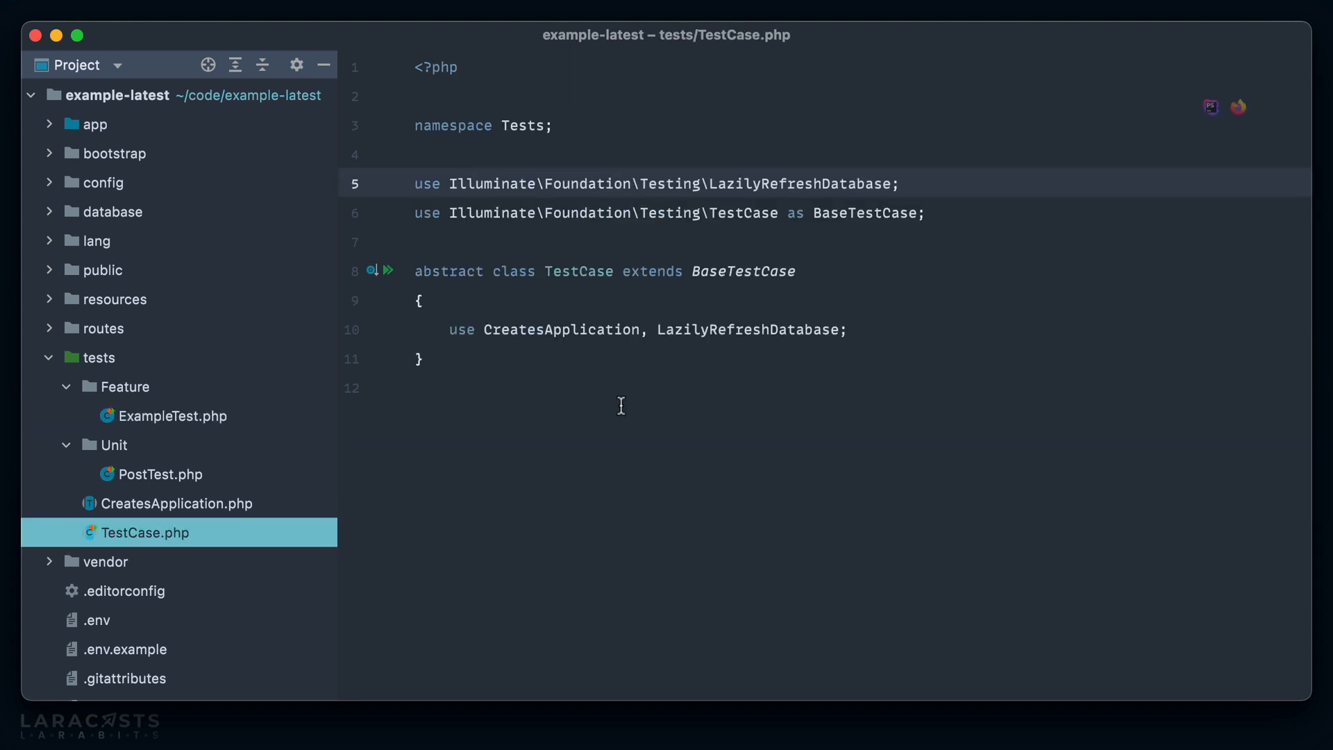
{"action": "mouse_move", "coordinate": [680, 372]}
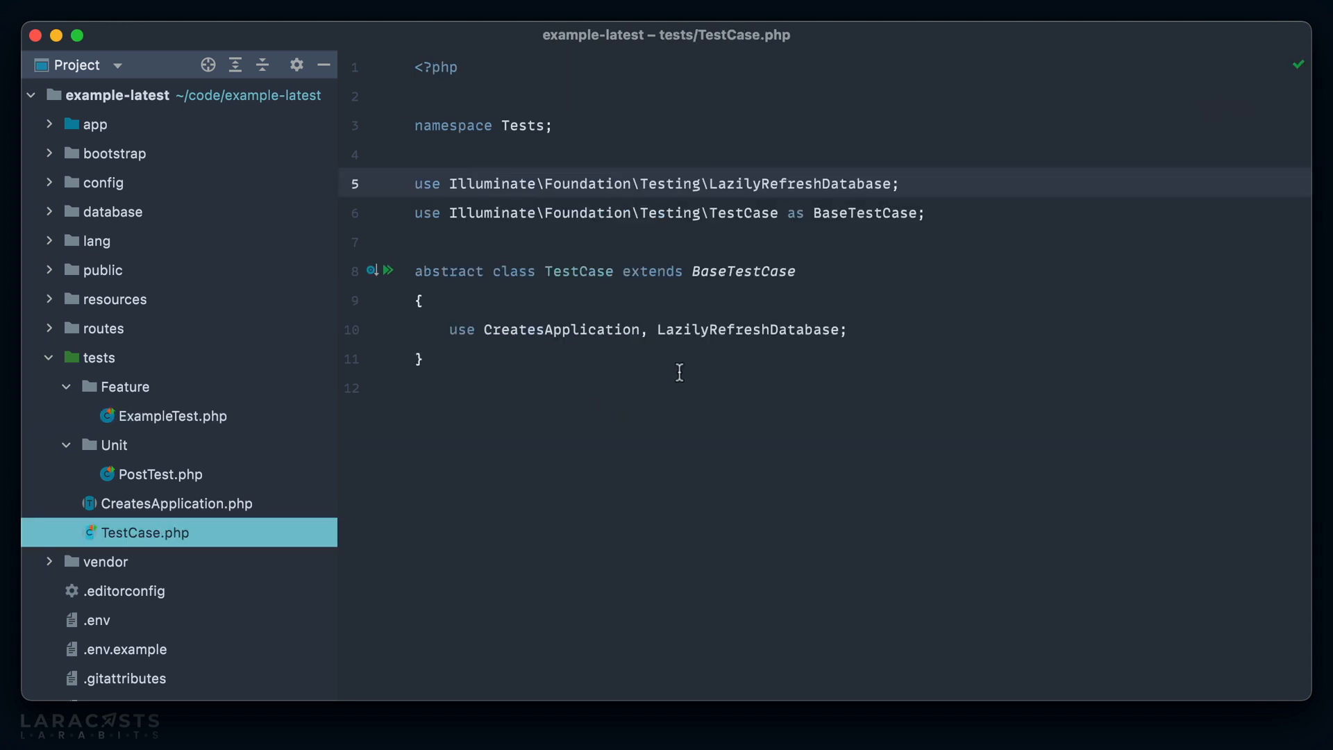
{"action": "mouse_move", "coordinate": [305, 279]}
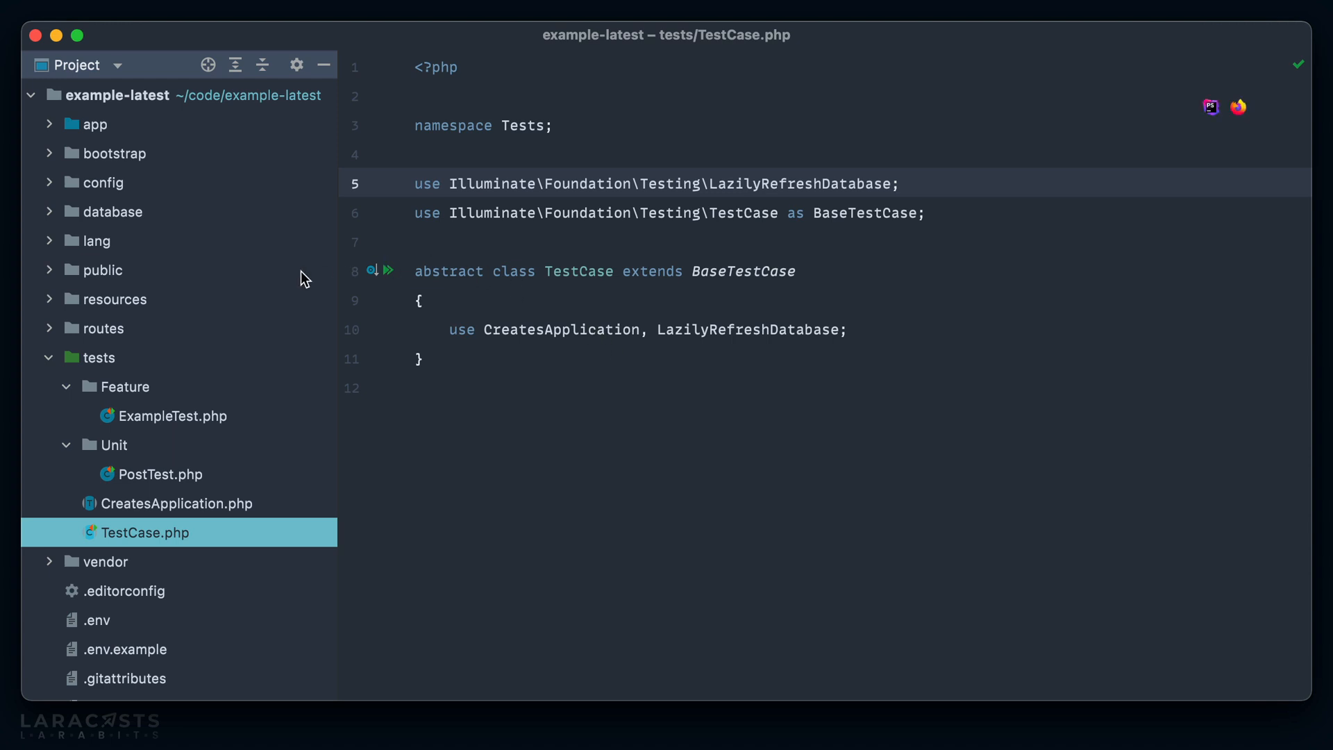
{"action": "left_click", "coordinate": [175, 416]}
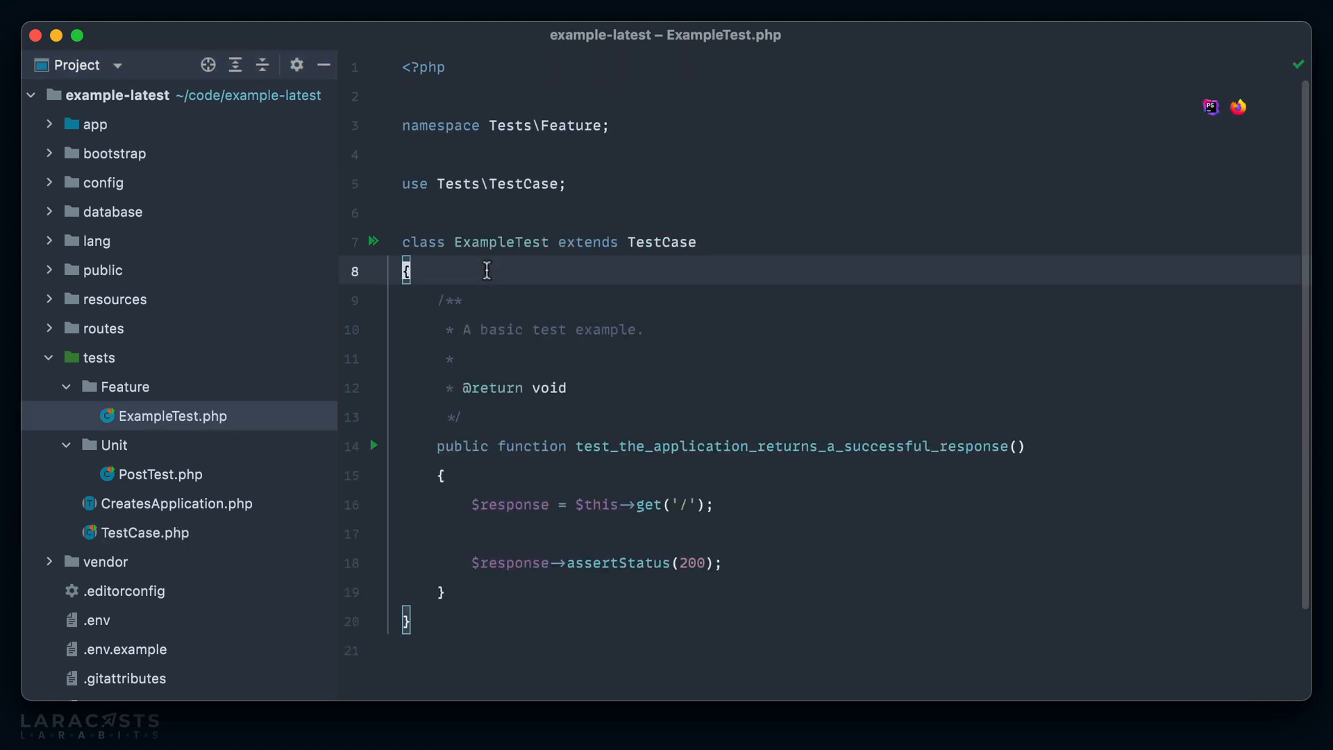
{"action": "type", "text": "use Refres"}
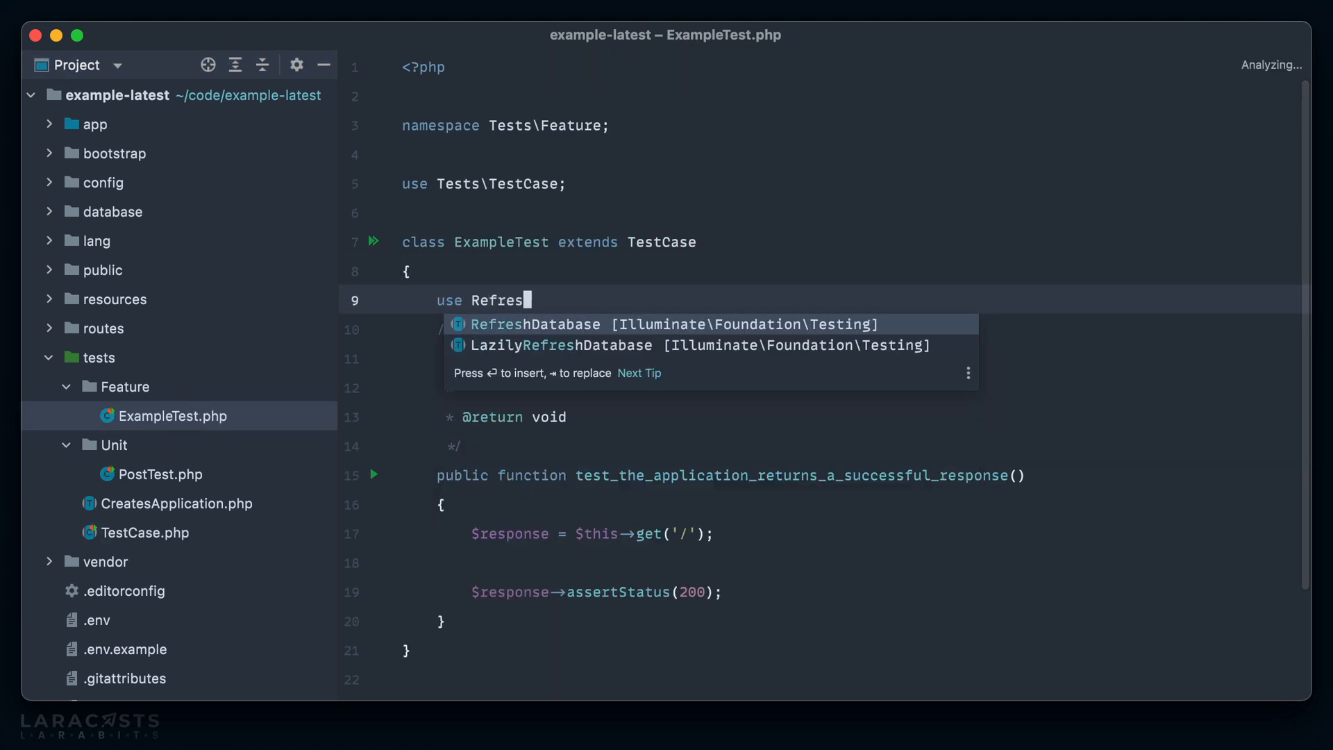